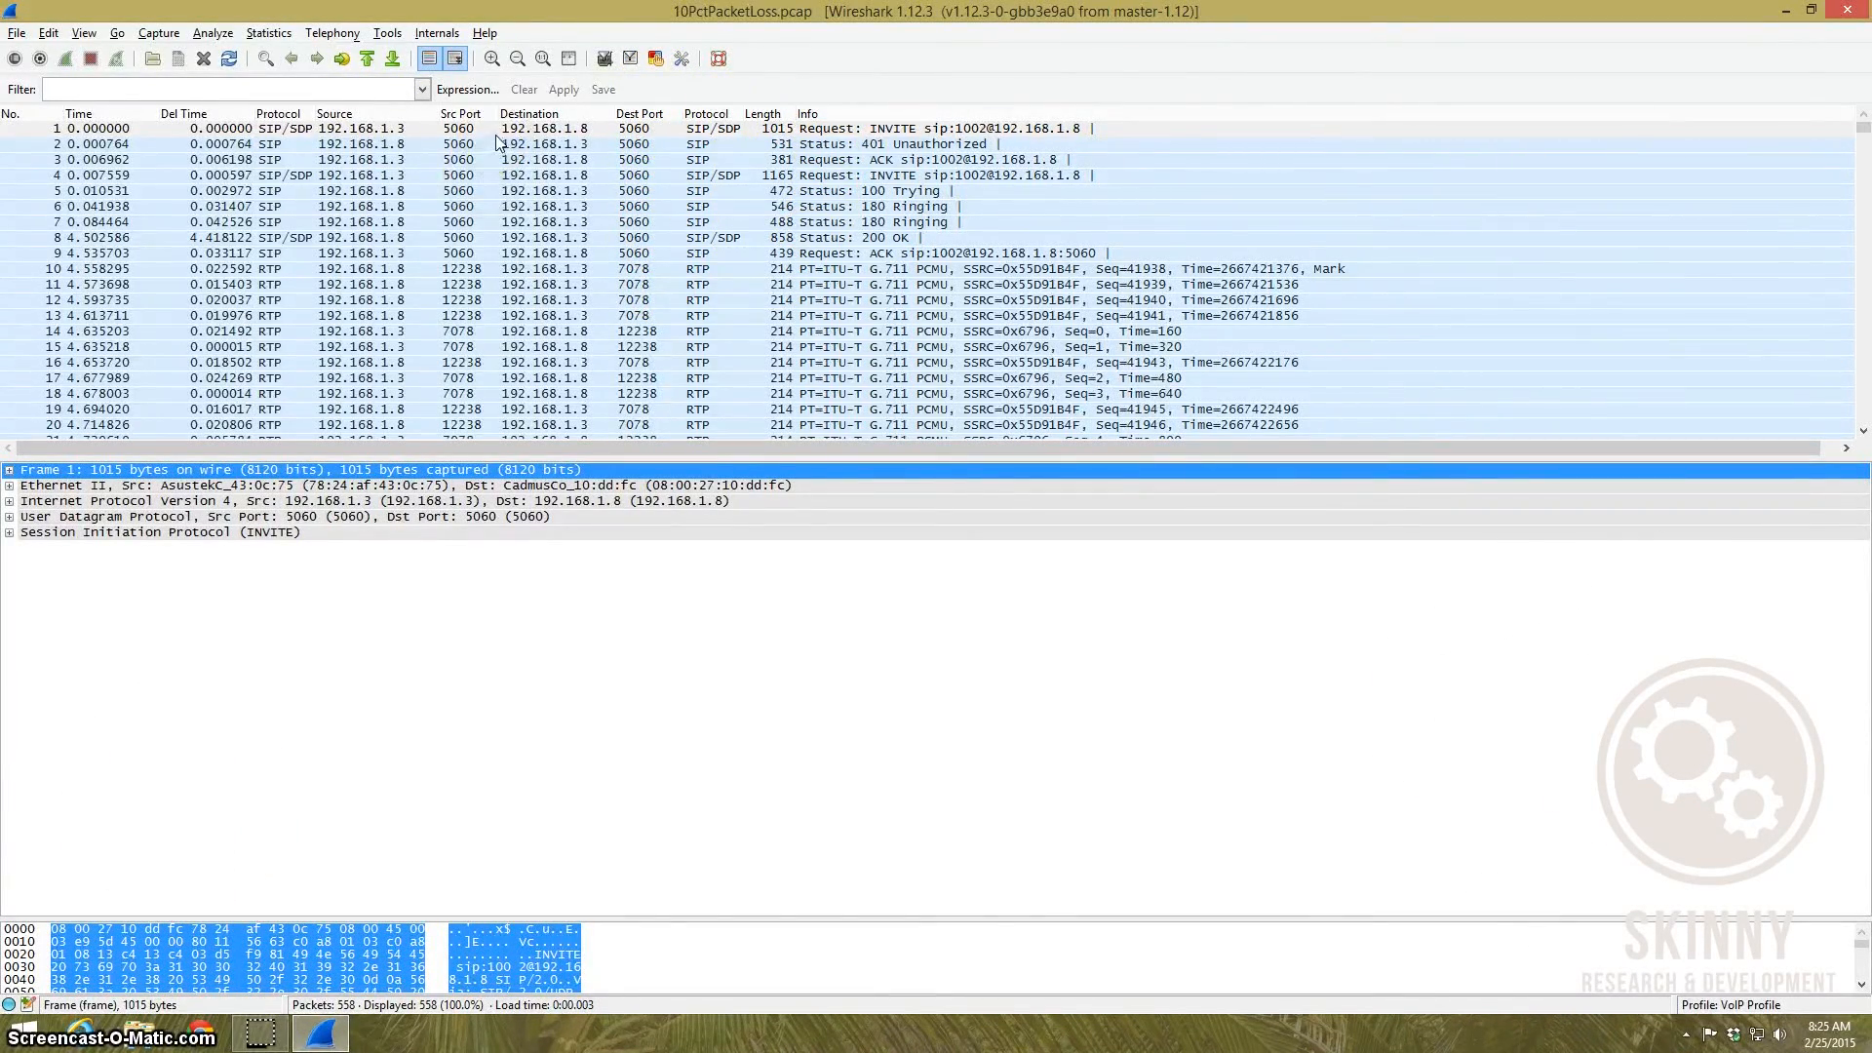
{"action": "mouse_move", "coordinate": [718, 144]}
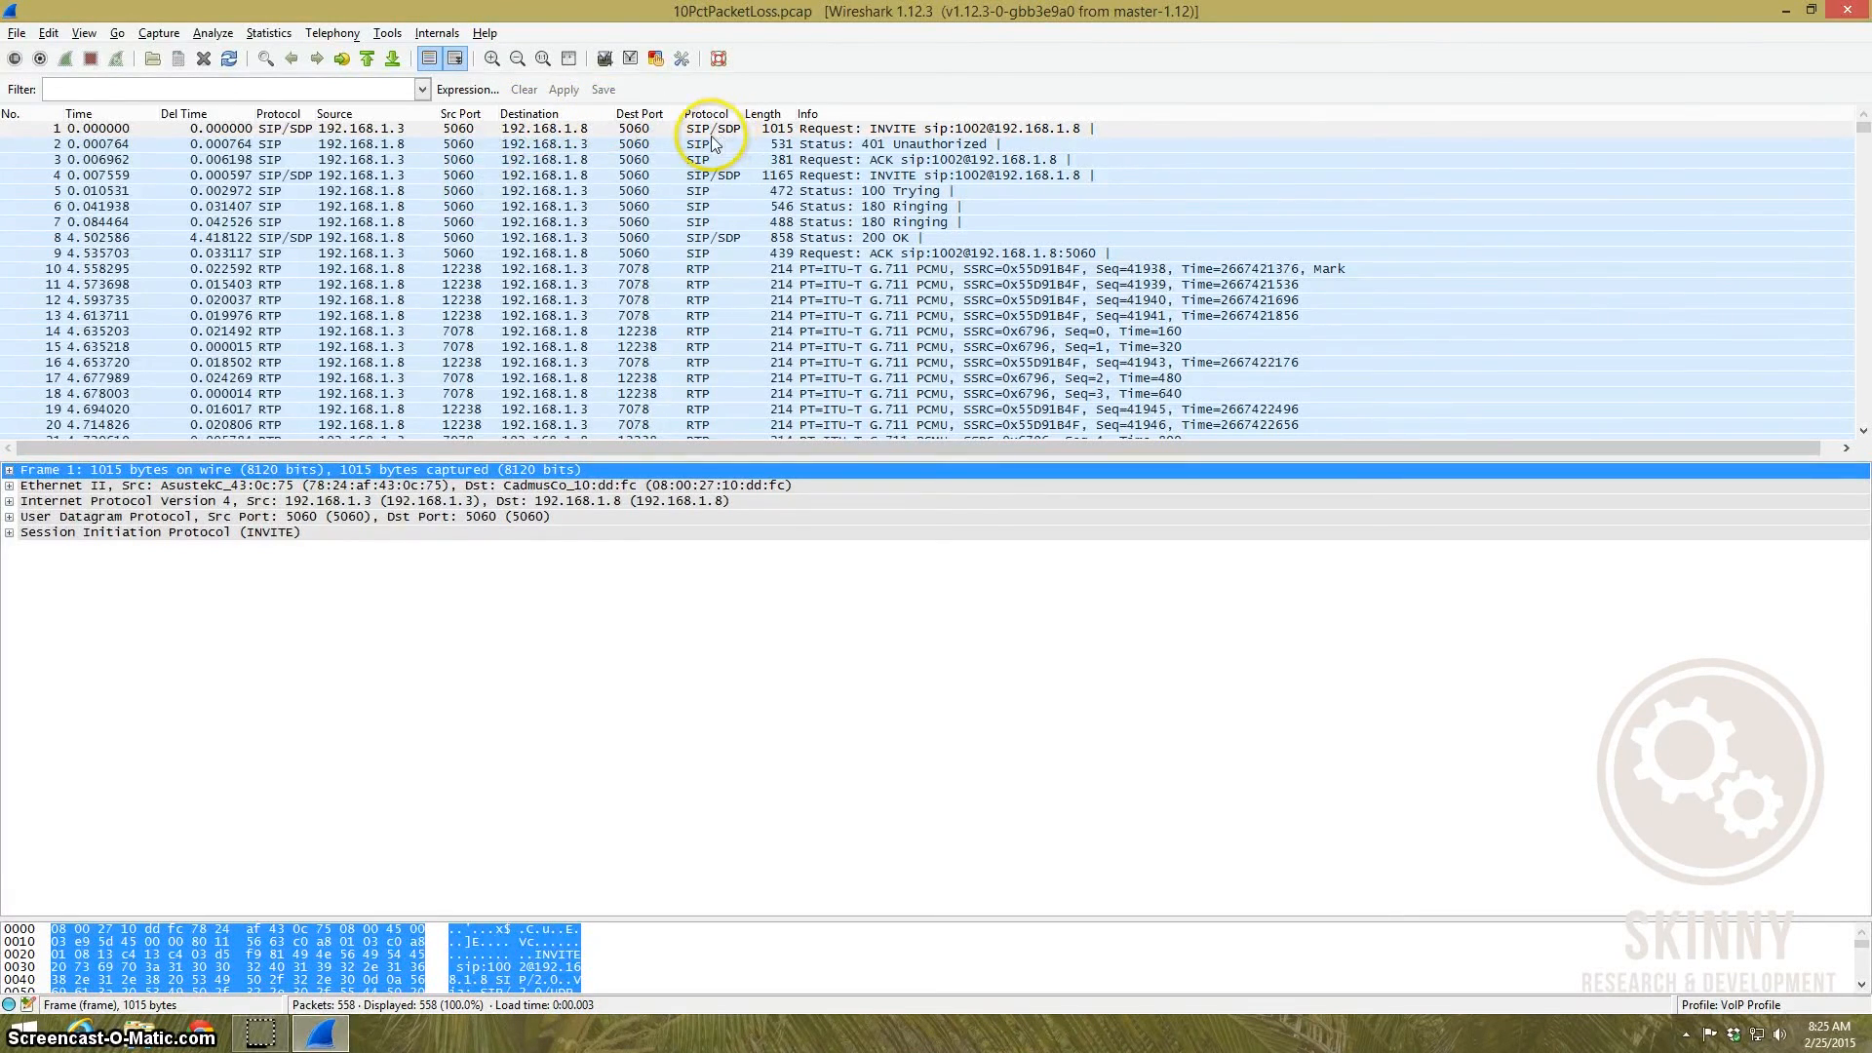
{"action": "mouse_move", "coordinate": [704, 221]}
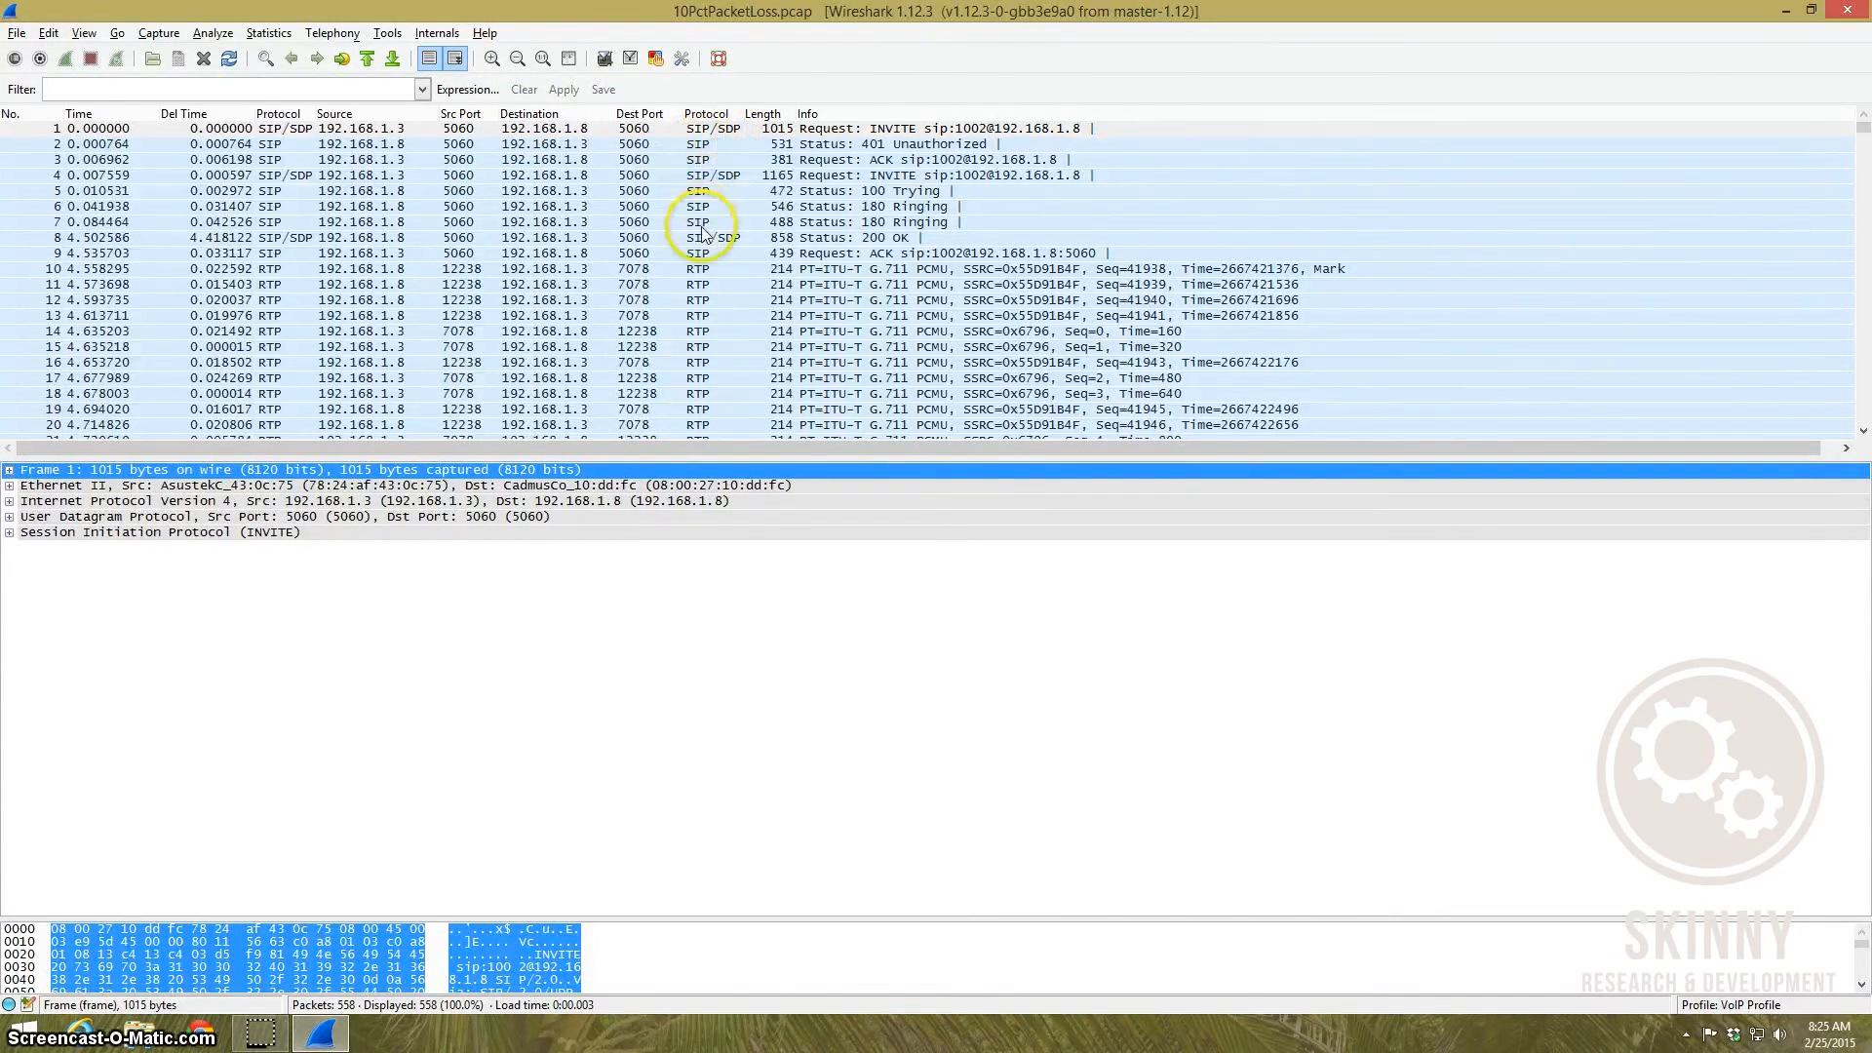
{"action": "mouse_move", "coordinate": [745, 154]}
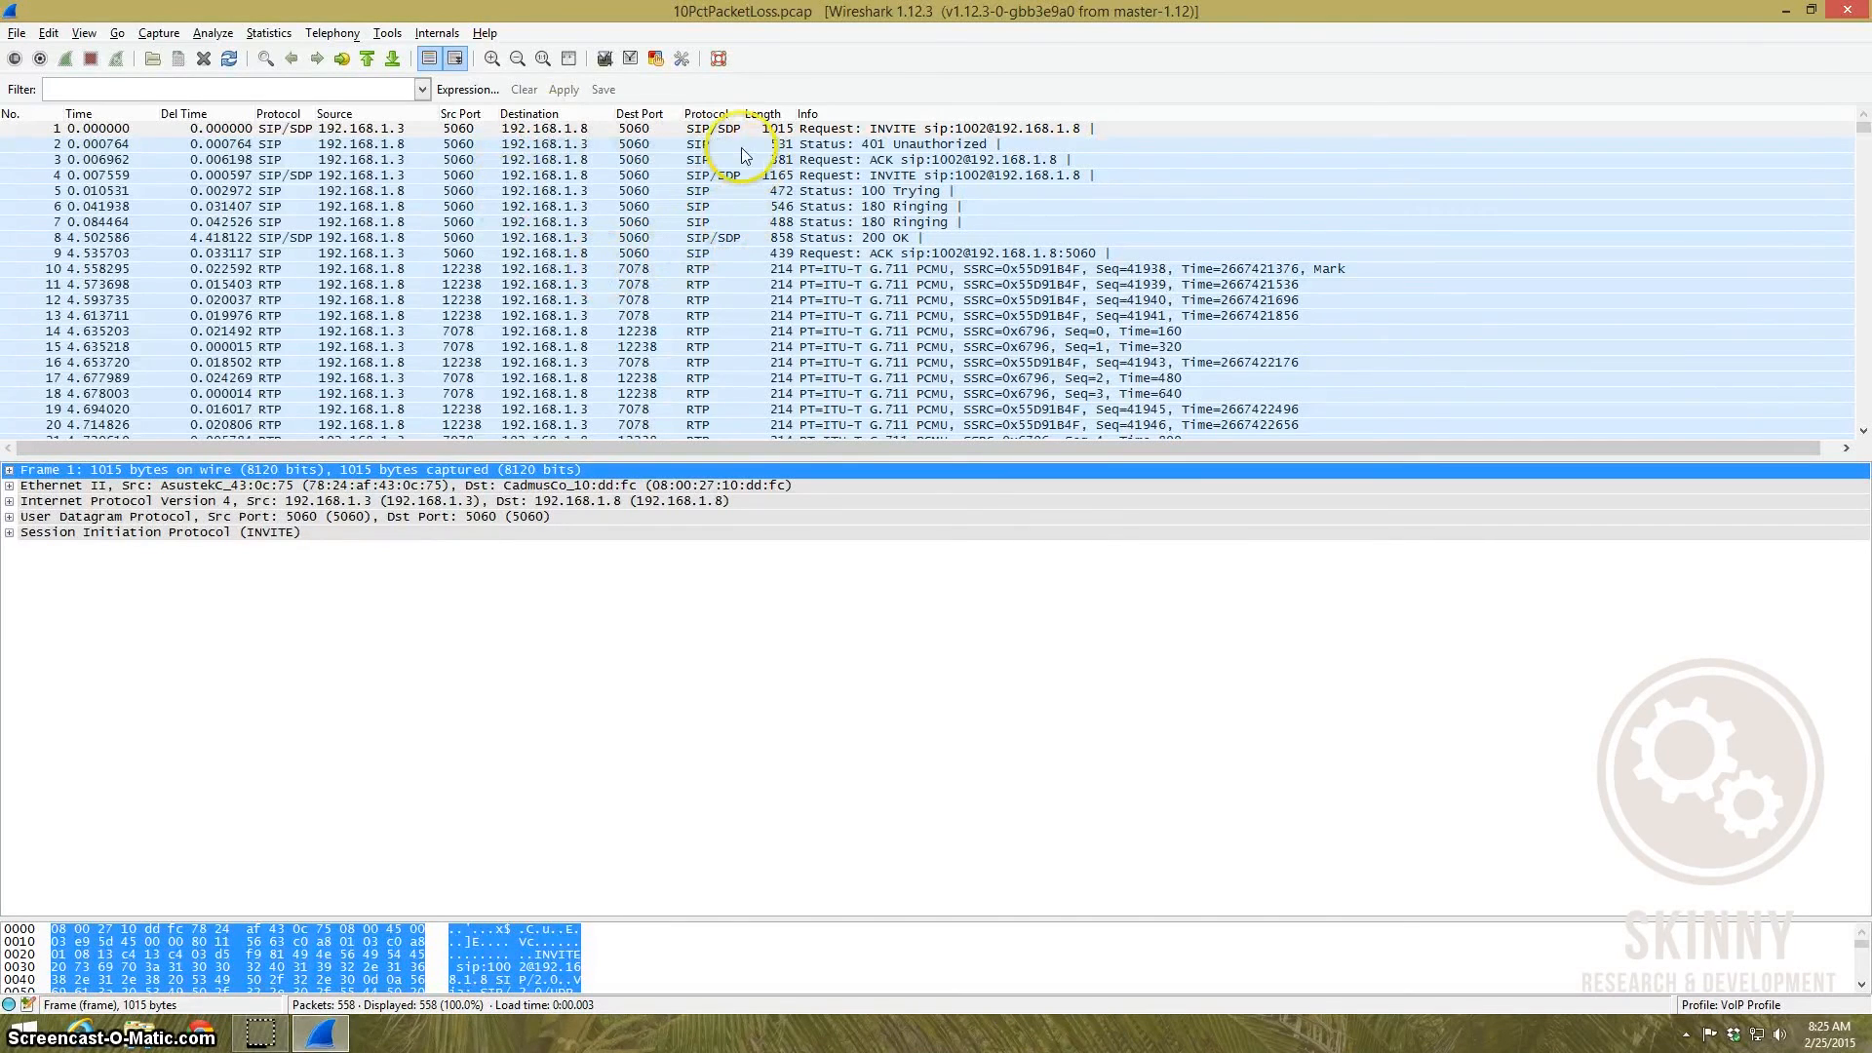
{"action": "mouse_move", "coordinate": [749, 252]}
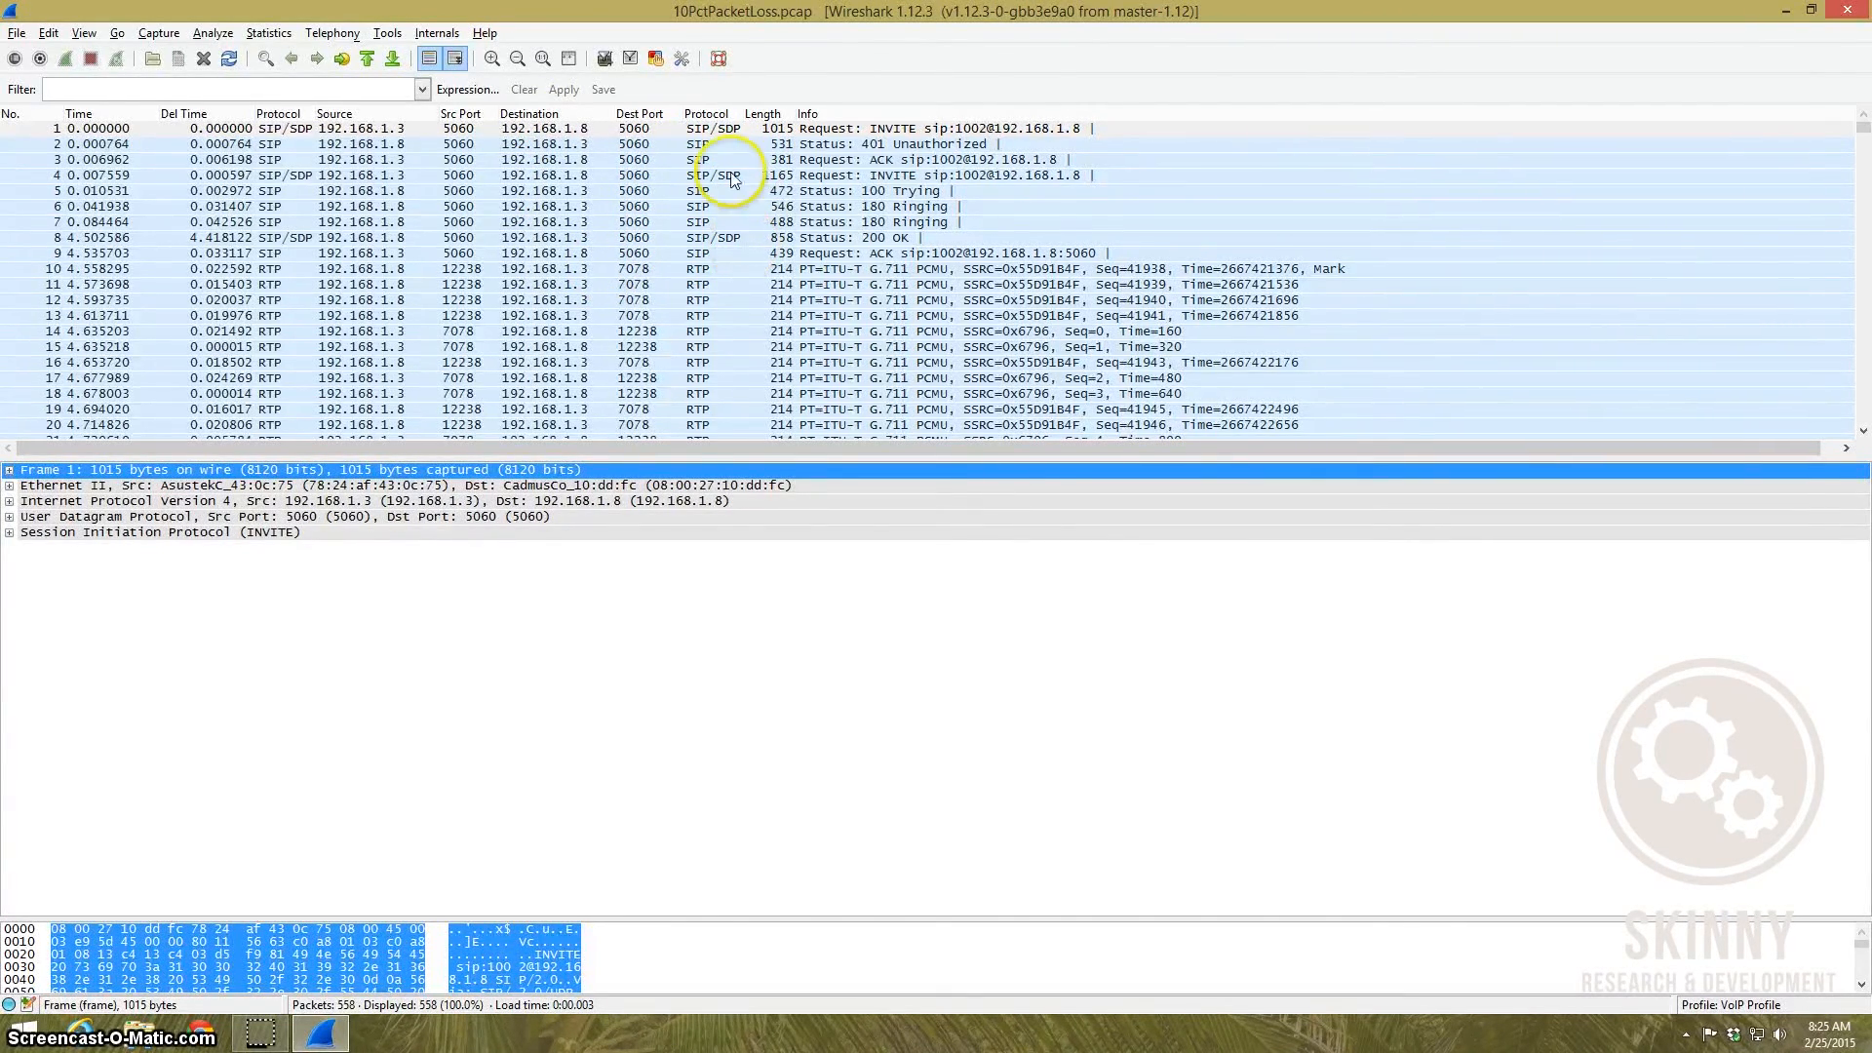
Step: List the capture's VoIP calls via Telephony and select the completed SIP call from 1001 to 1002
{"action": "scroll", "scroll_direction": "down", "scroll_amount": 3}
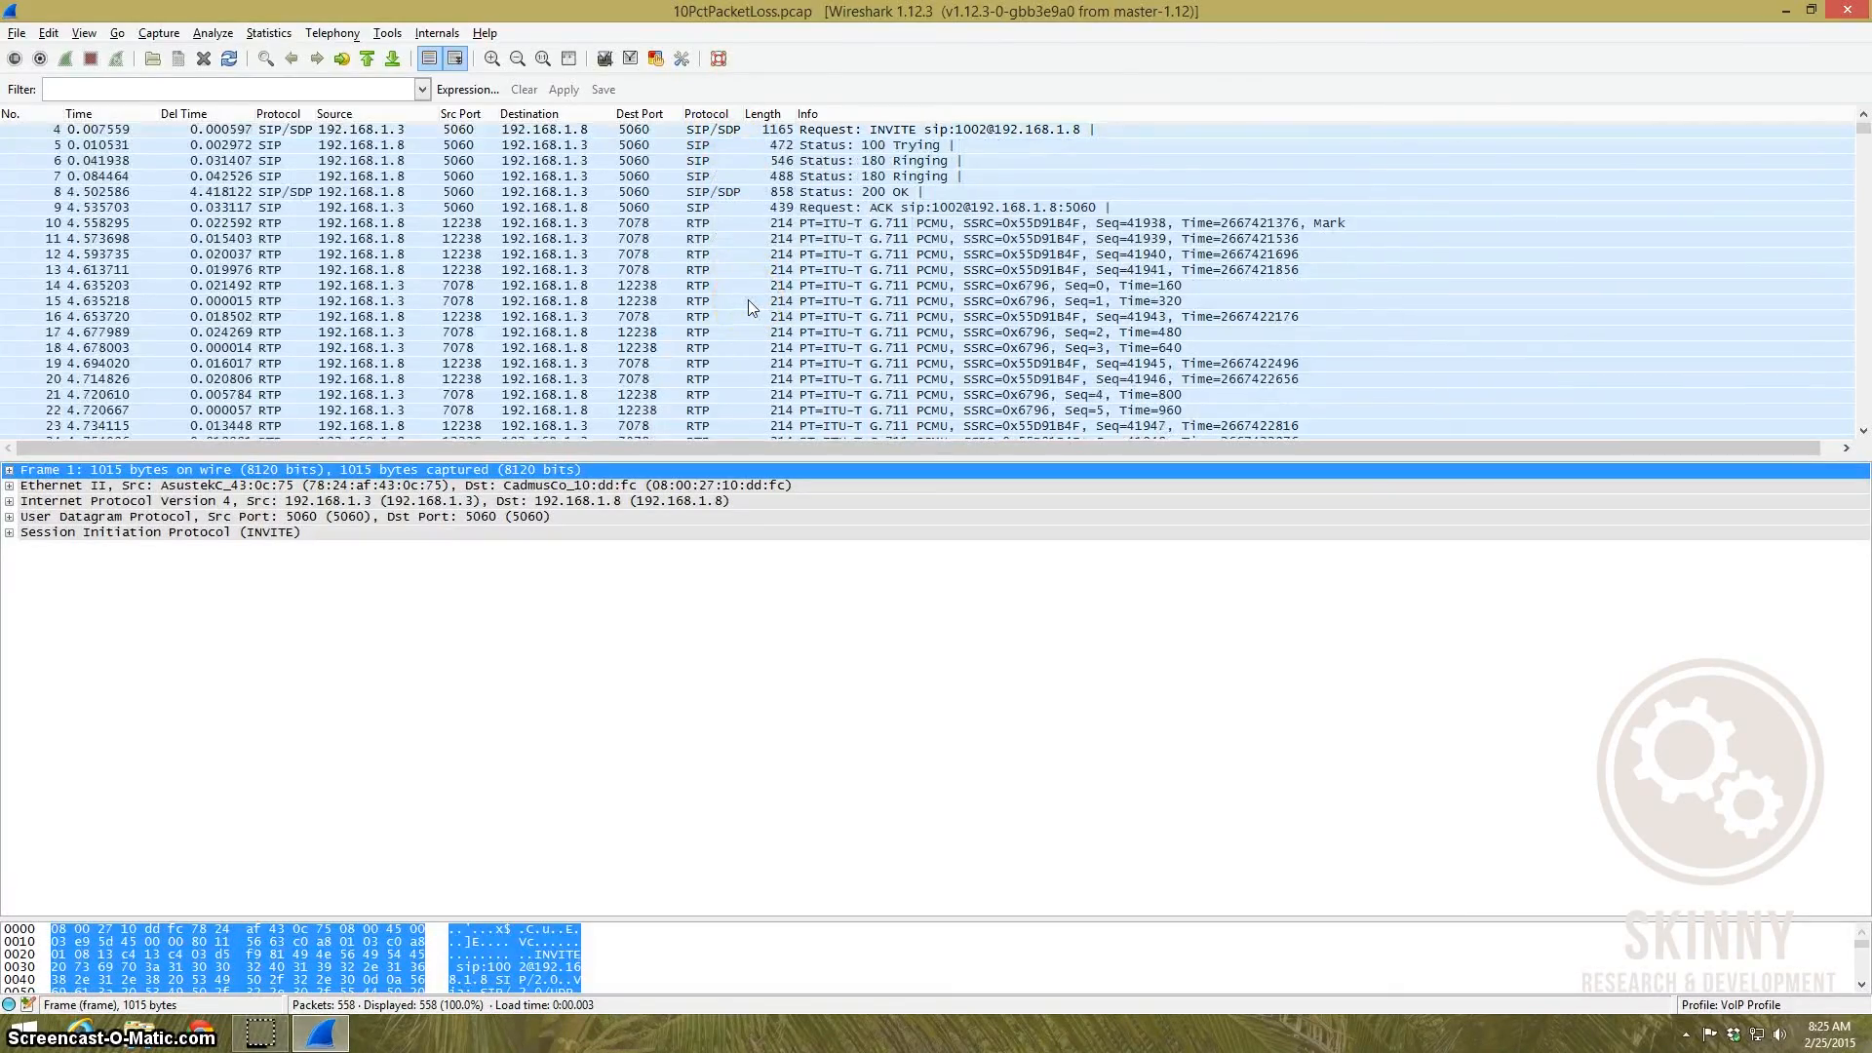
{"action": "scroll", "scroll_direction": "down", "scroll_amount": 3}
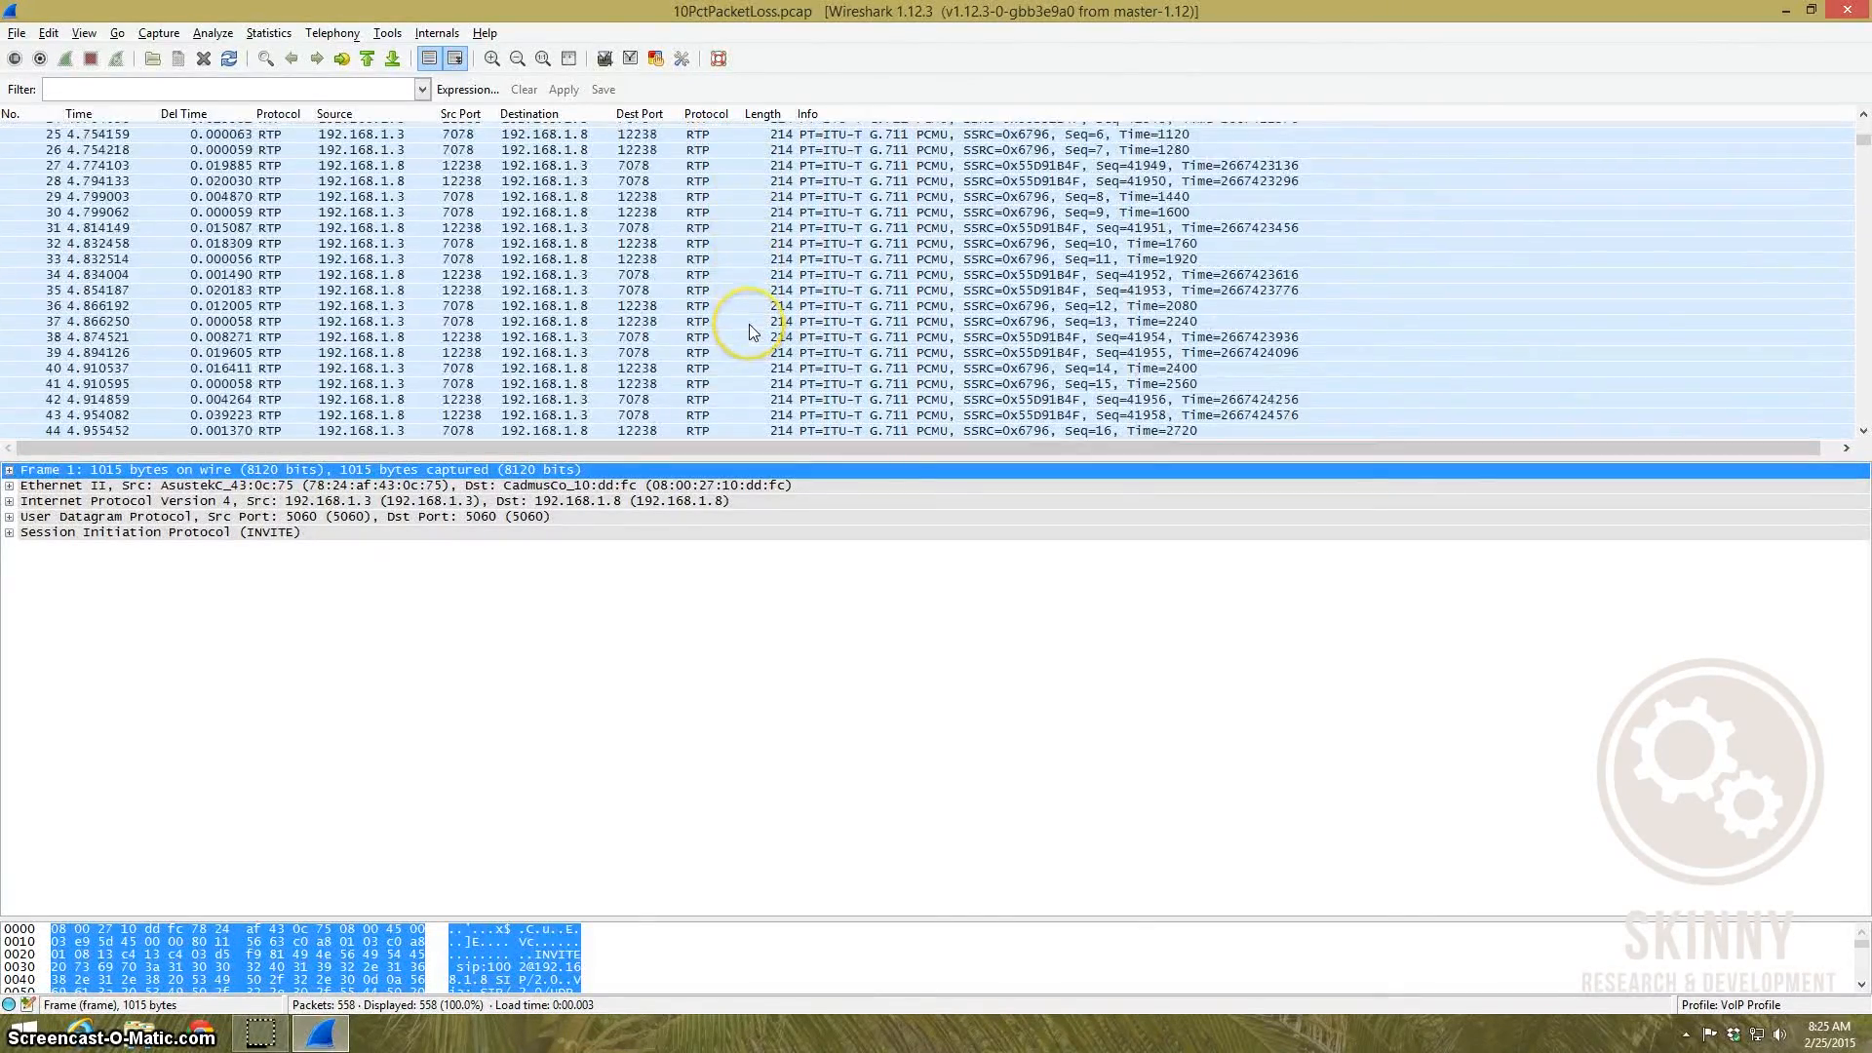
{"action": "scroll", "scroll_direction": "down", "scroll_amount": 3}
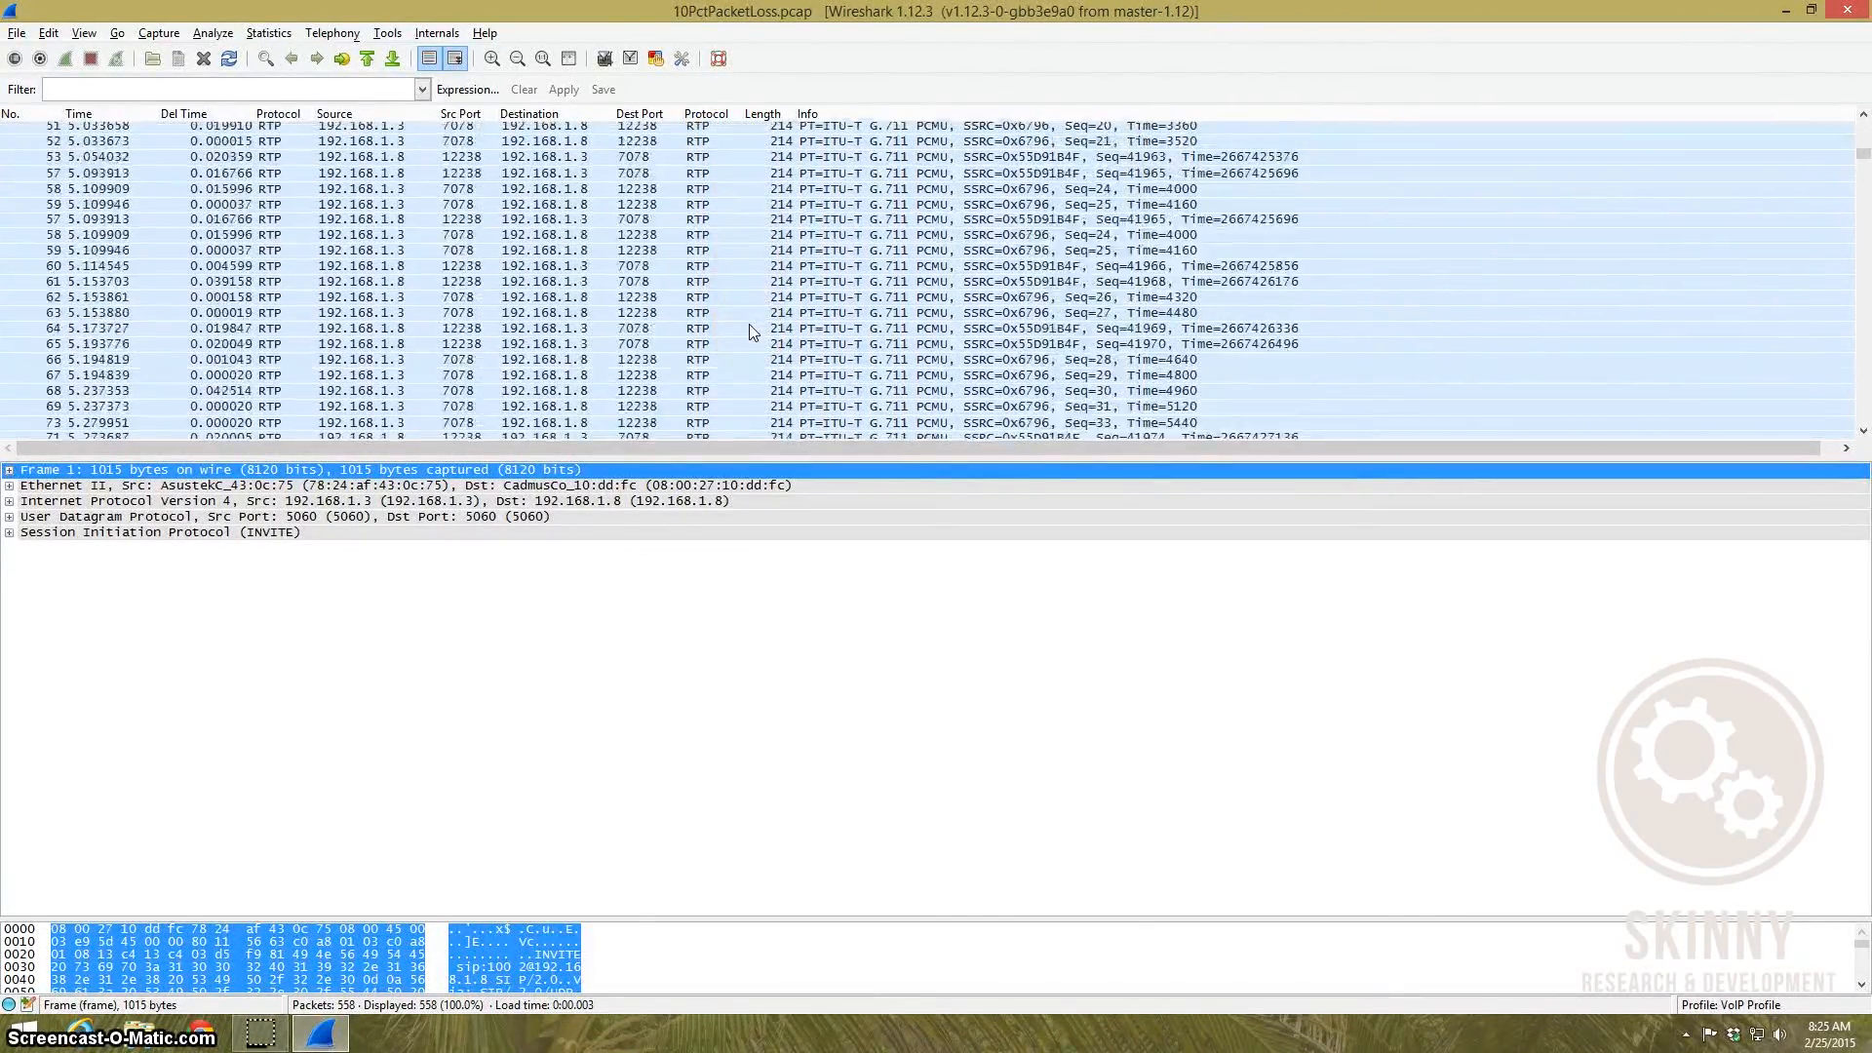
{"action": "scroll", "scroll_direction": "up", "scroll_amount": 3}
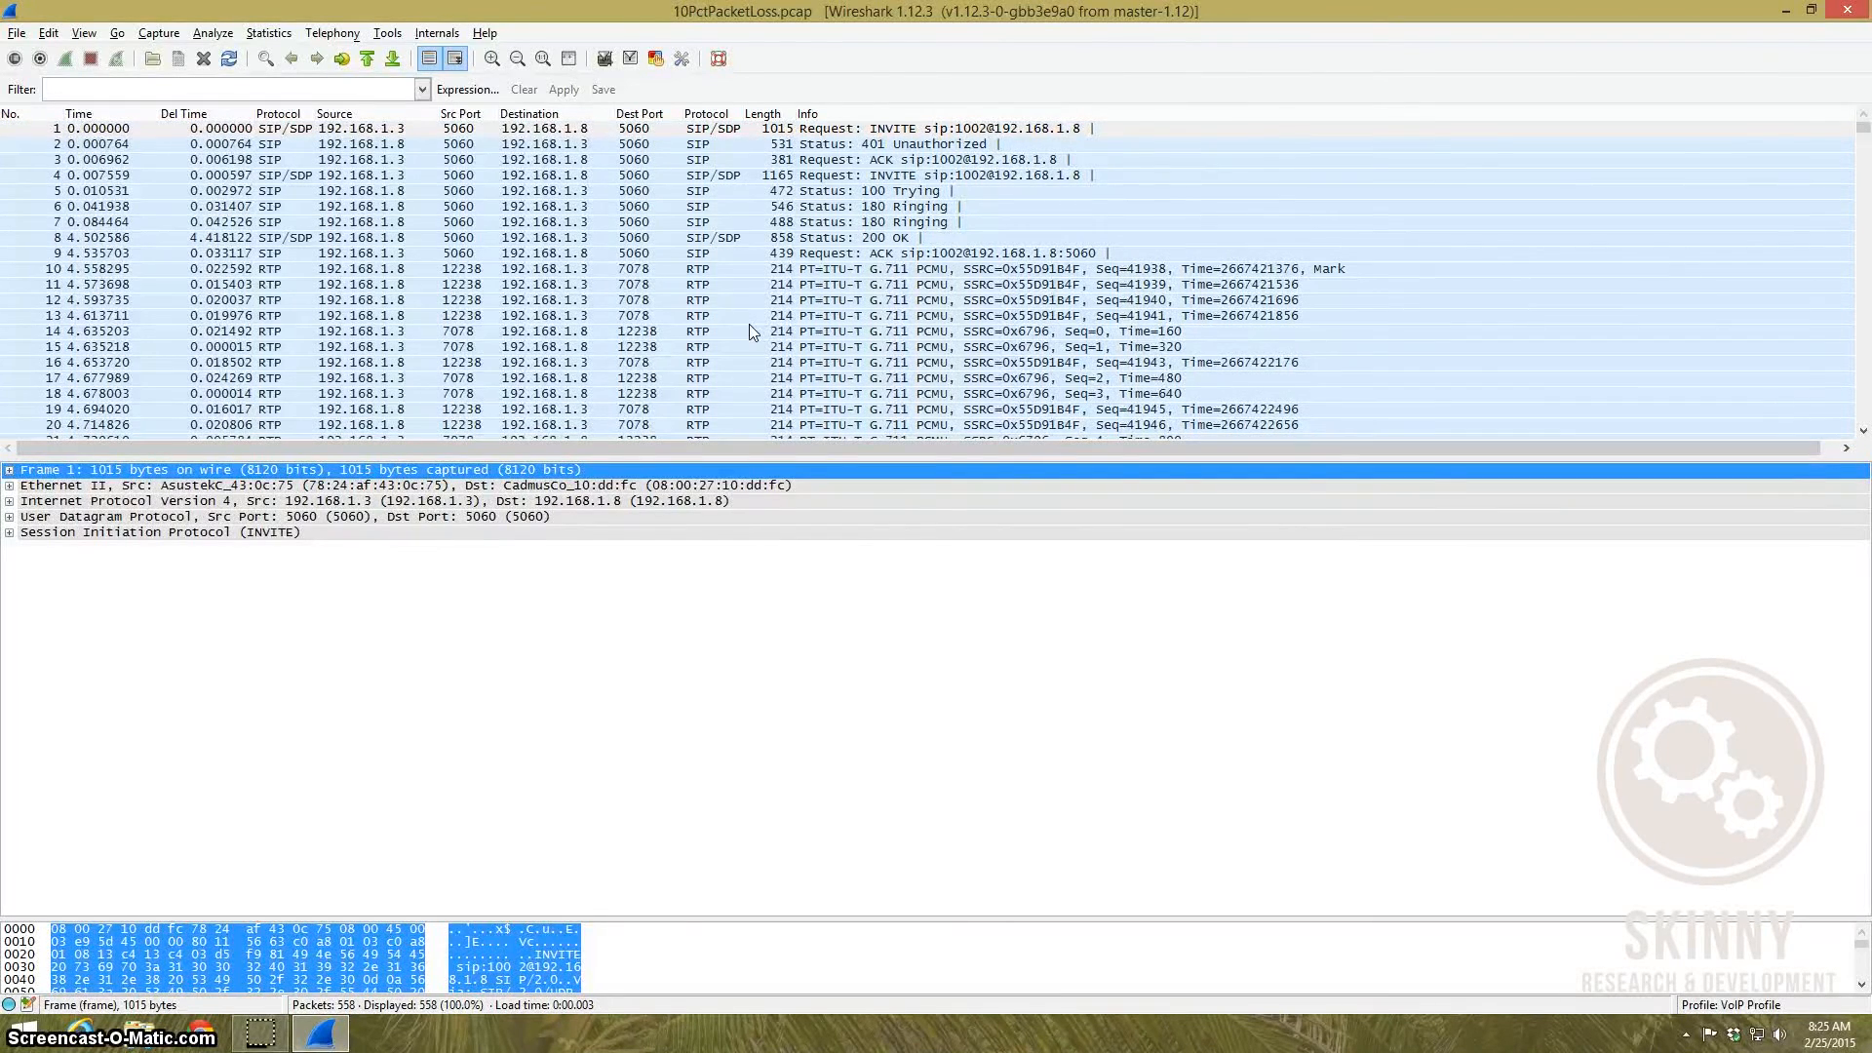
{"action": "mouse_move", "coordinate": [737, 304]}
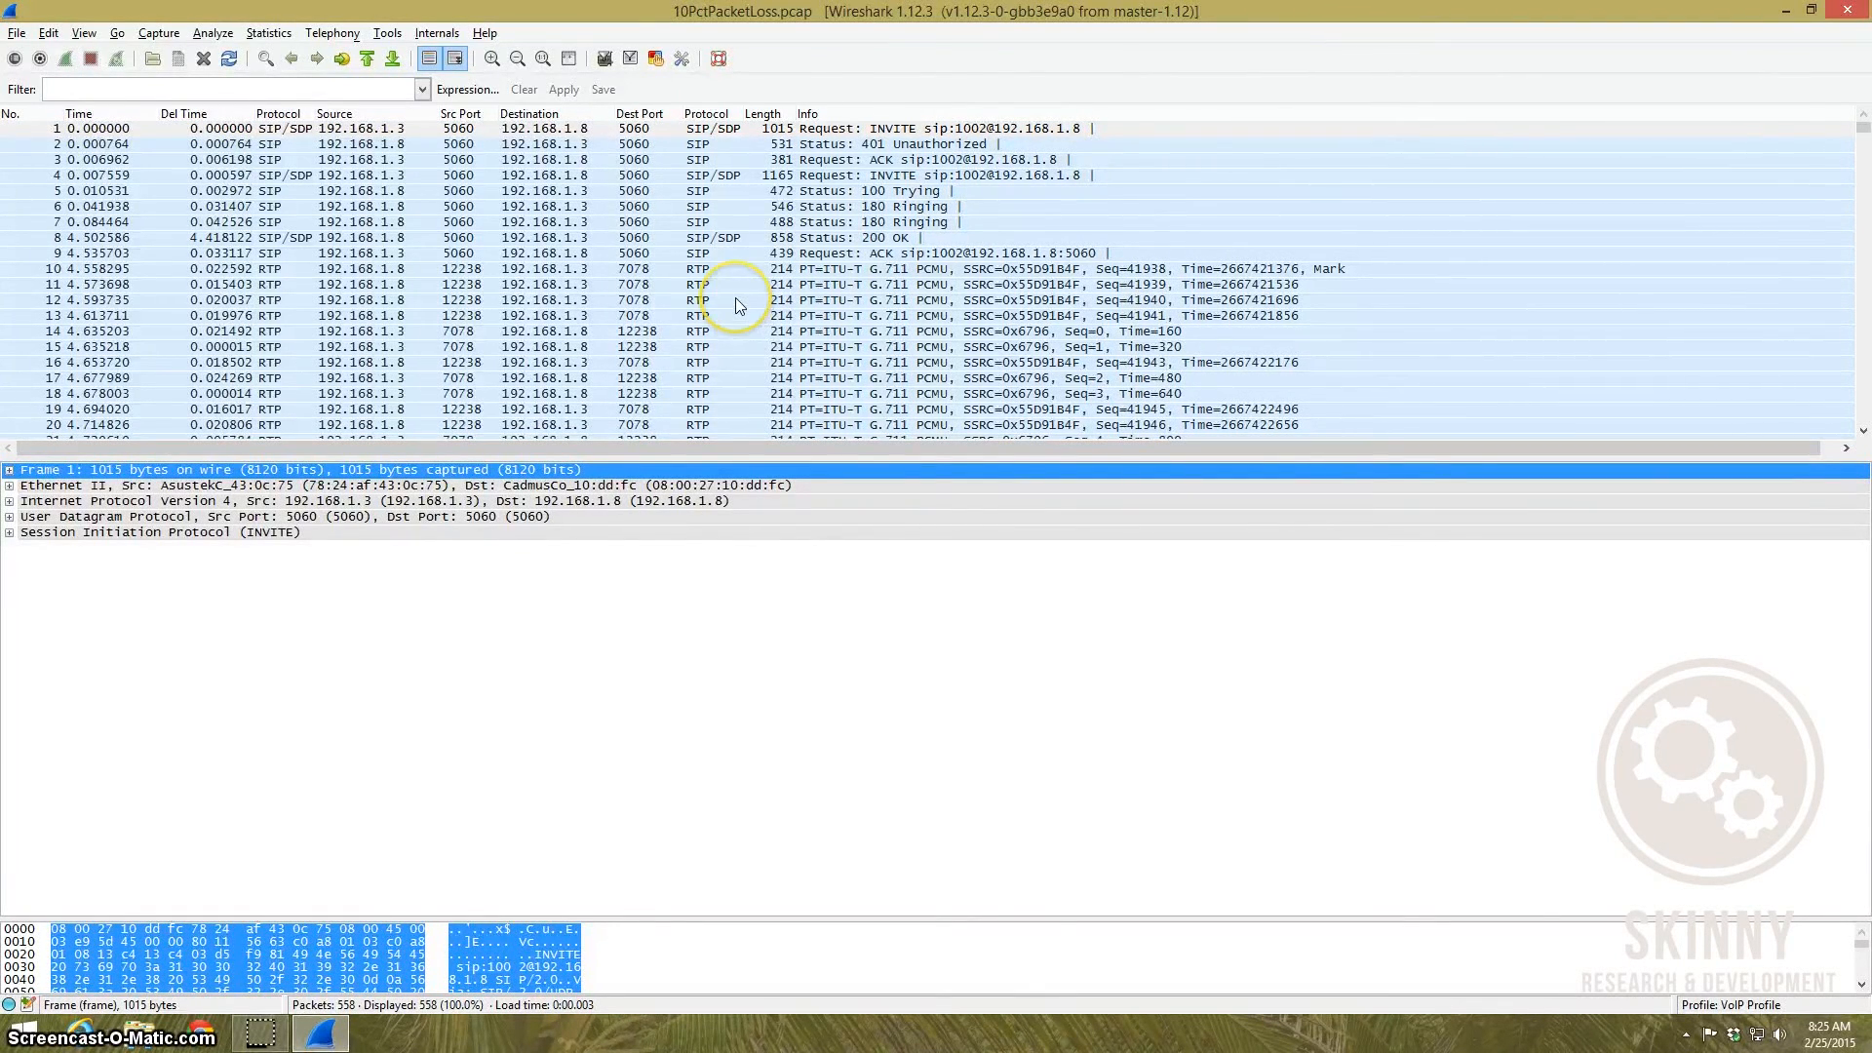
{"action": "mouse_move", "coordinate": [648, 117]}
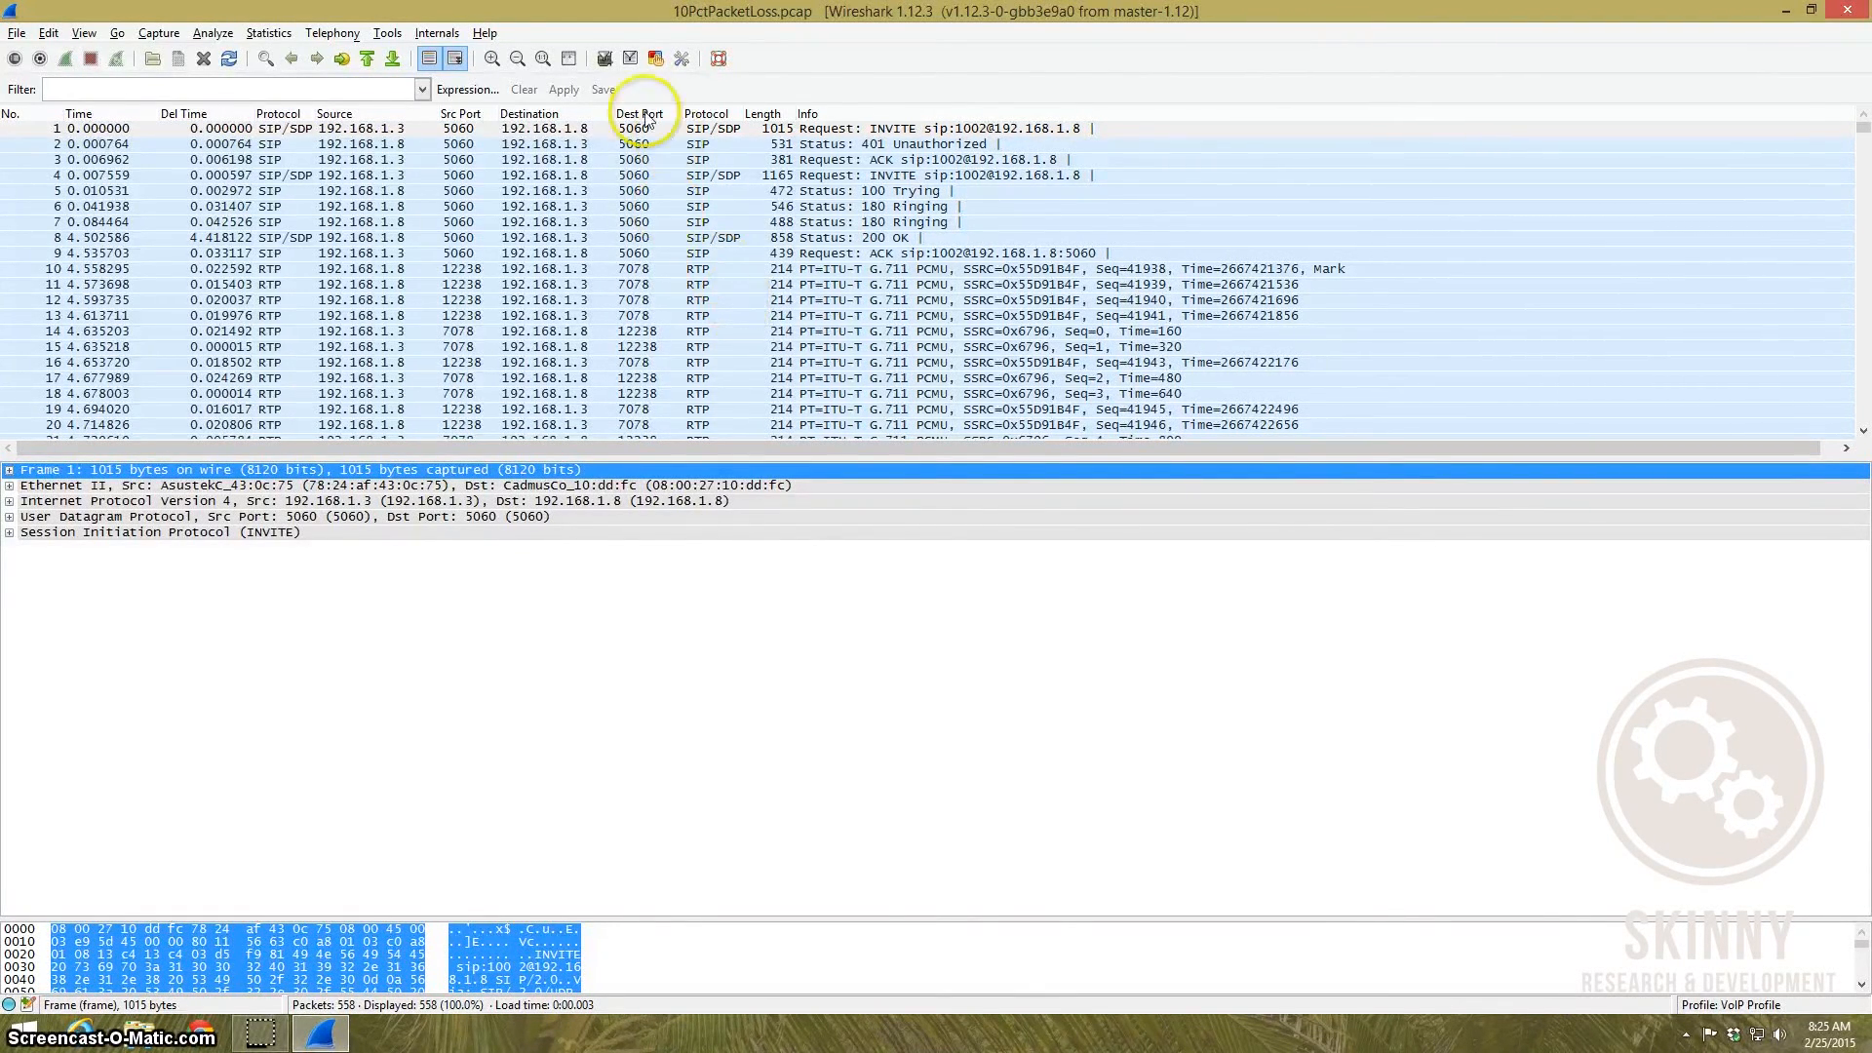
{"action": "mouse_move", "coordinate": [340, 35]}
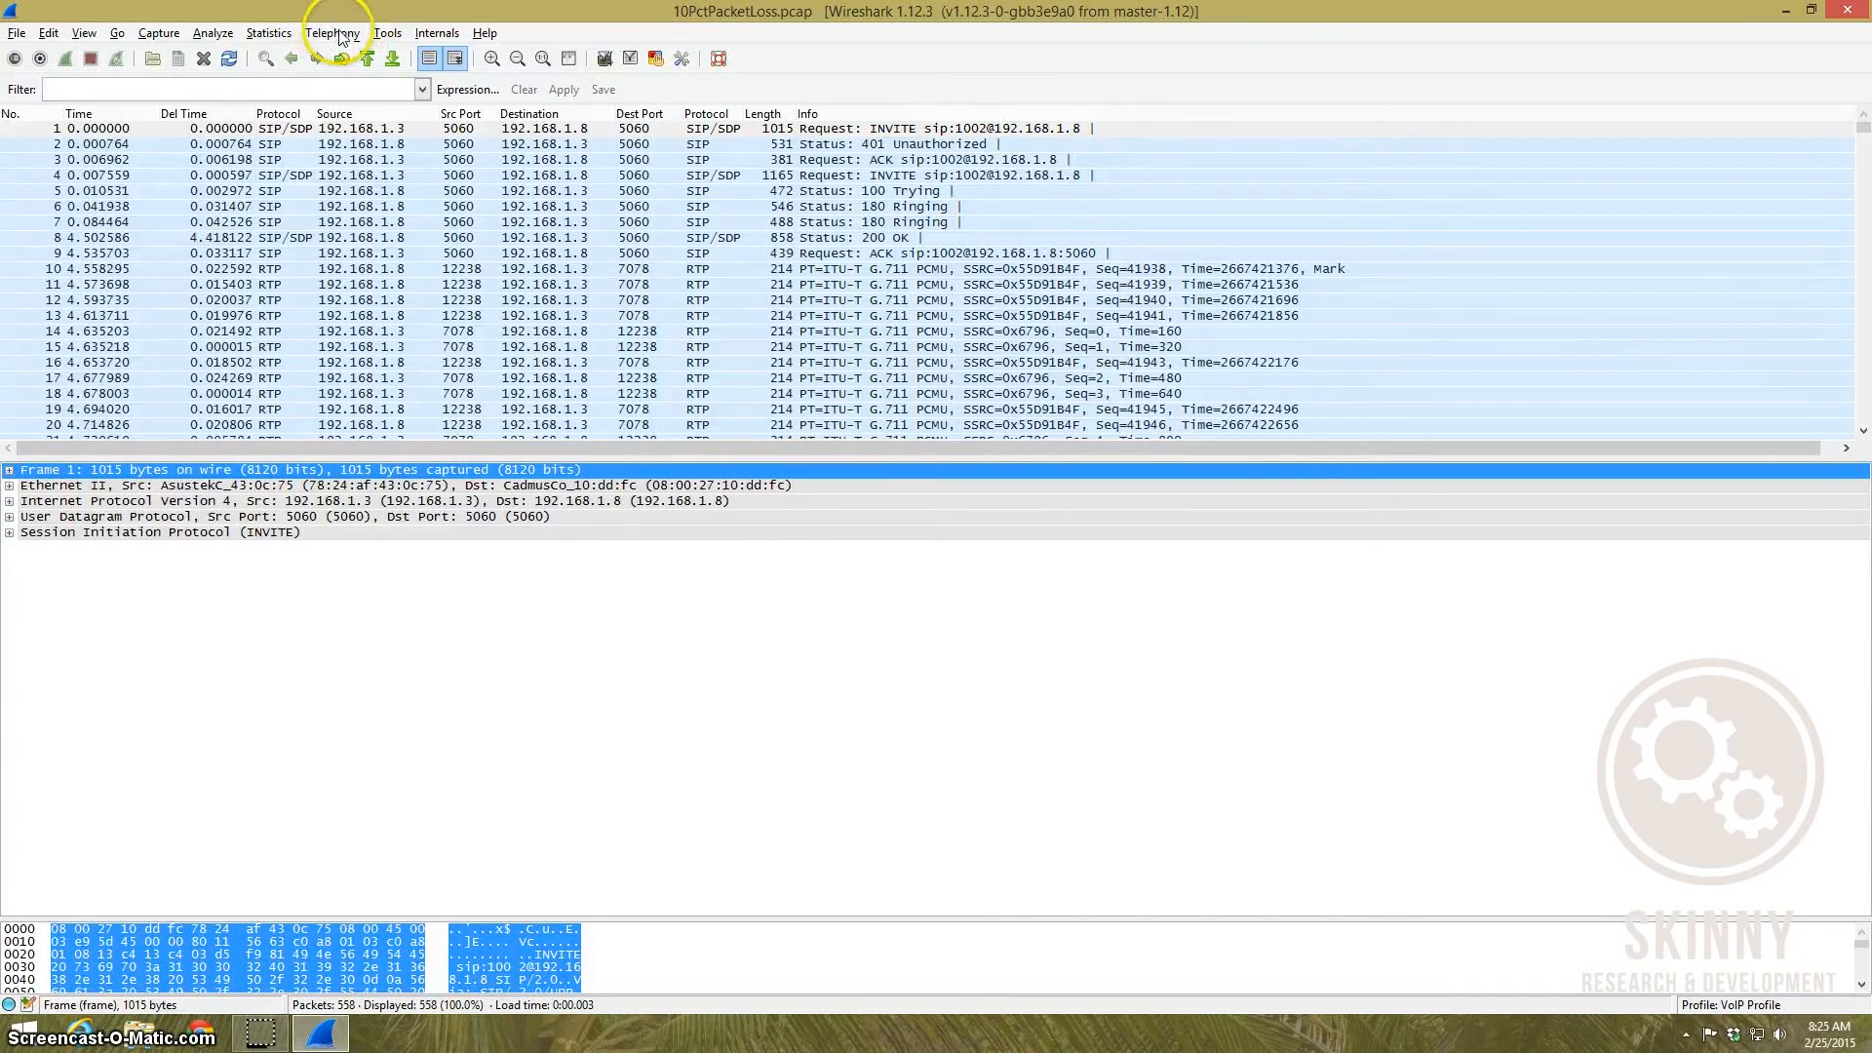
{"action": "left_click", "coordinate": [331, 31]}
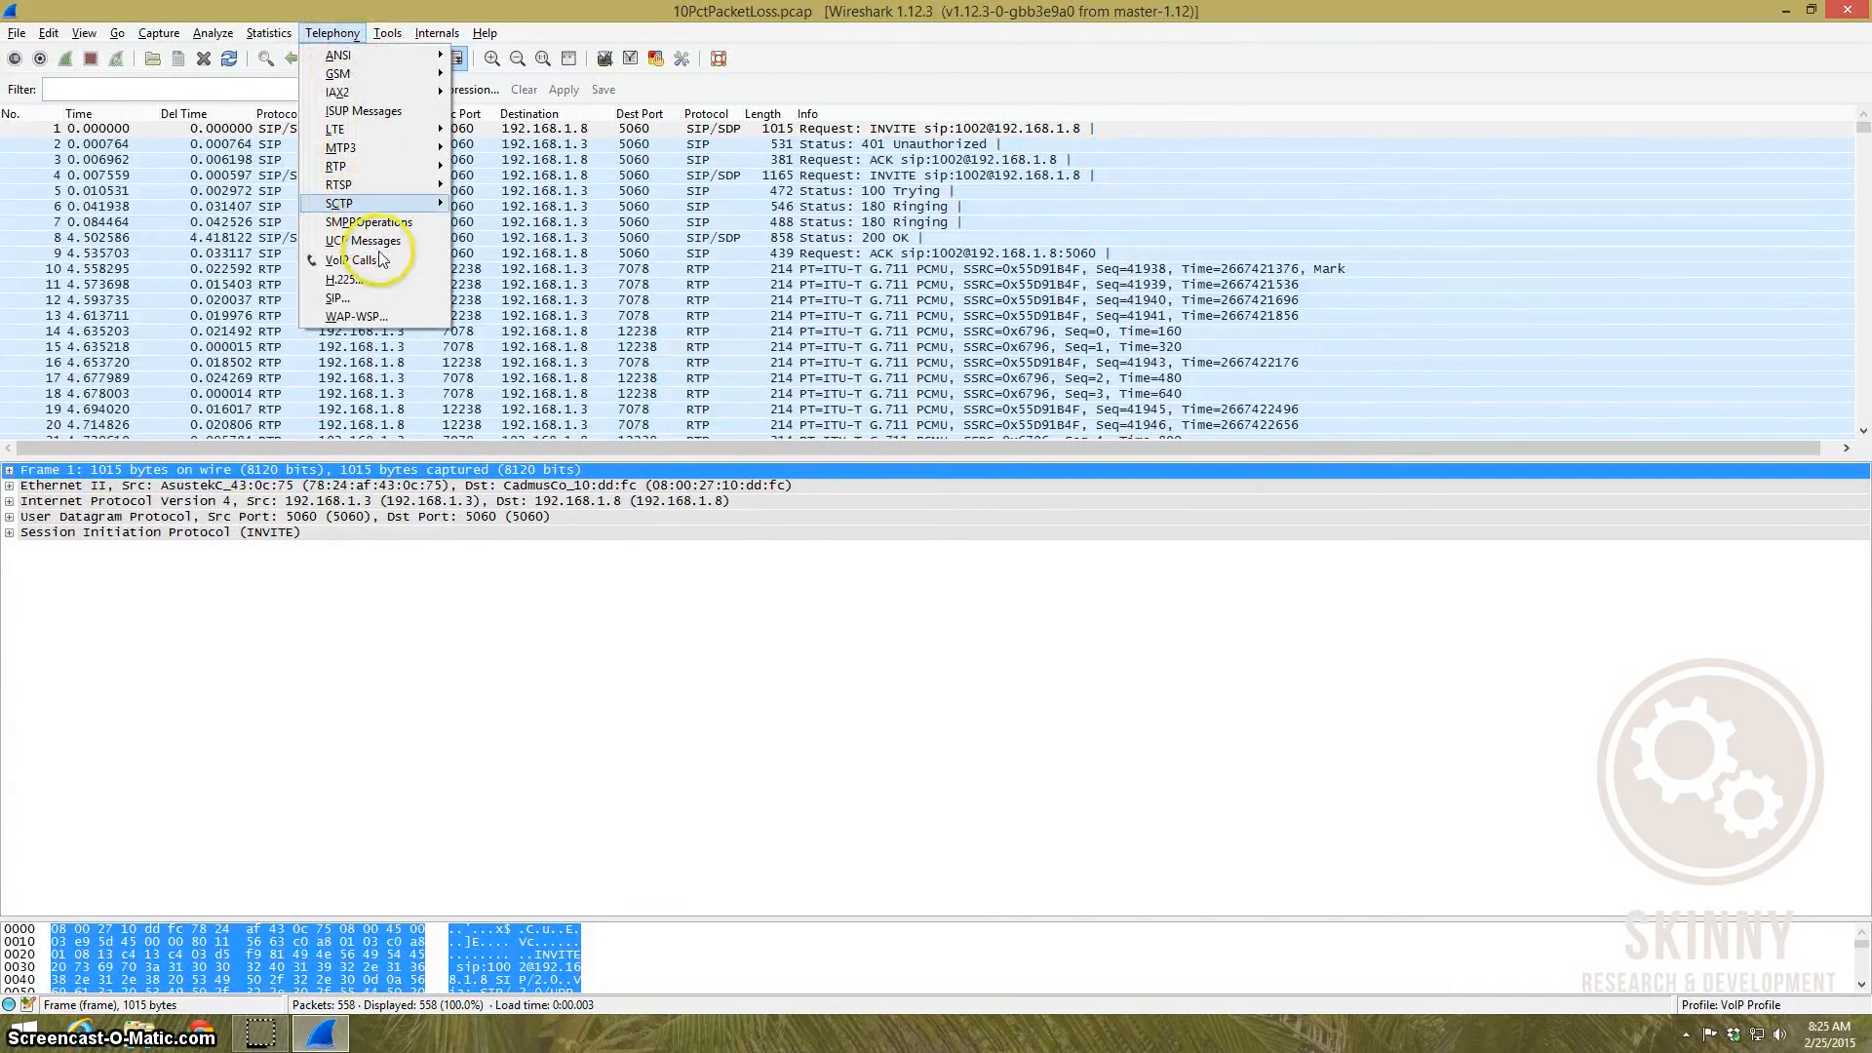
{"action": "left_click", "coordinate": [347, 259]}
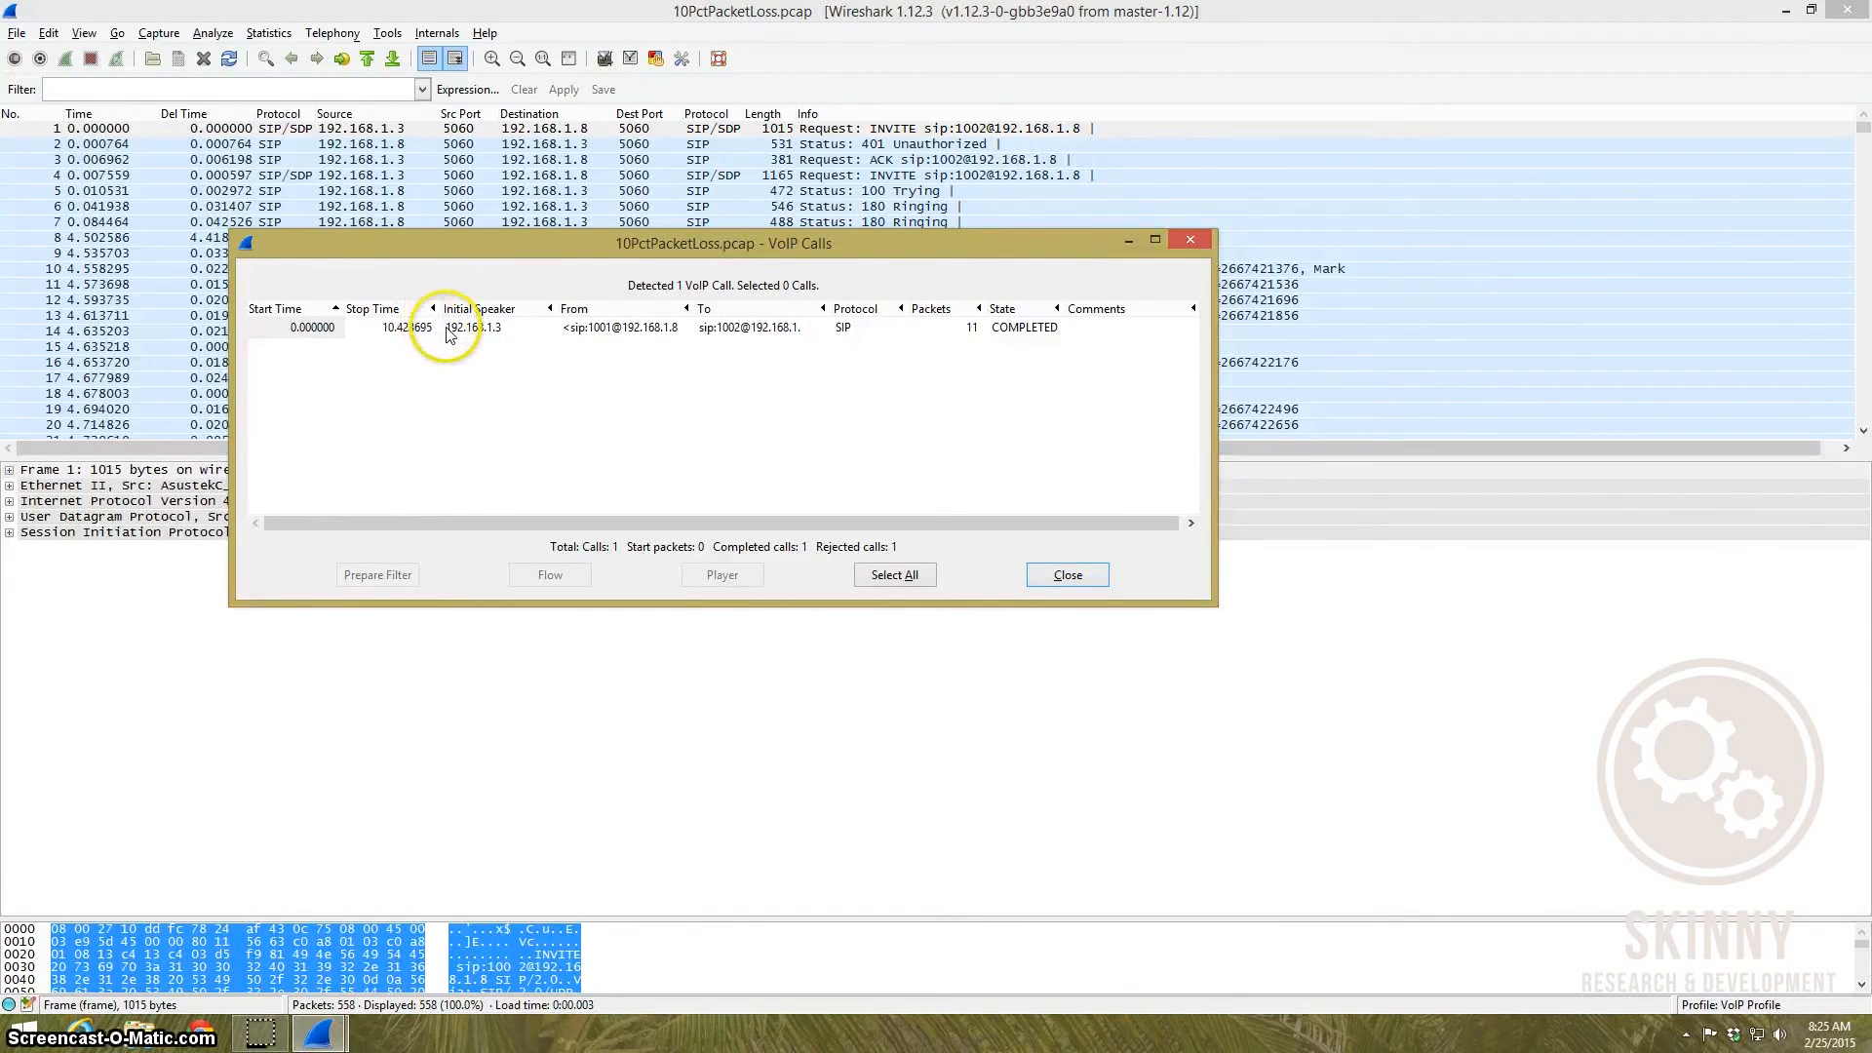
{"action": "left_click", "coordinate": [472, 328]}
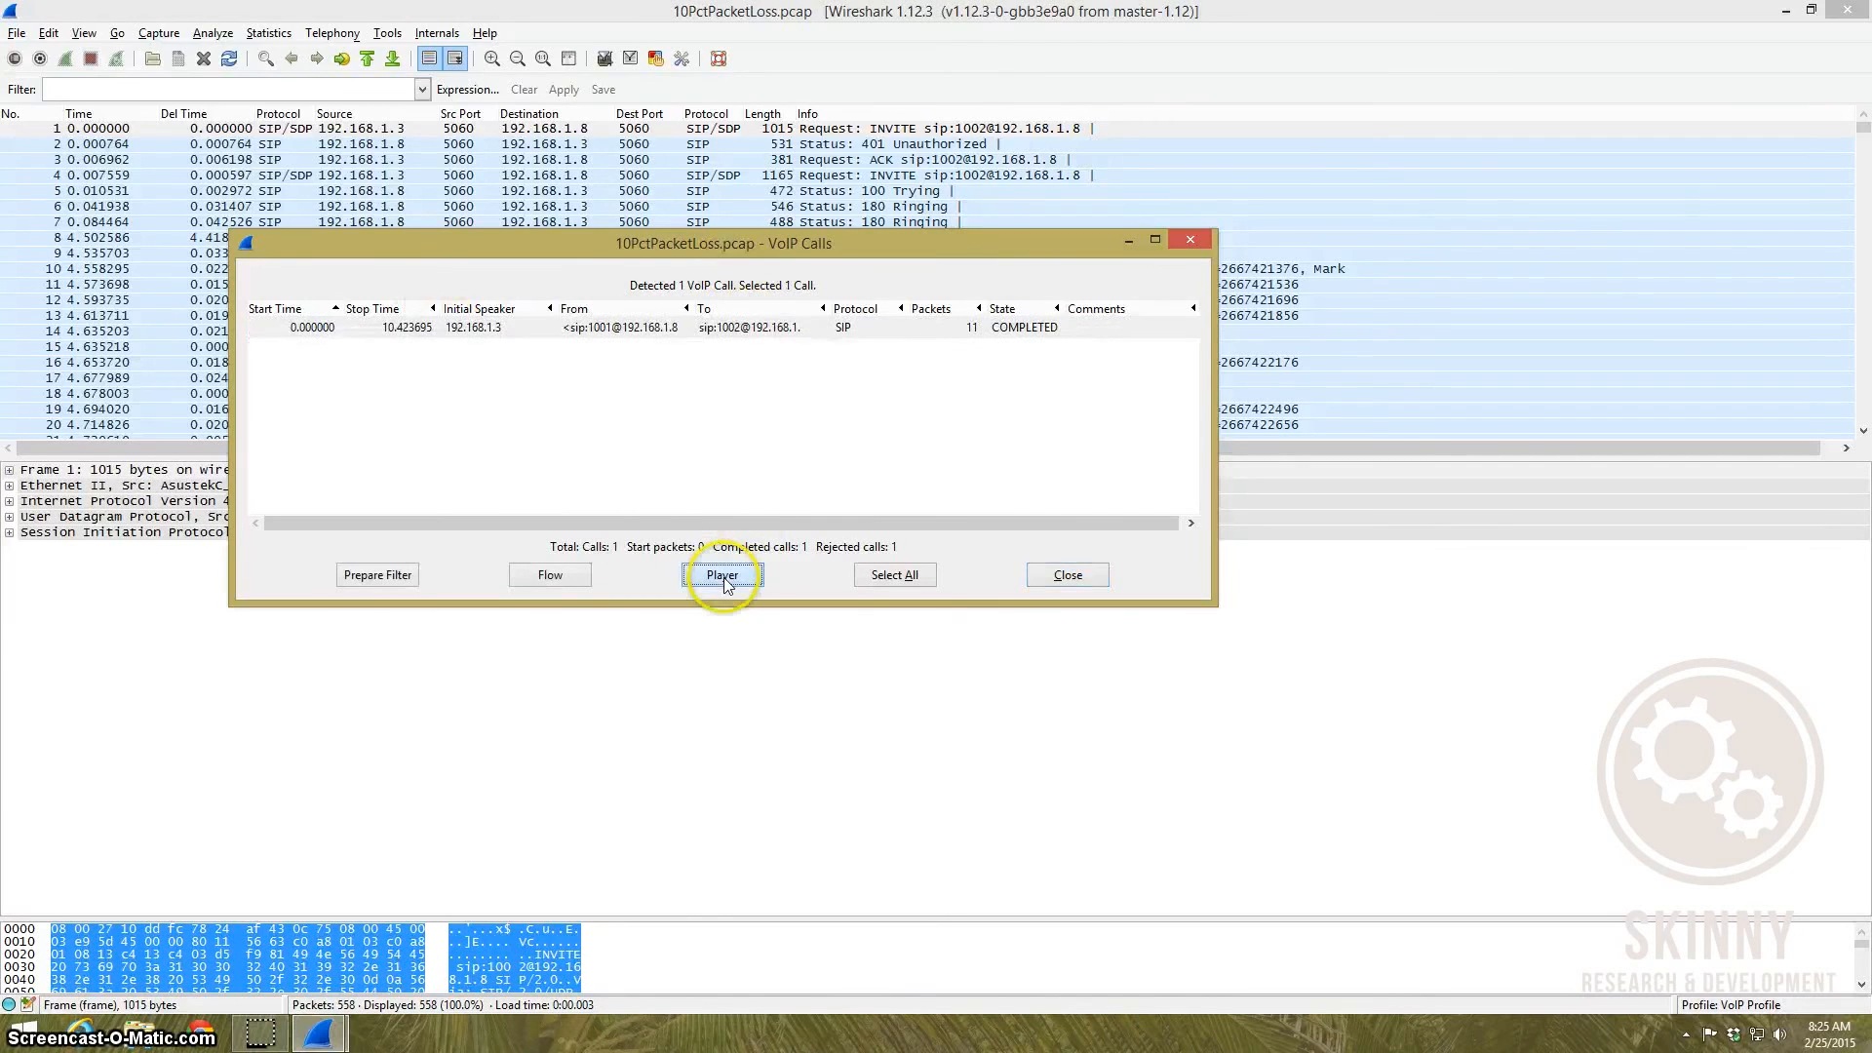
Step: Play the call in the RTP Player using the stream from 192.168.1.8 and decode it
{"action": "left_click", "coordinate": [722, 573]}
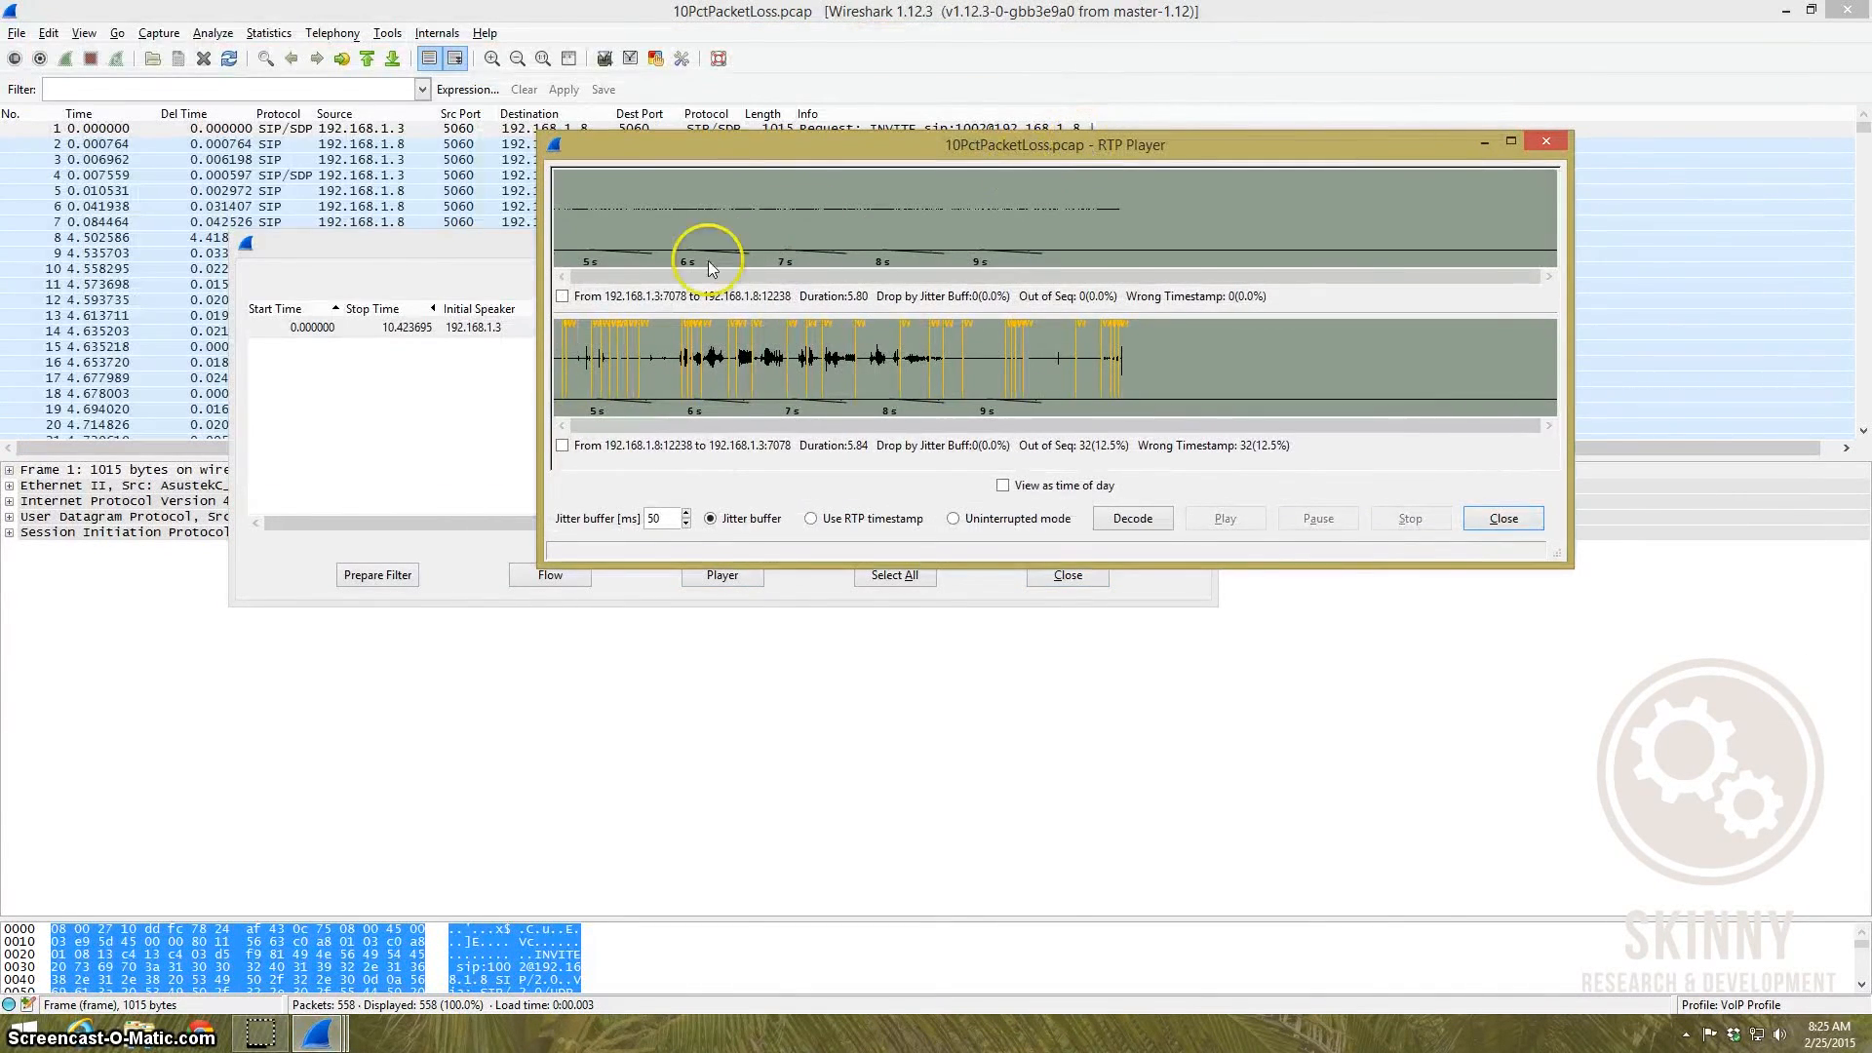
{"action": "left_click", "coordinate": [562, 444]}
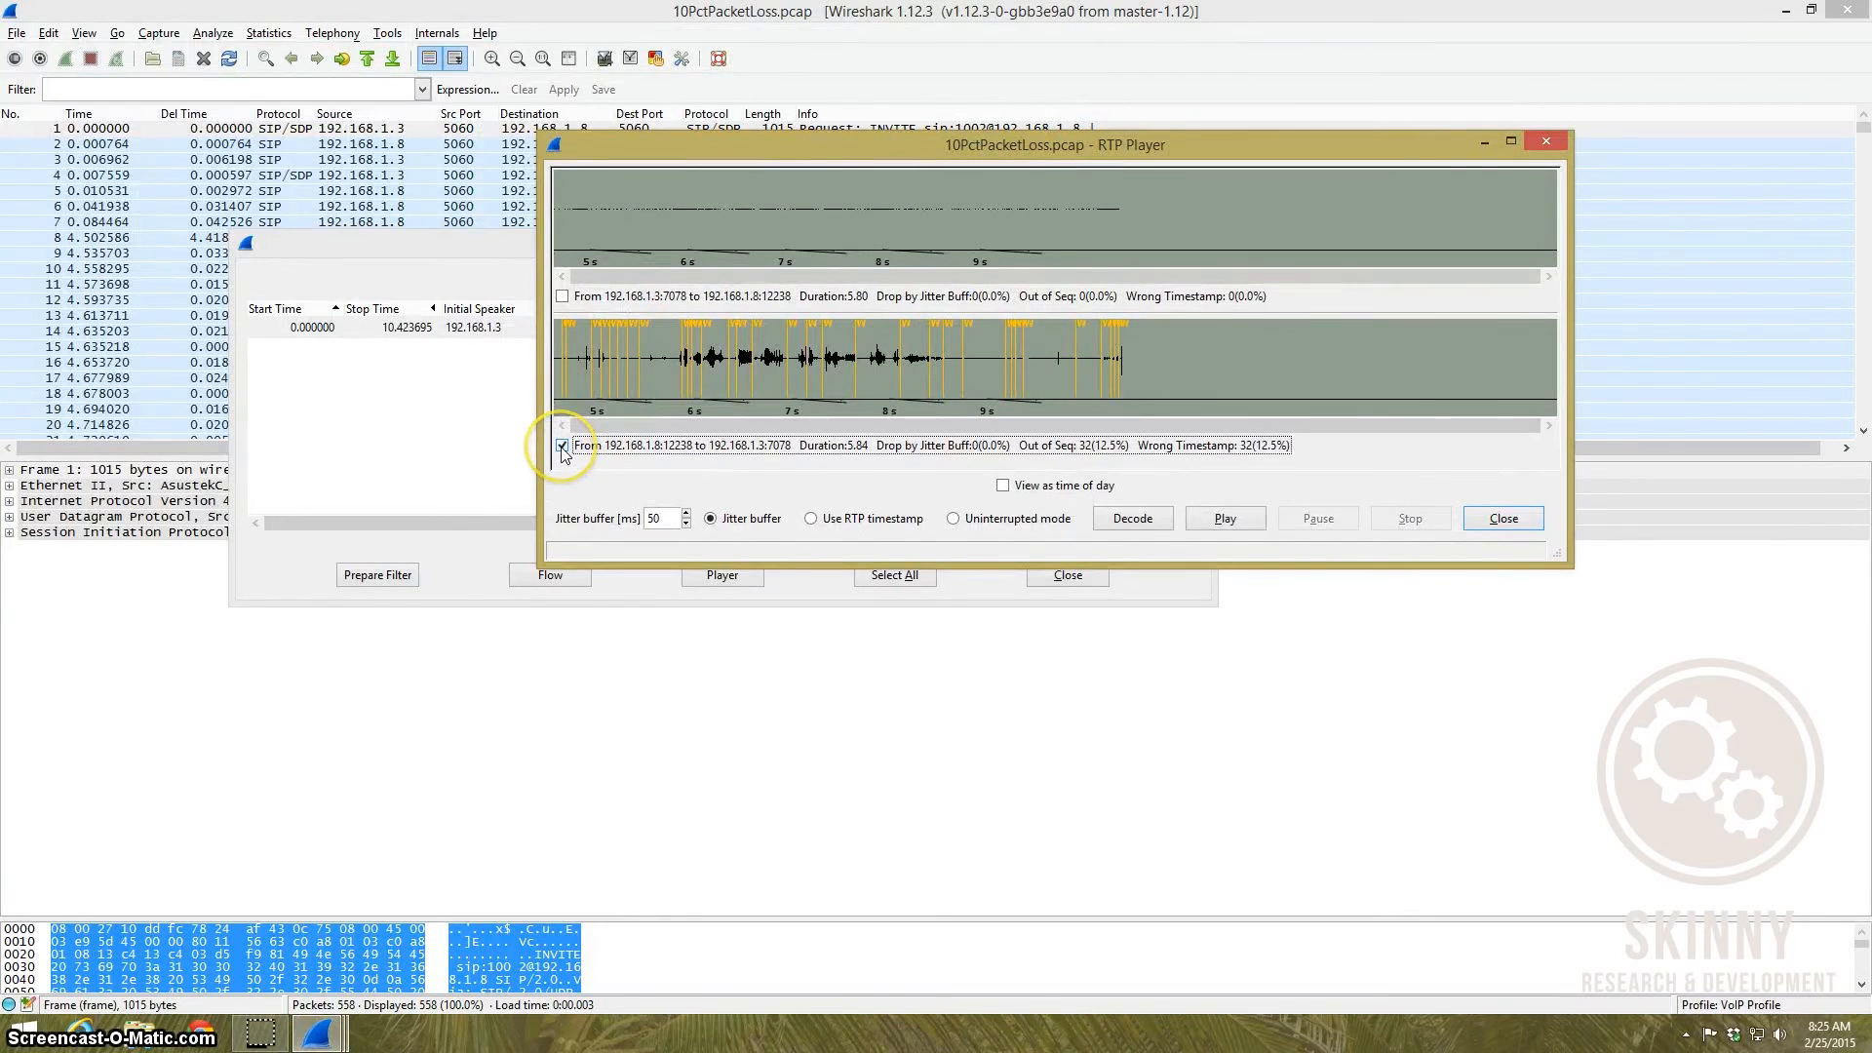
{"action": "mouse_move", "coordinate": [1225, 519]}
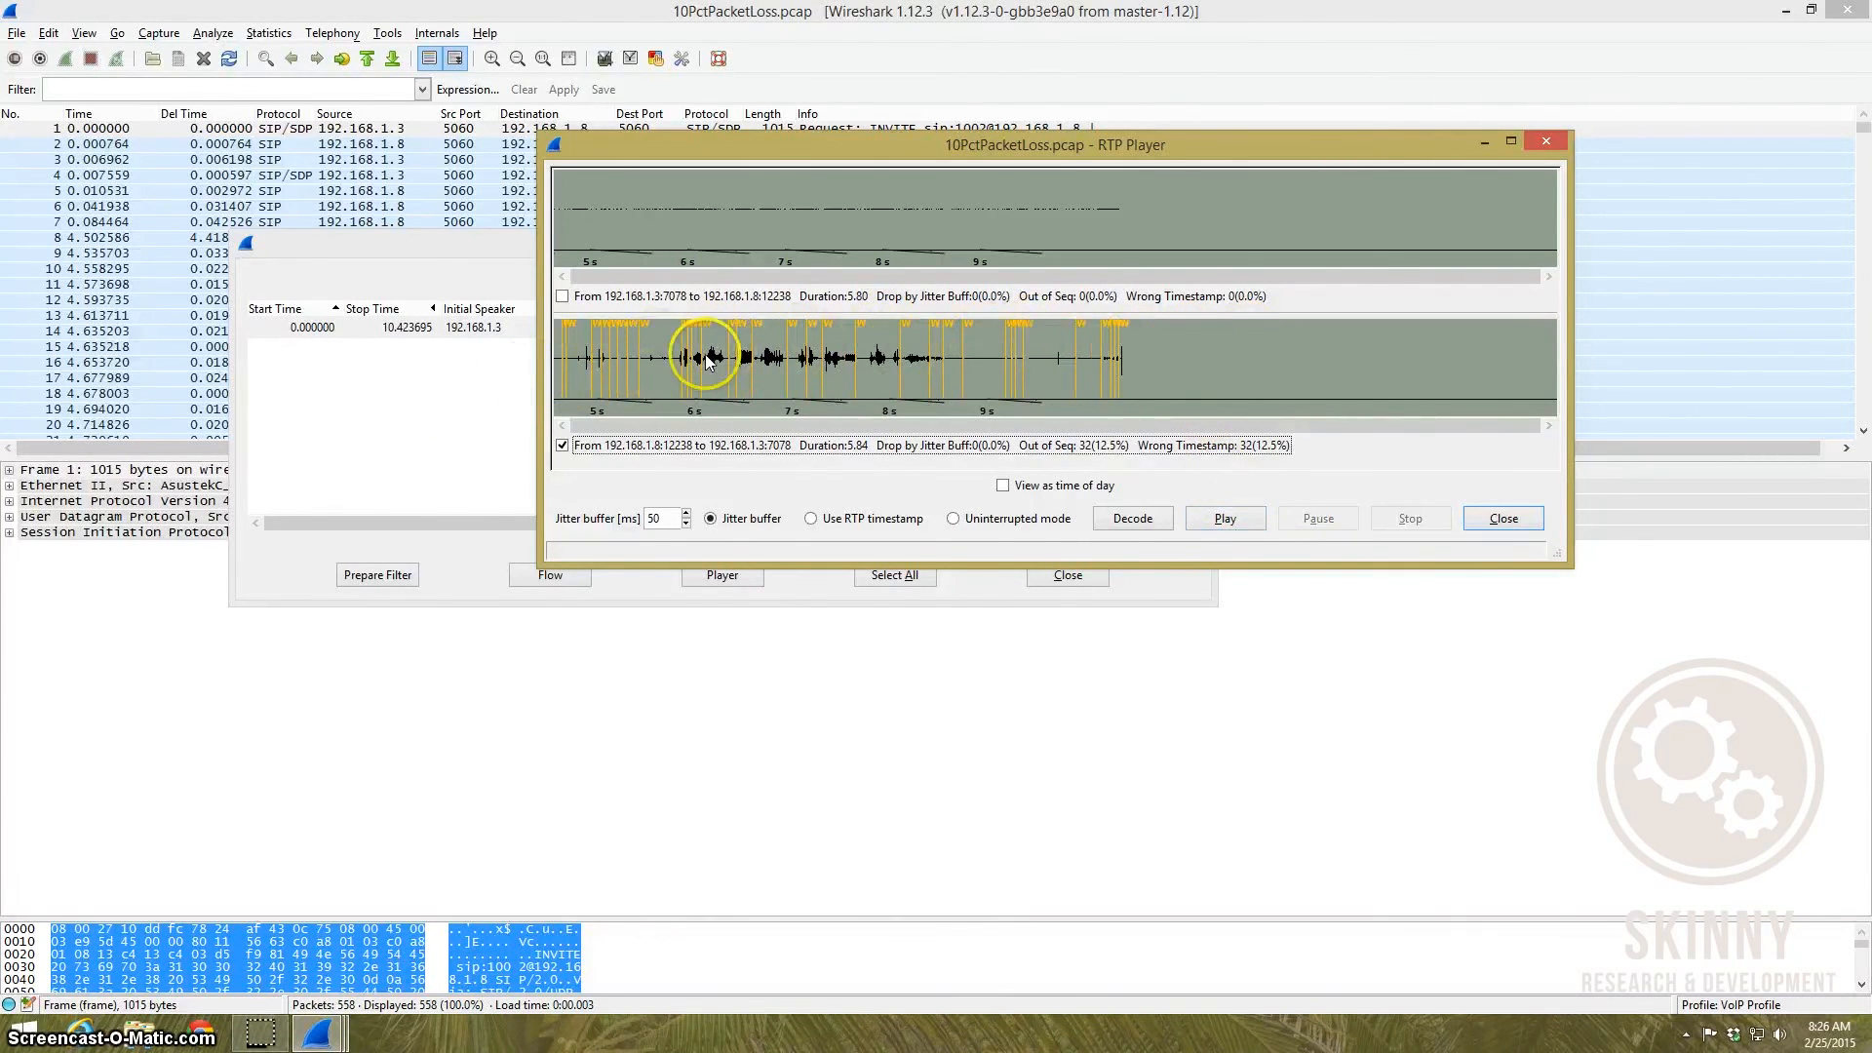
{"action": "mouse_move", "coordinate": [1174, 271]}
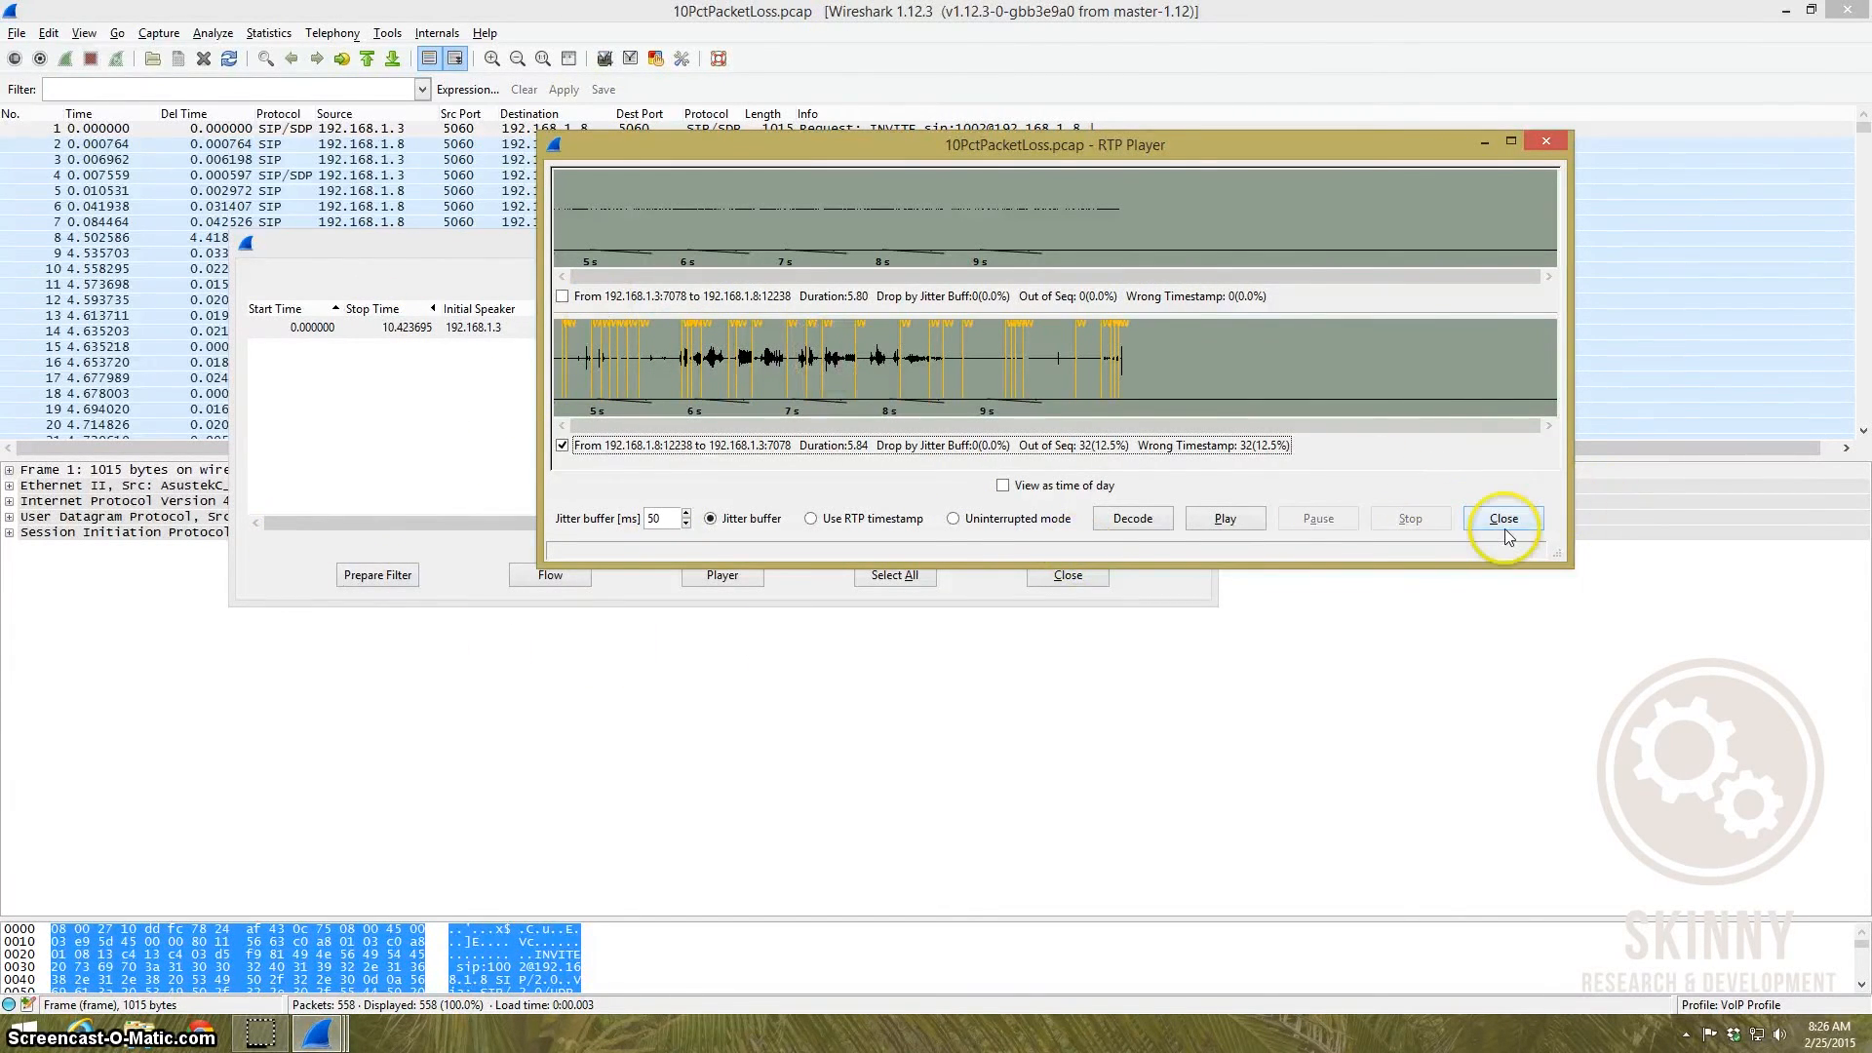
{"action": "left_click", "coordinate": [1502, 519]}
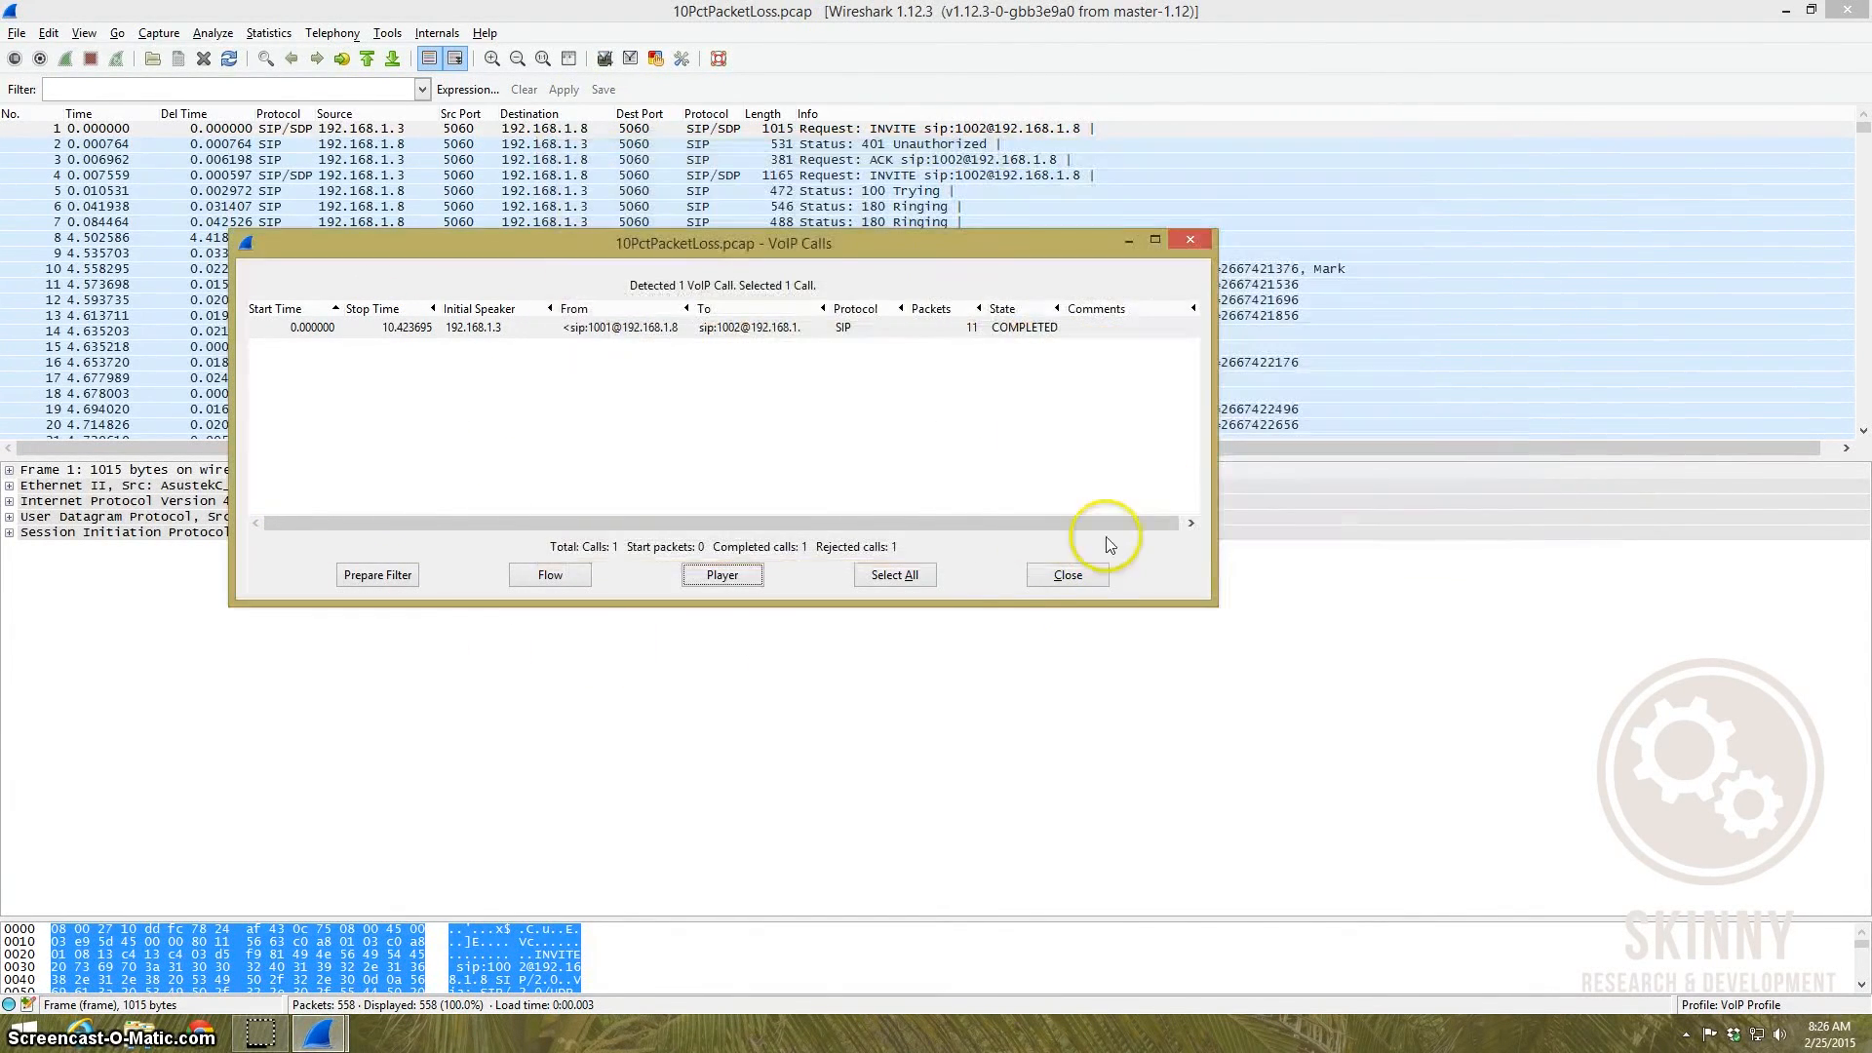
{"action": "mouse_move", "coordinate": [1072, 575]}
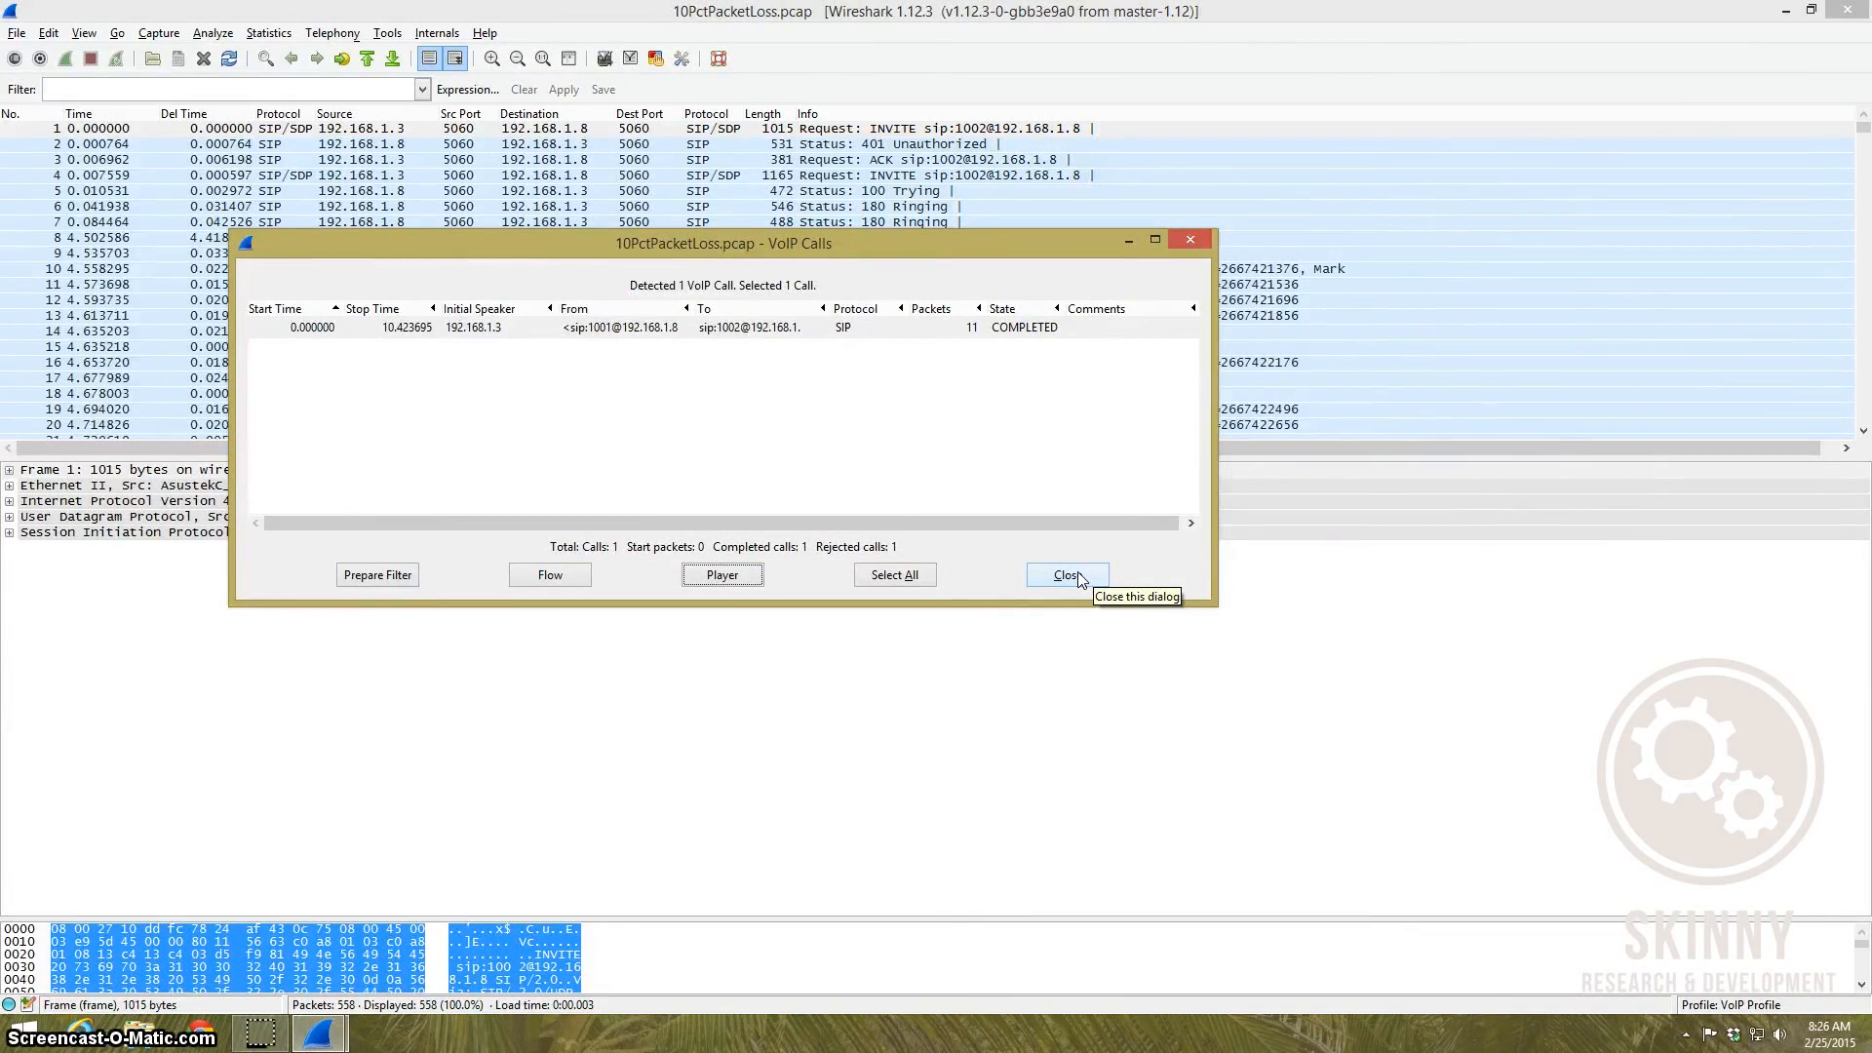
Step: Close the VoIP Calls list to return to the SIP and RTP packet list
{"action": "left_click", "coordinate": [1067, 573]}
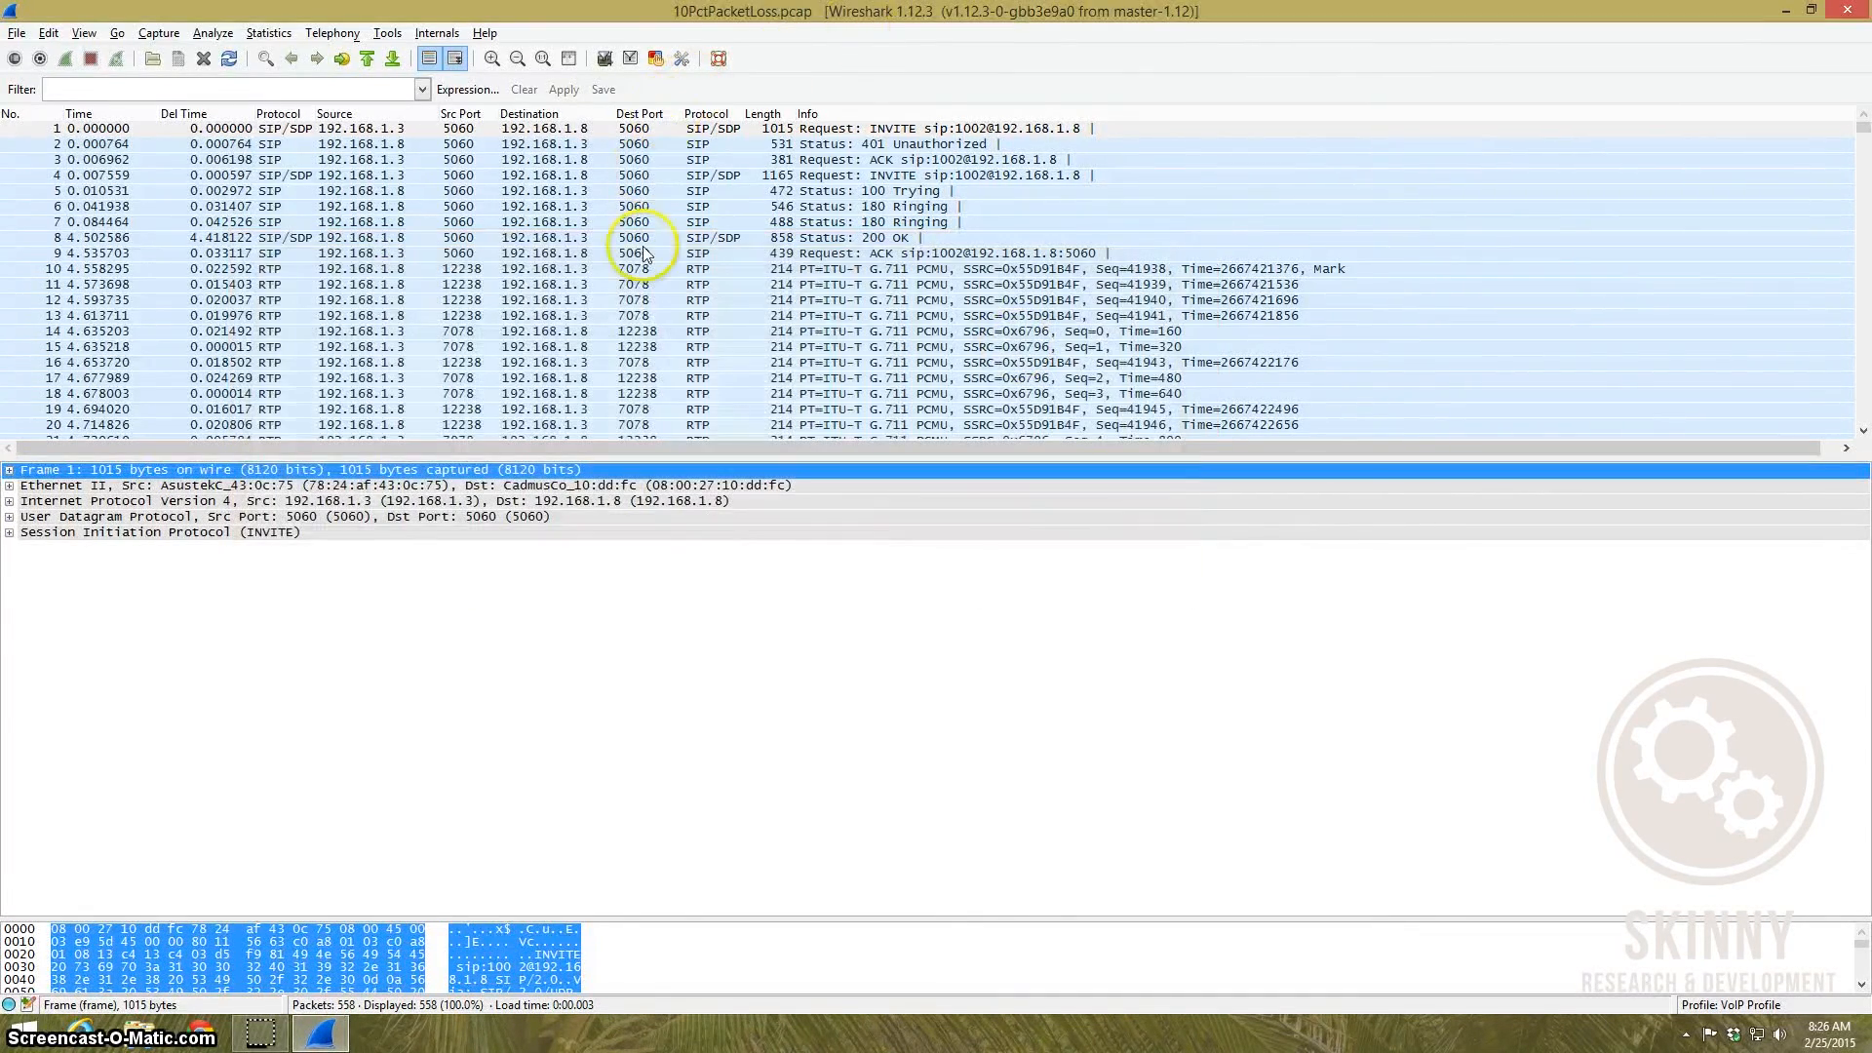
{"action": "mouse_move", "coordinate": [698, 144]}
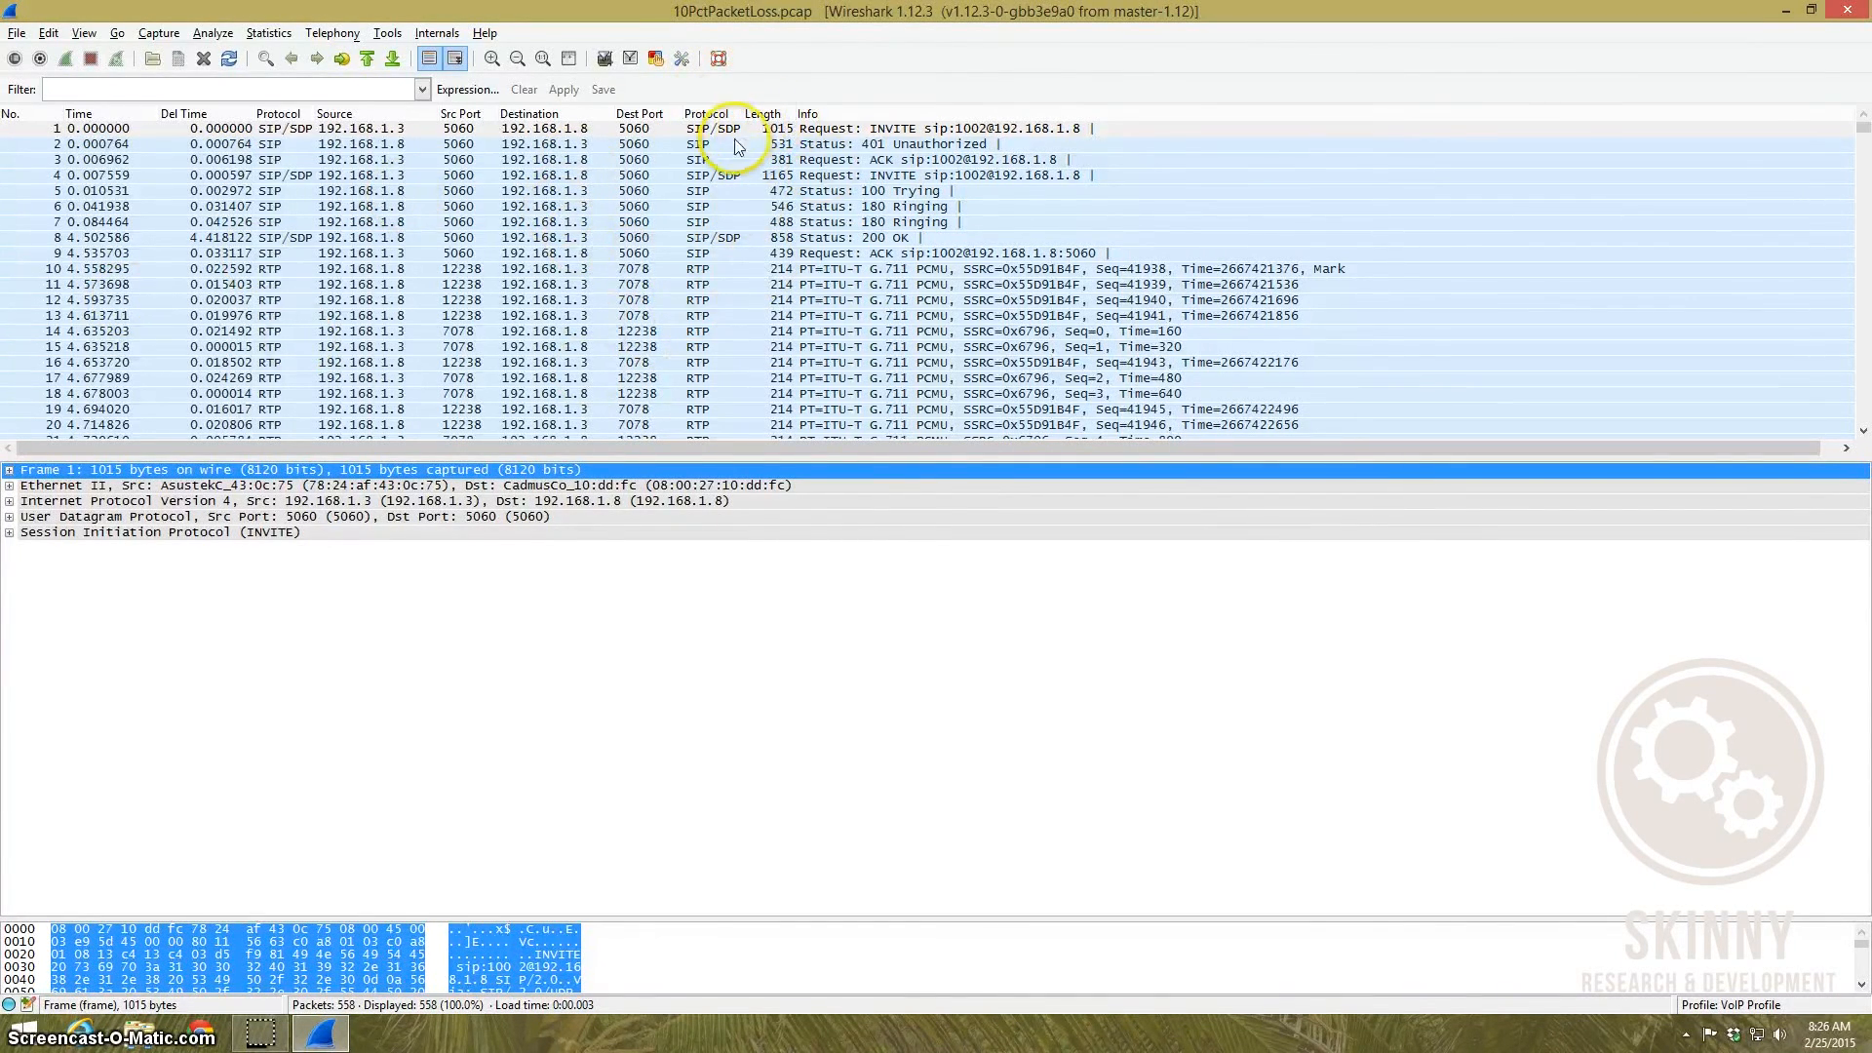
{"action": "mouse_move", "coordinate": [731, 413]}
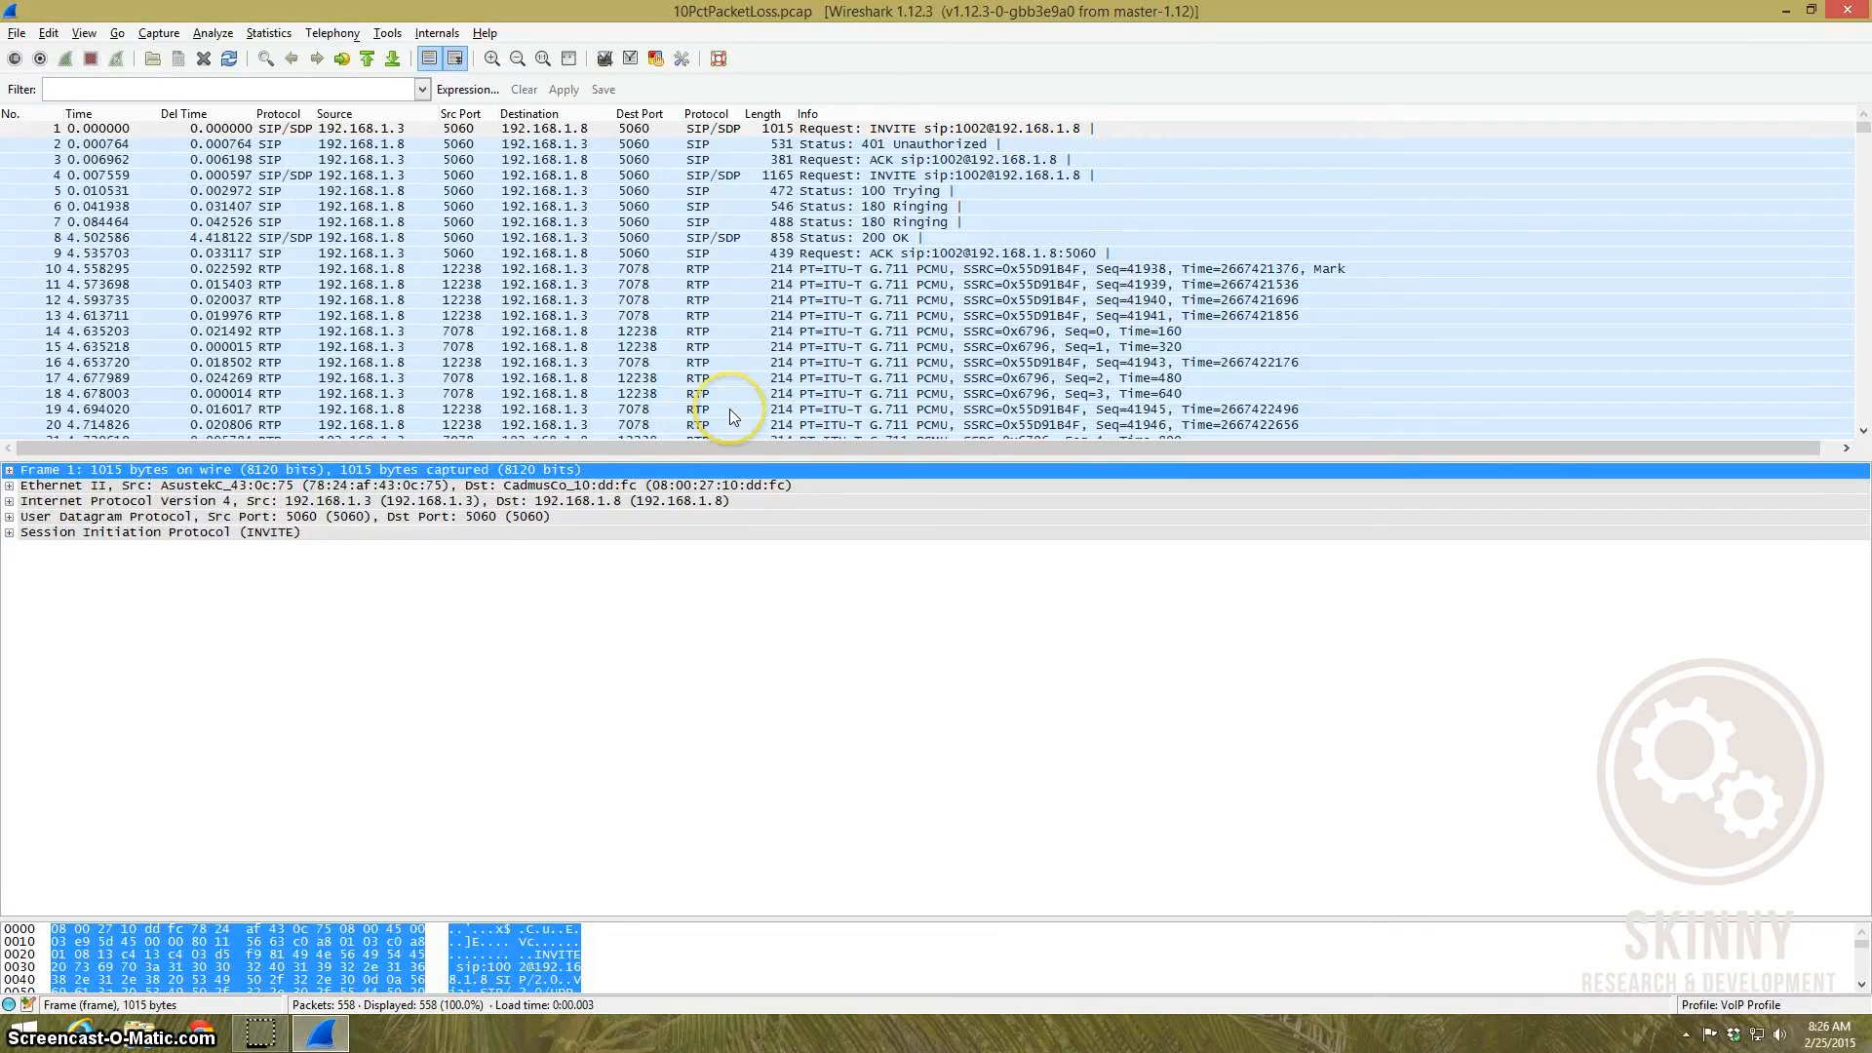
{"action": "mouse_move", "coordinate": [741, 249]}
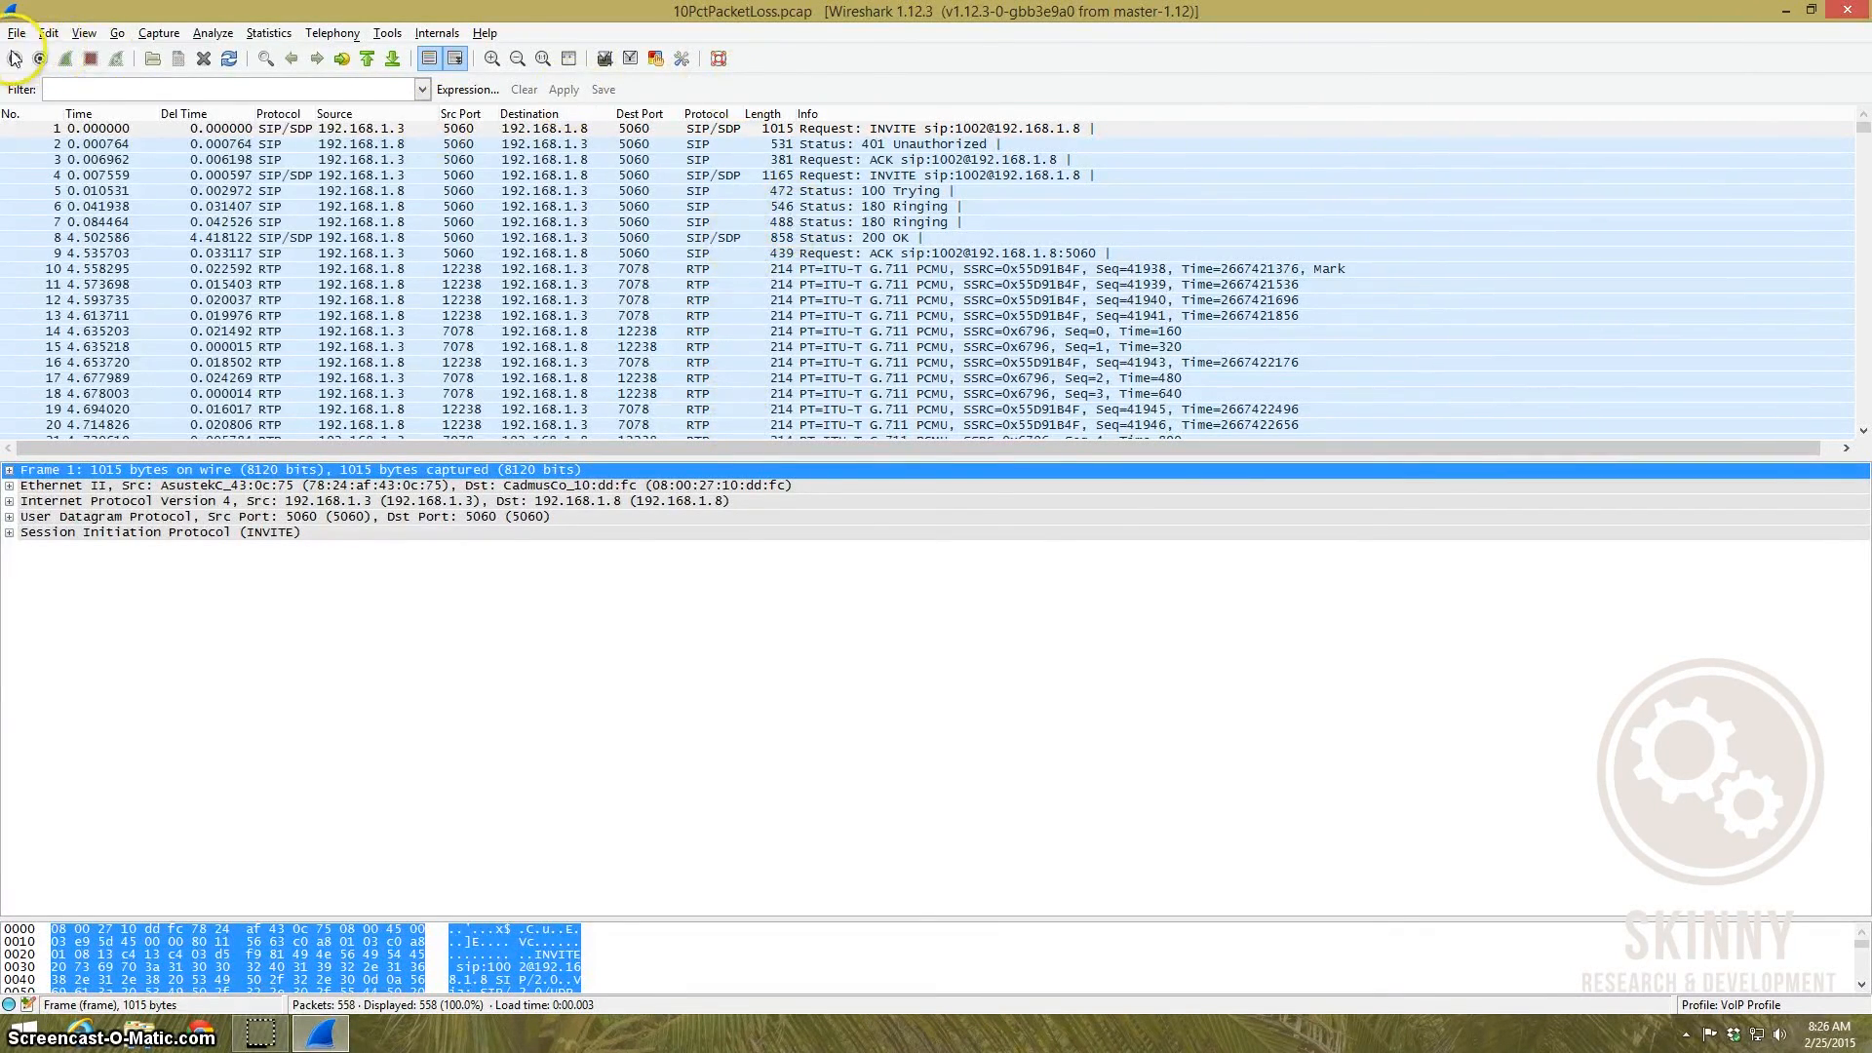
Step: Browse from File > Open to the folder holding Voip Capture without SDP.pcapng
{"action": "left_click", "coordinate": [16, 32]}
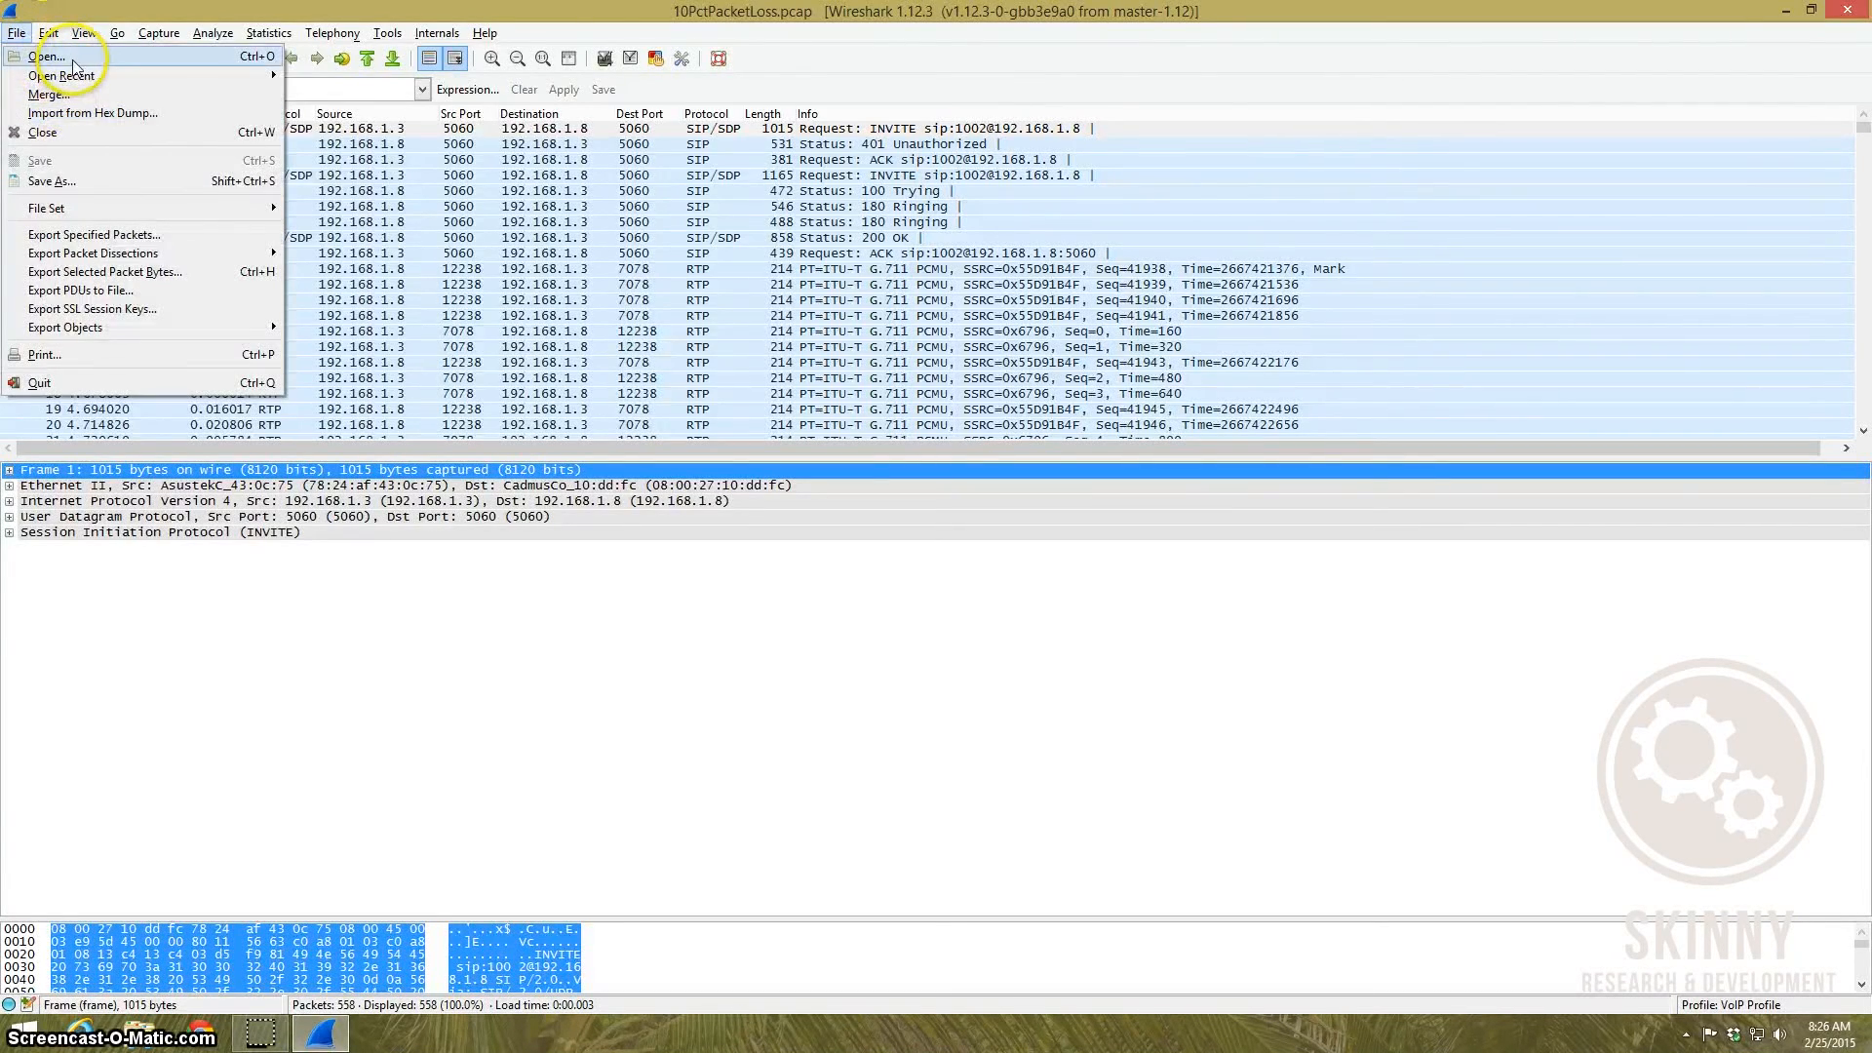
{"action": "left_click", "coordinate": [43, 55]}
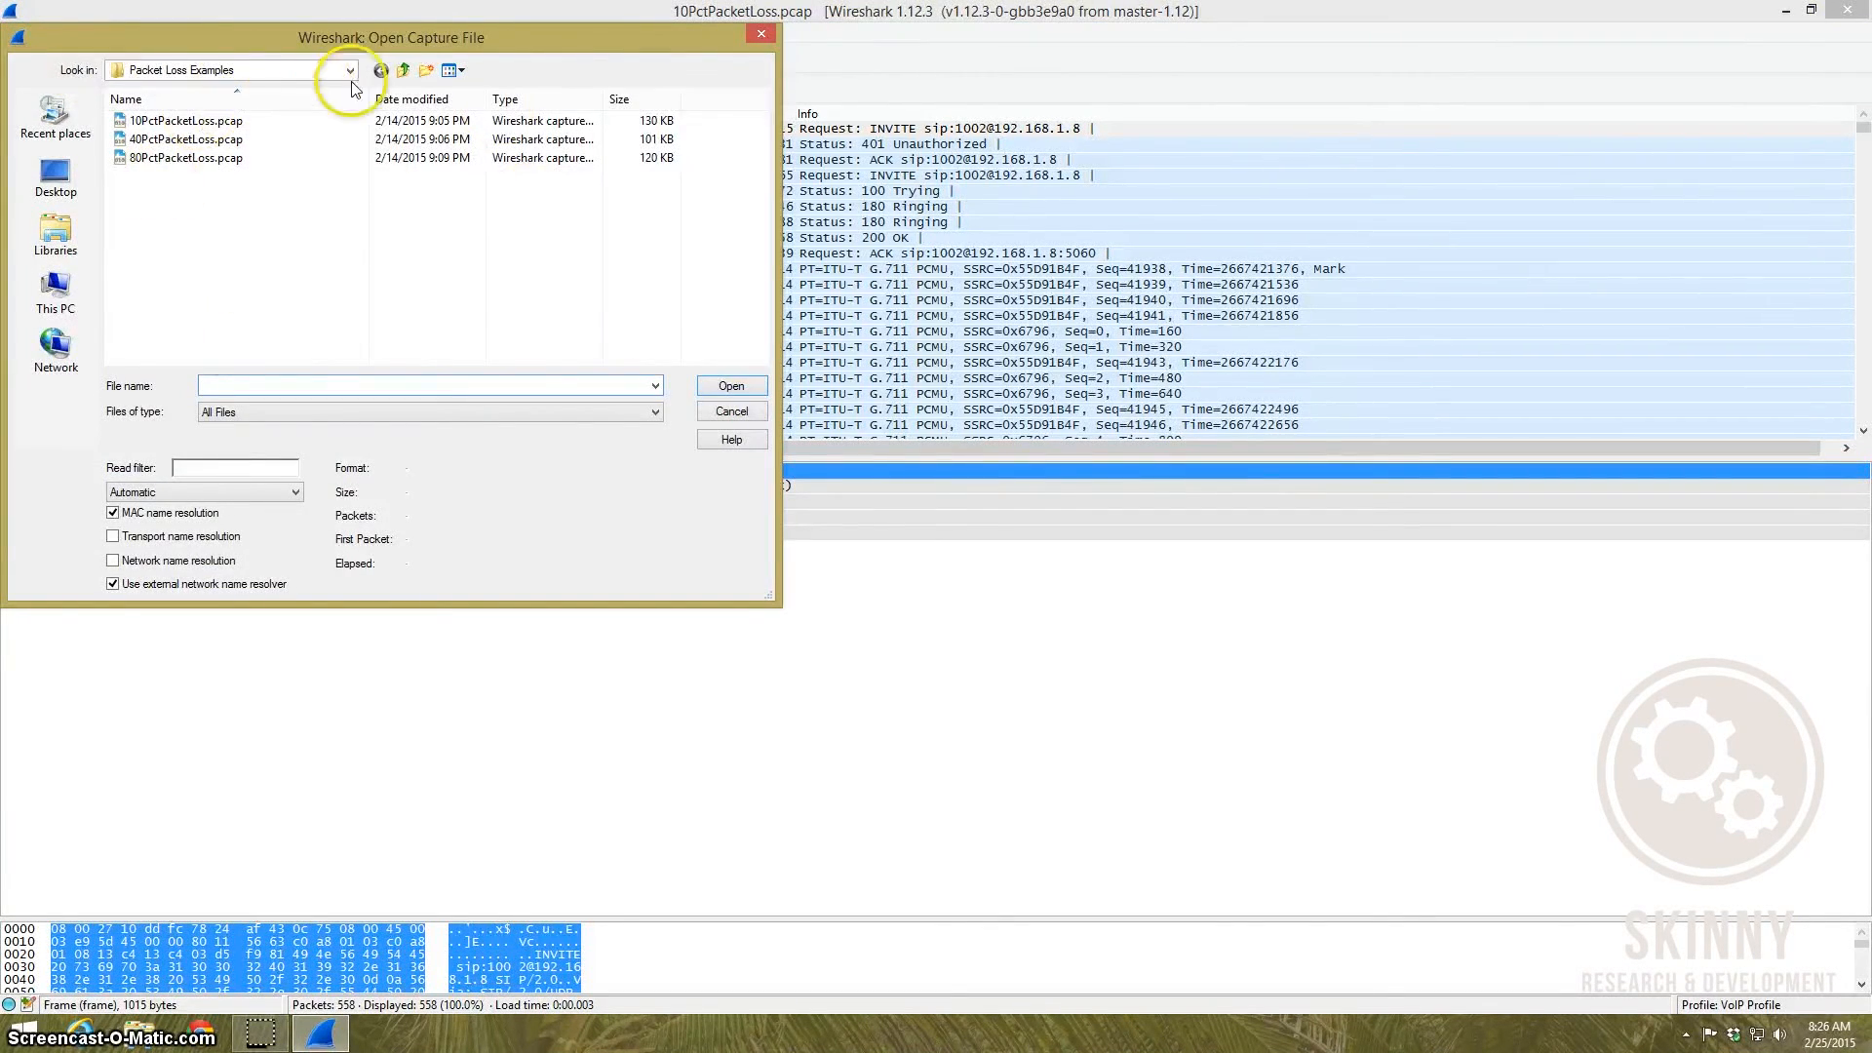
{"action": "left_click", "coordinate": [402, 70]}
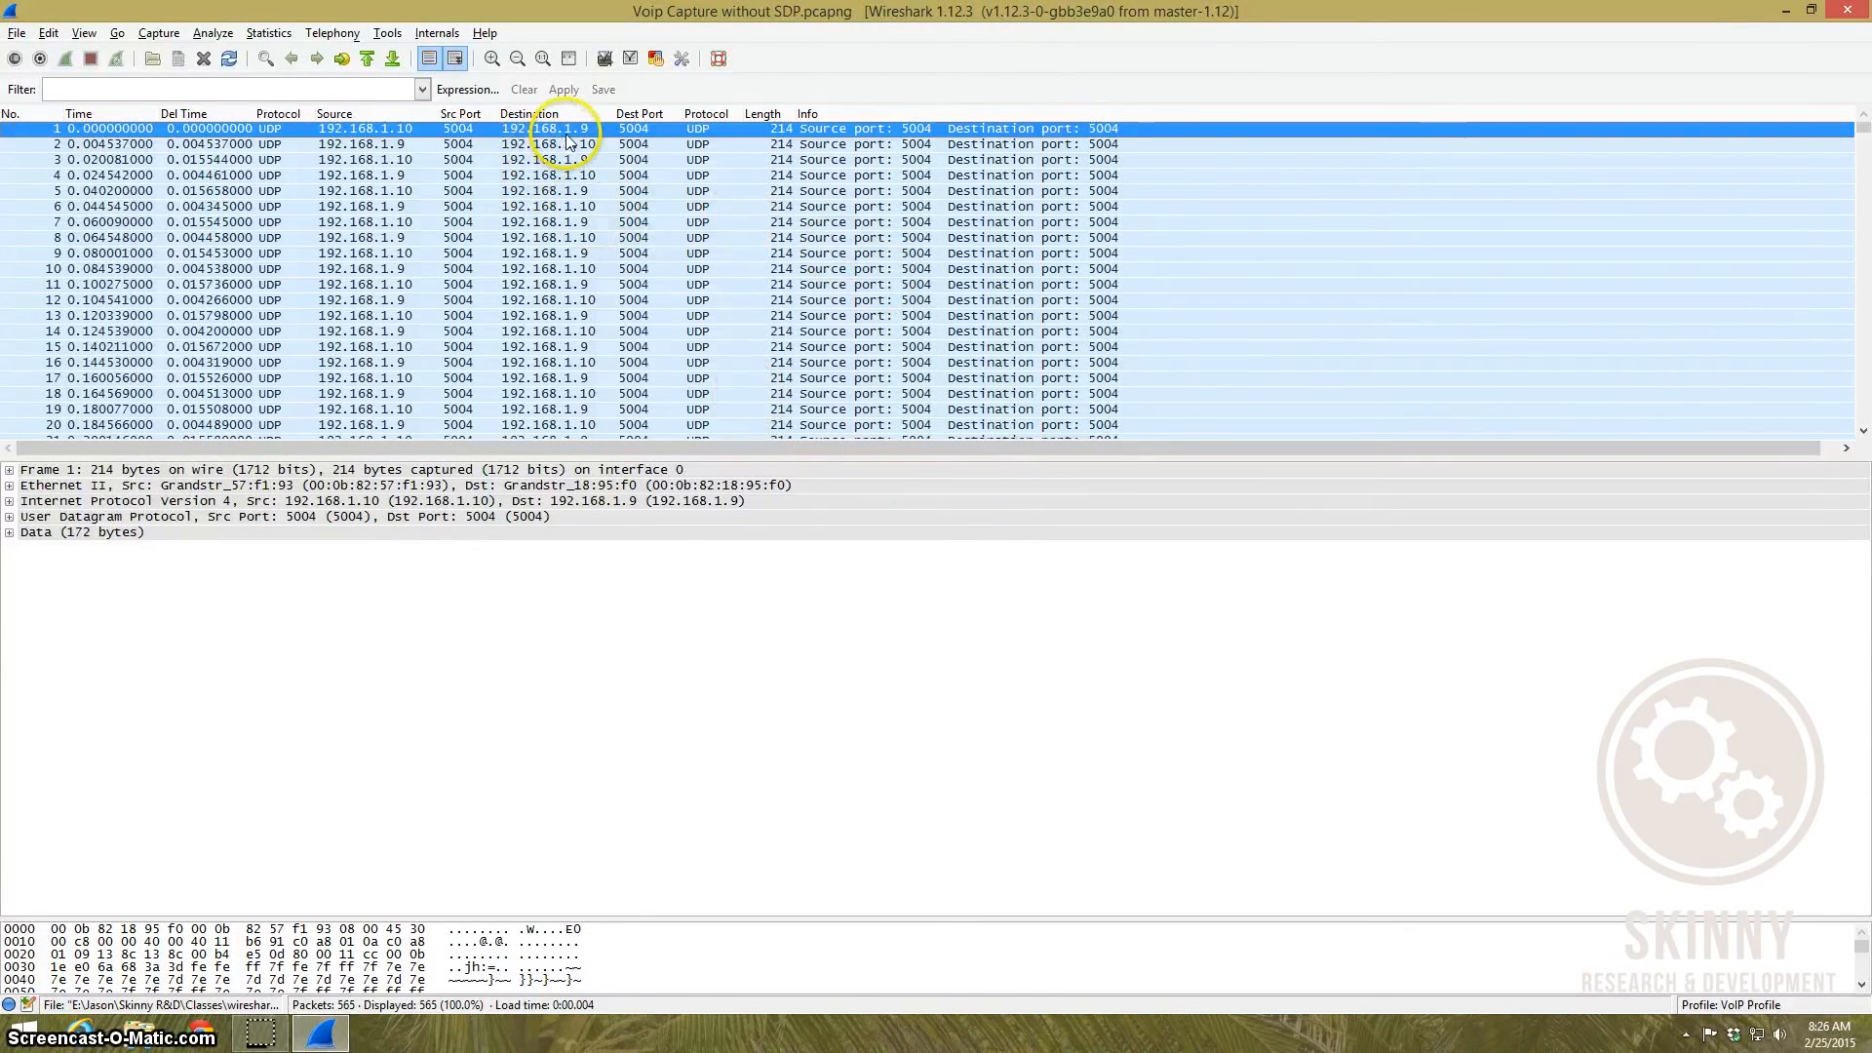
{"action": "scroll", "scroll_direction": "down", "scroll_amount": 3}
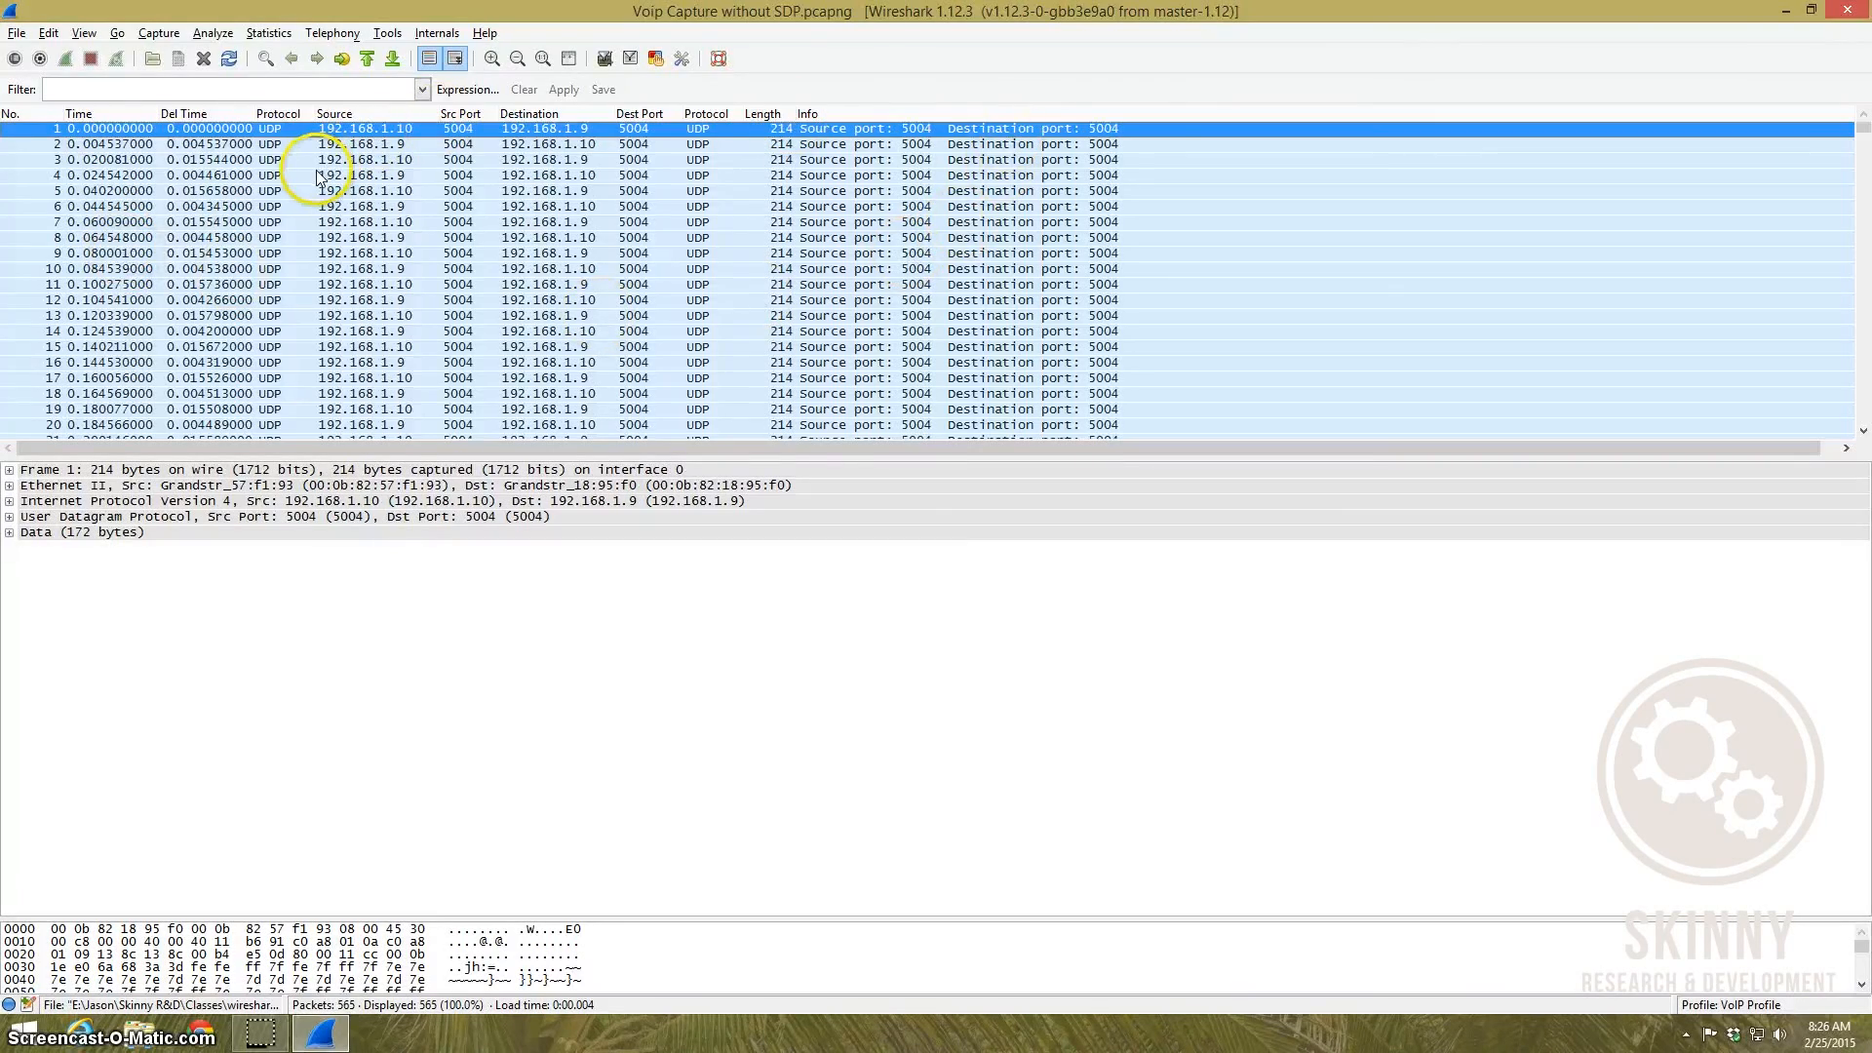
{"action": "scroll", "scroll_direction": "down", "scroll_amount": 3}
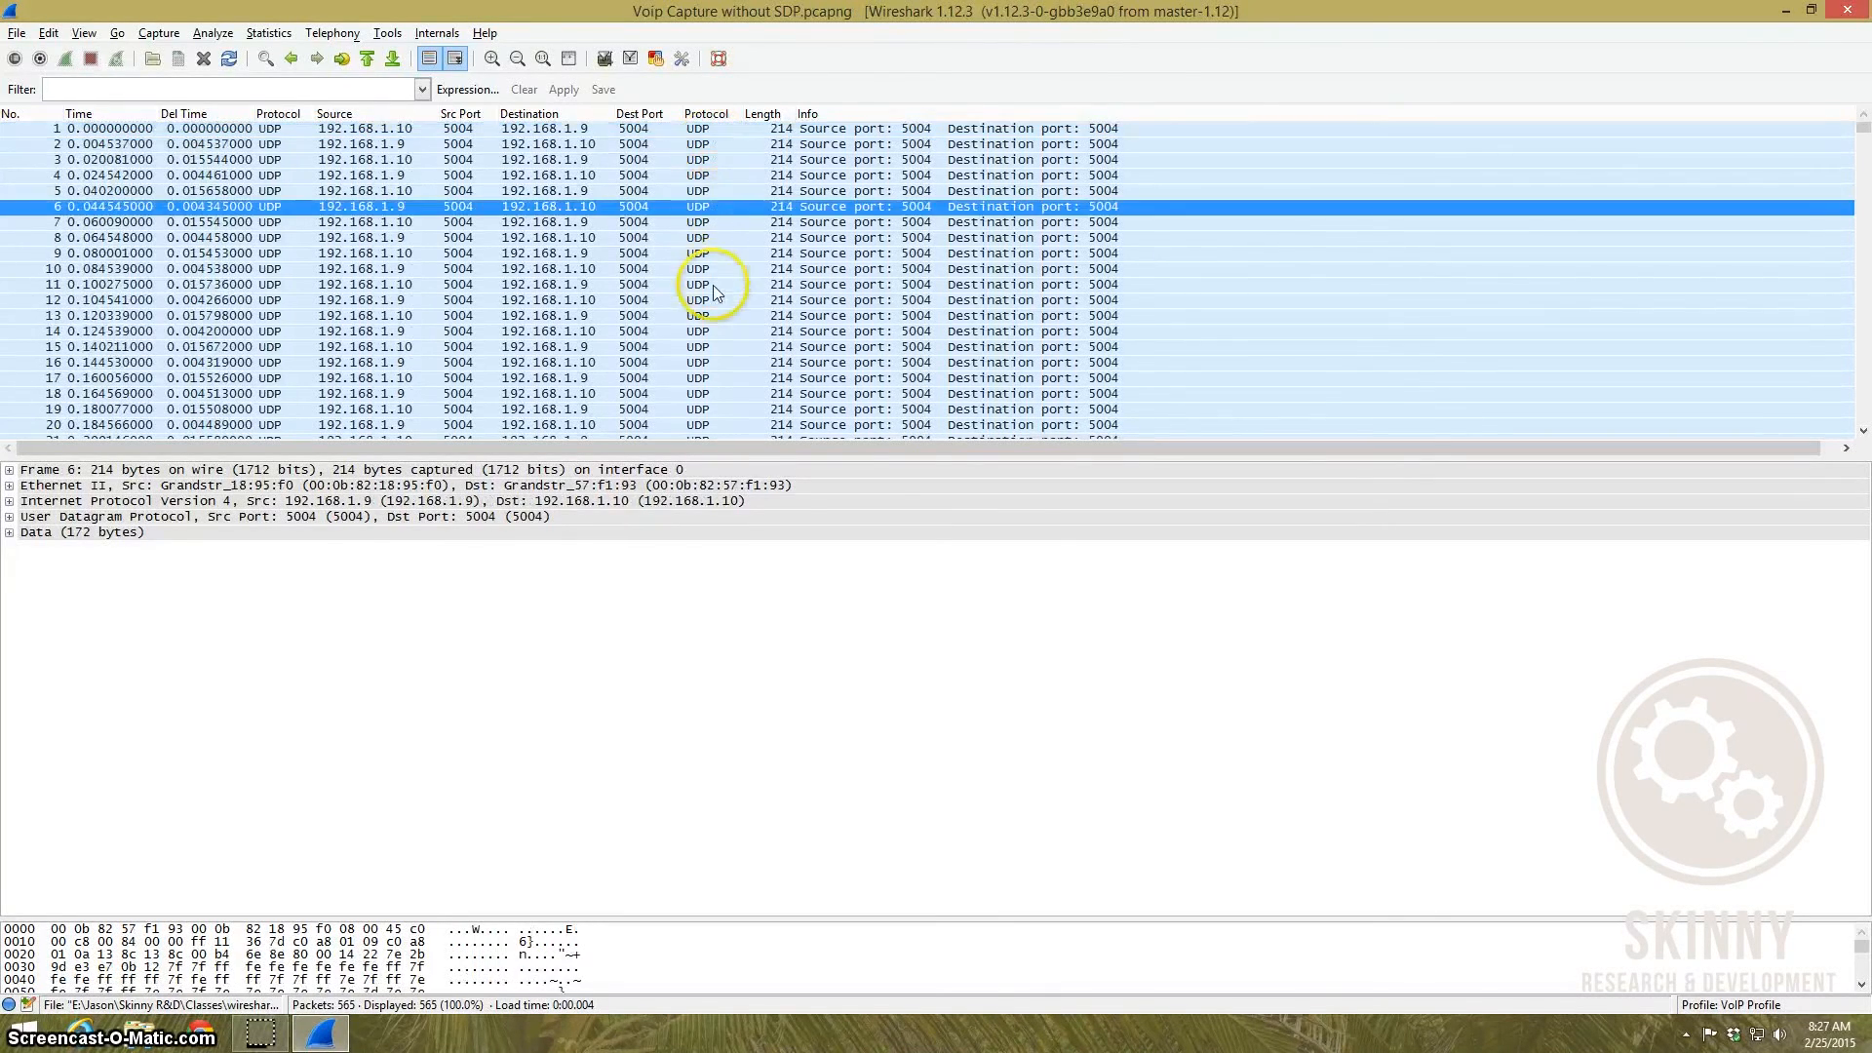
{"action": "left_click", "coordinate": [301, 160]}
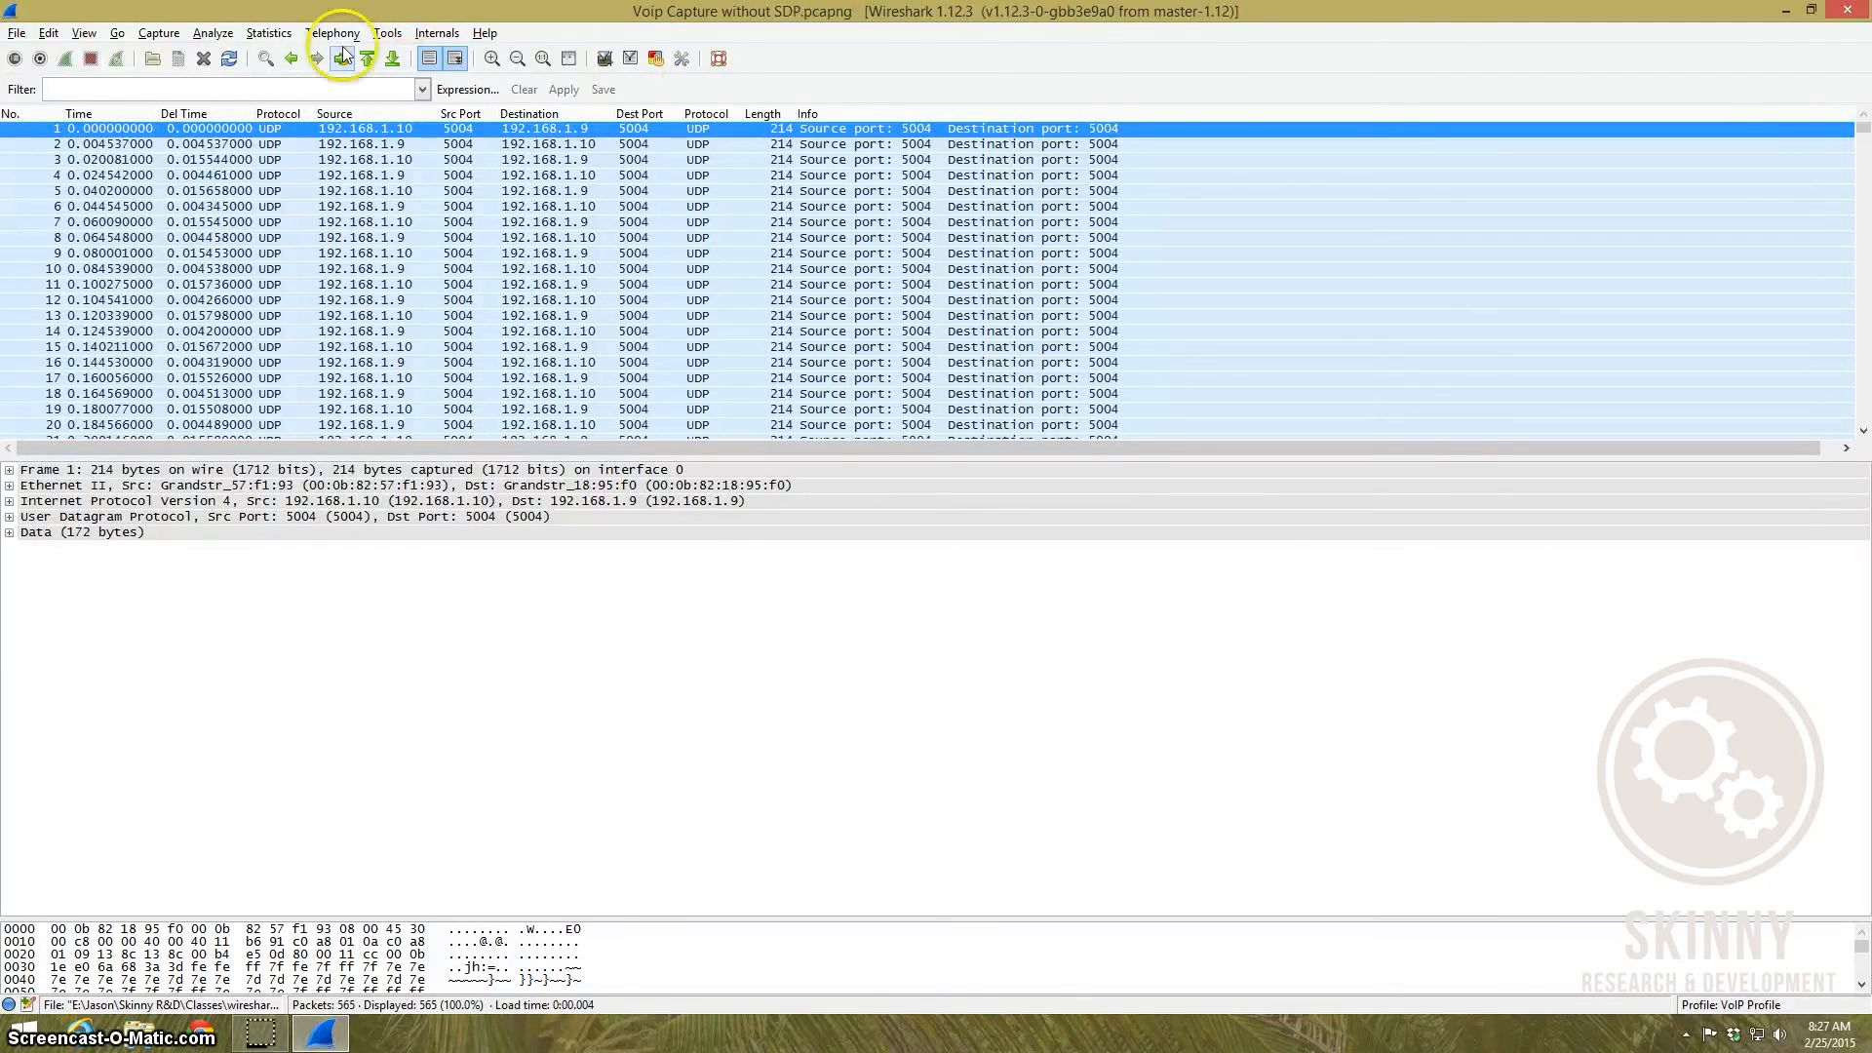
{"action": "left_click", "coordinate": [336, 31]}
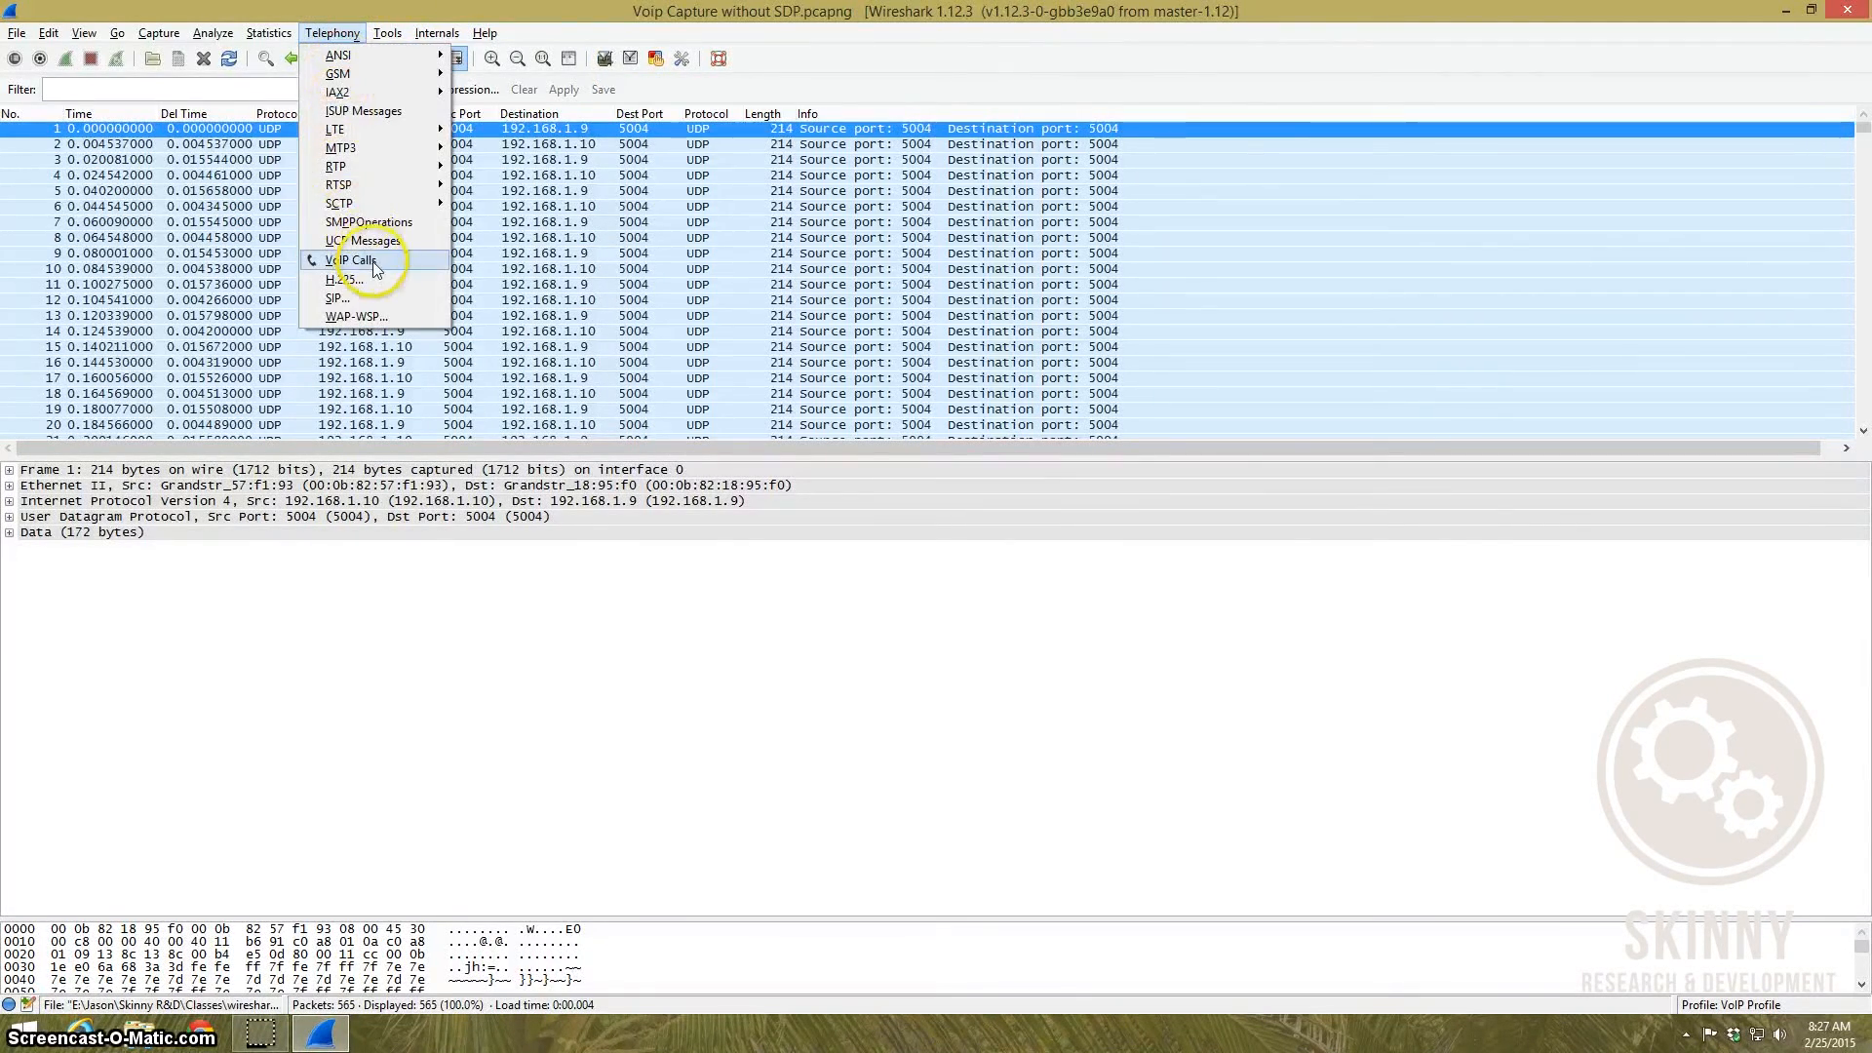
{"action": "left_click", "coordinate": [355, 260]}
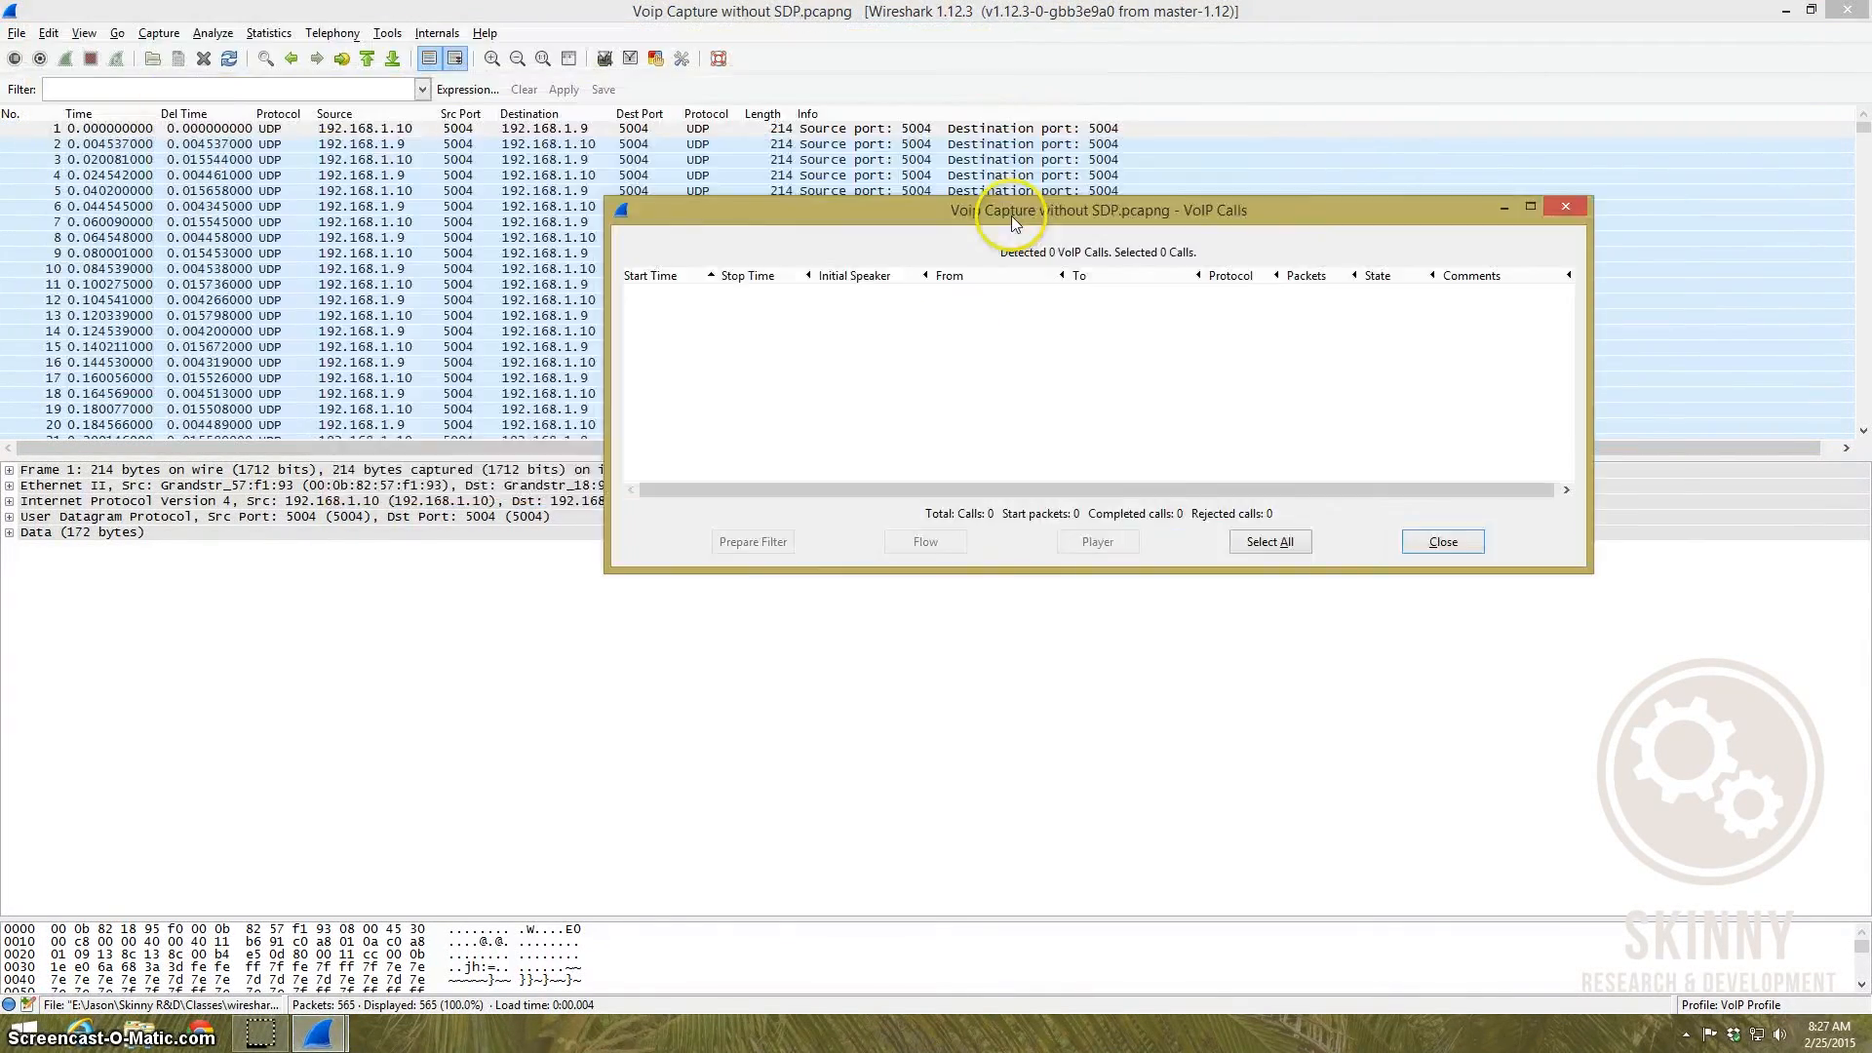
{"action": "mouse_move", "coordinate": [1394, 378]}
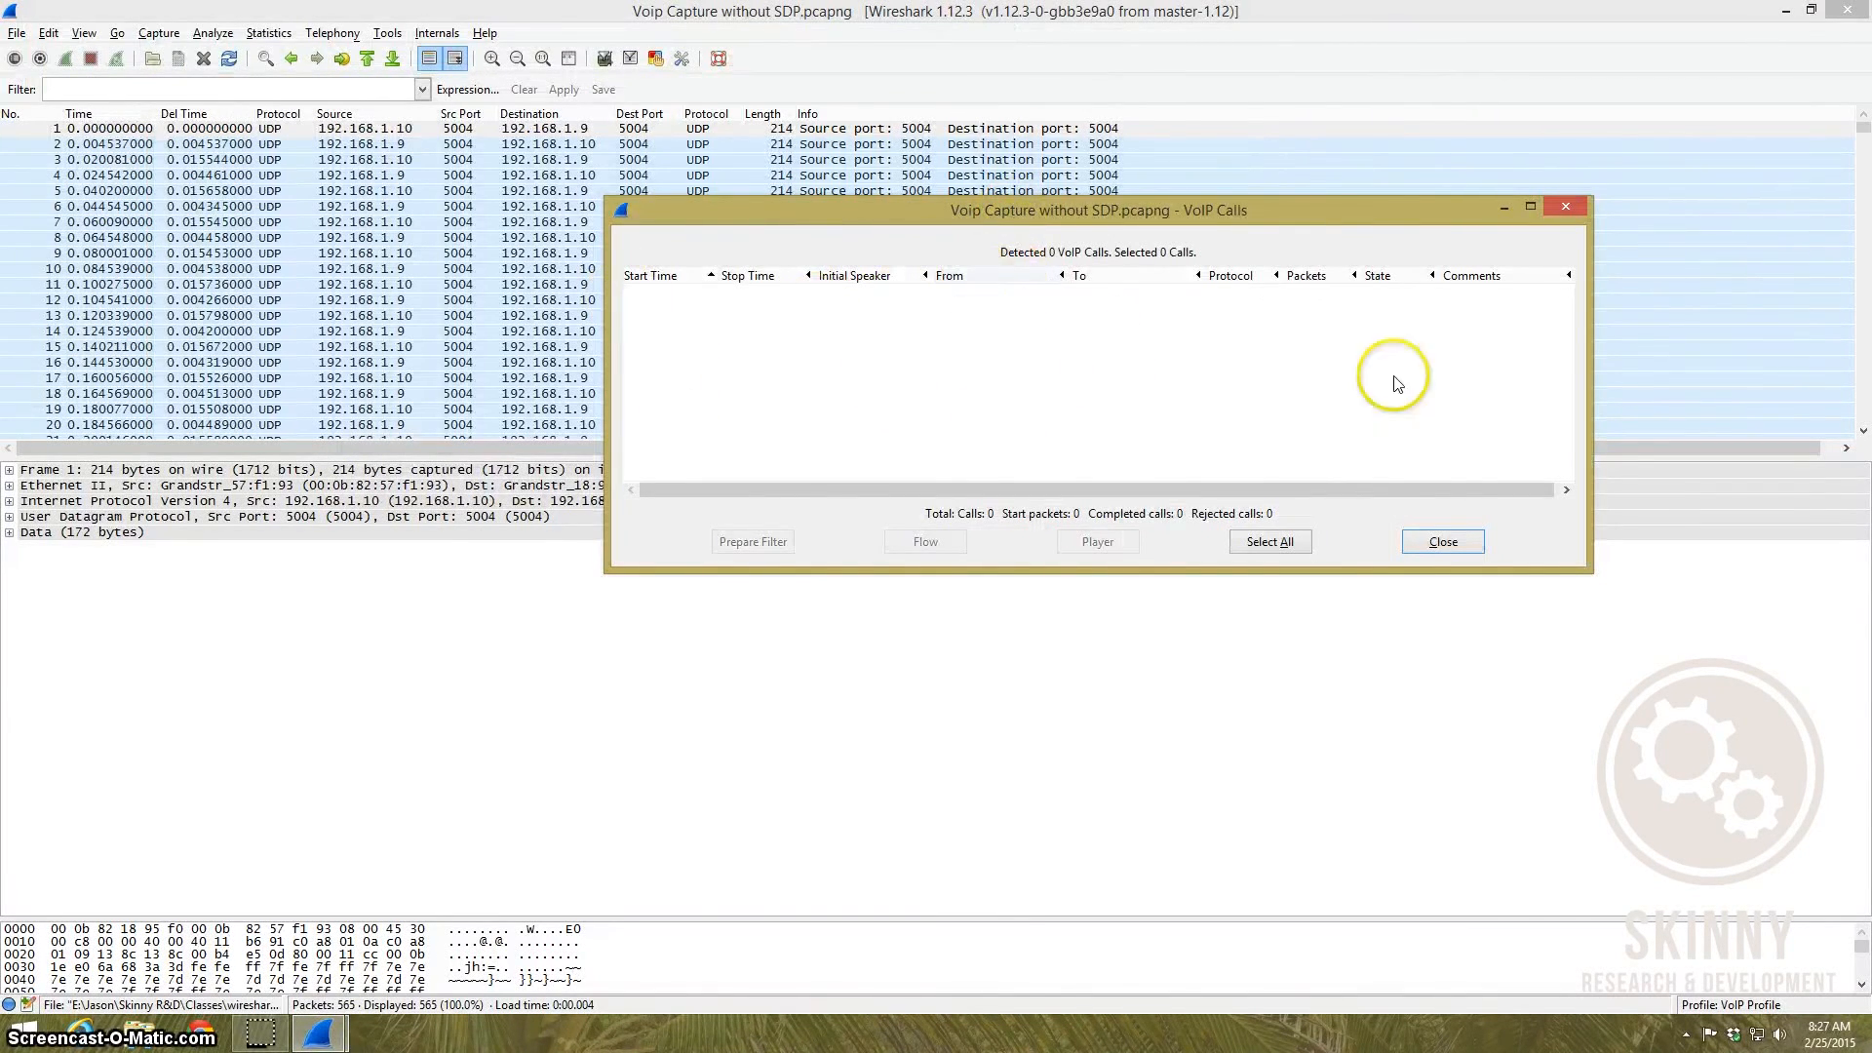
{"action": "left_click", "coordinate": [1443, 542]}
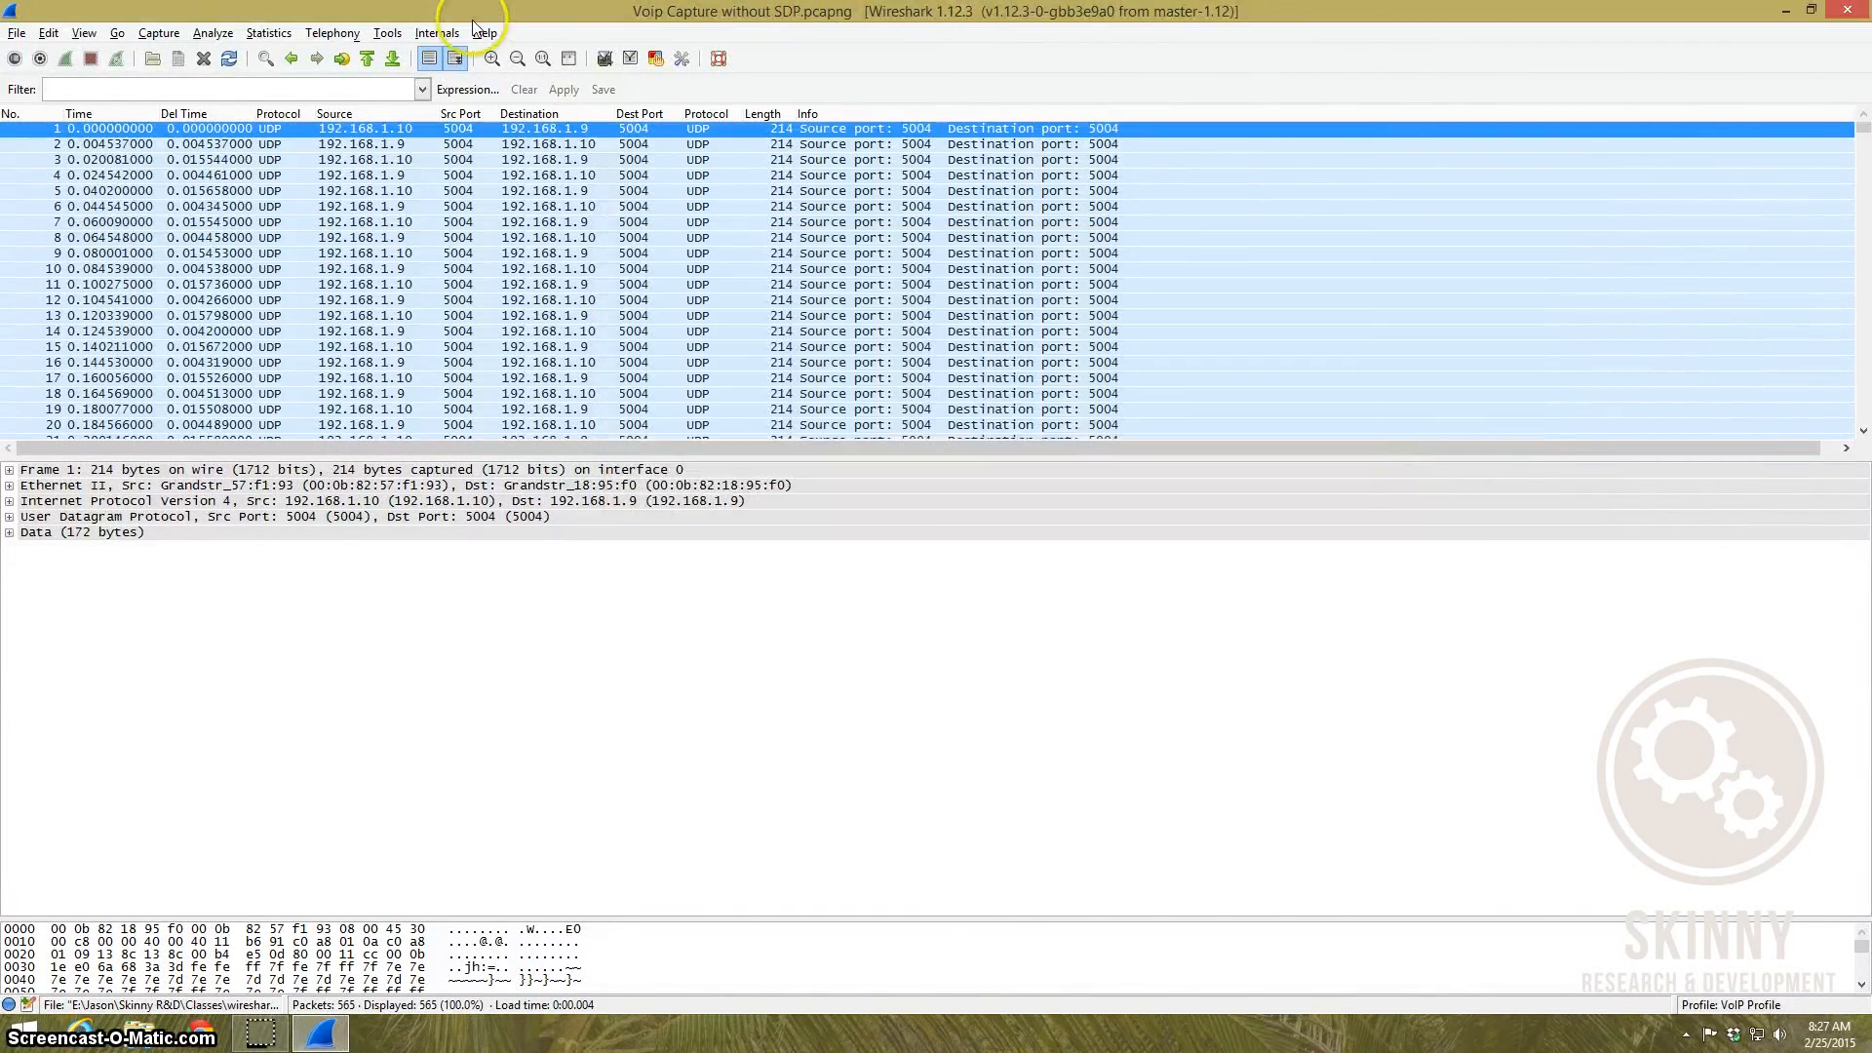
Step: Show all RTP streams via Telephony > RTP, which detects zero streams here
{"action": "left_click", "coordinate": [331, 31]}
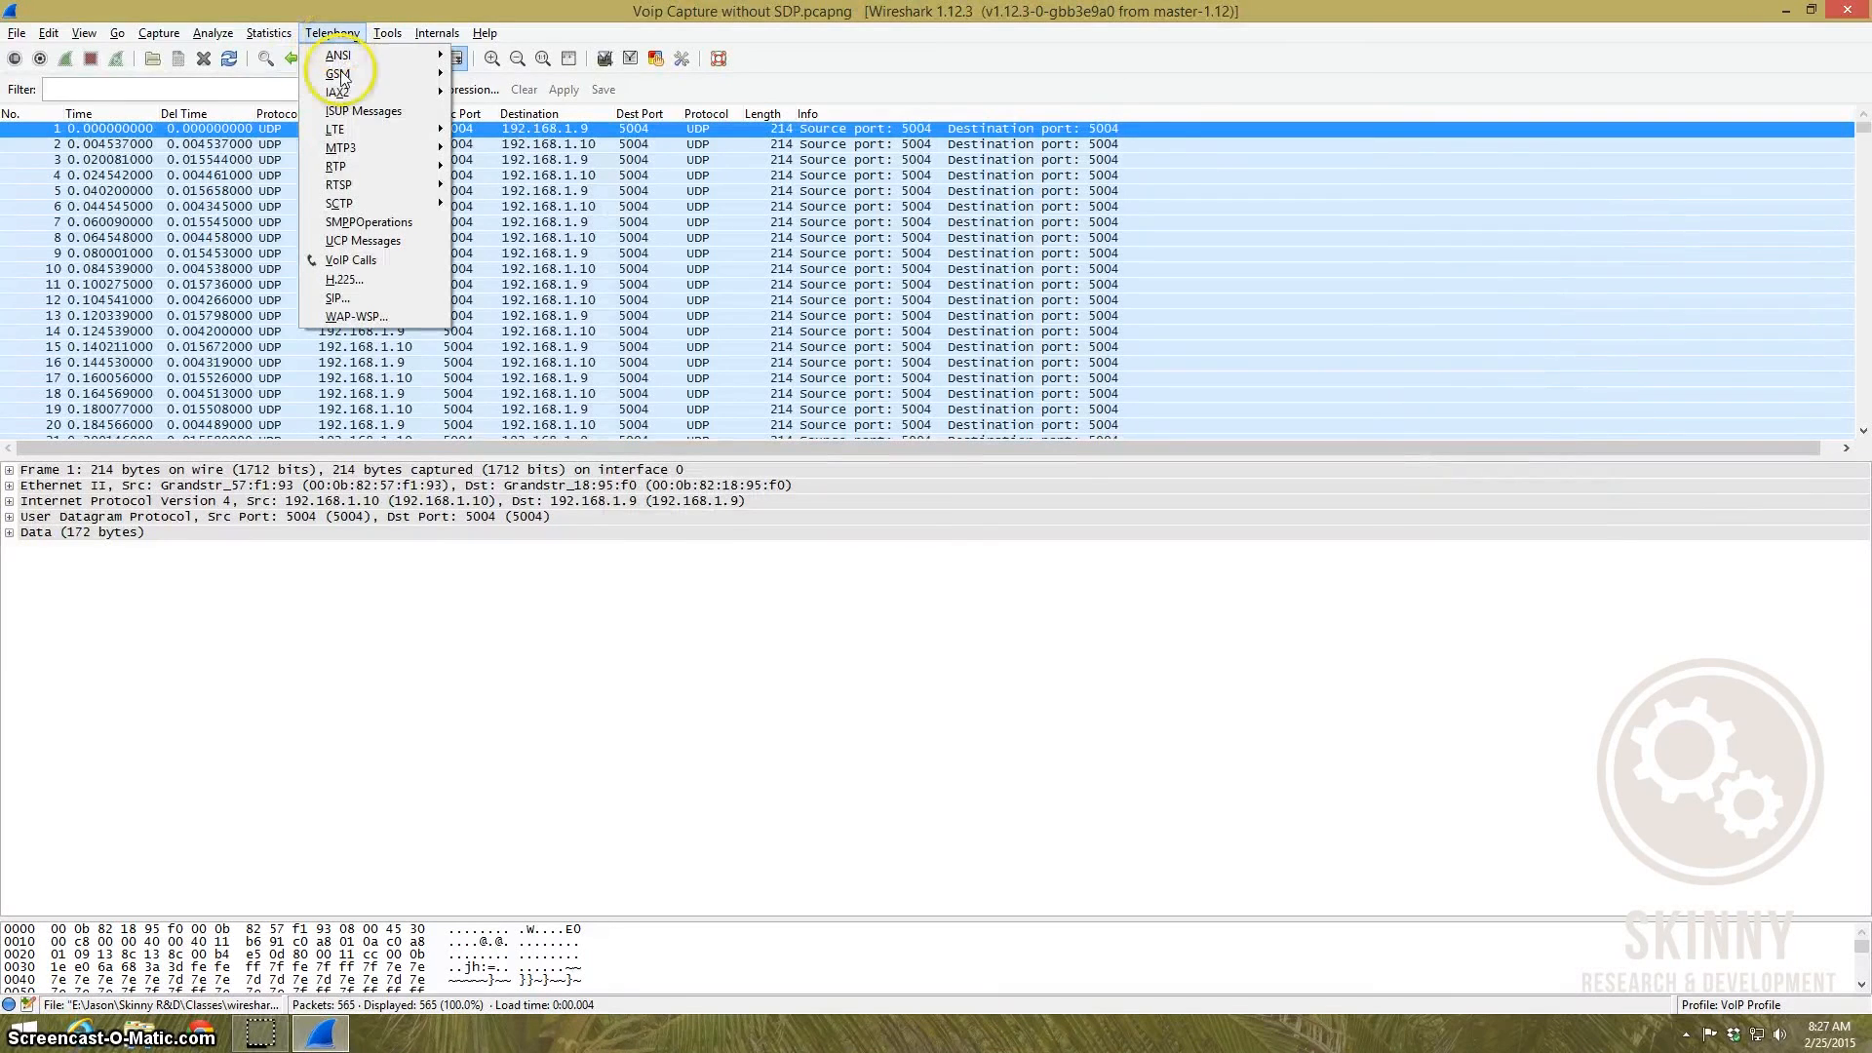
{"action": "mouse_move", "coordinate": [335, 165]}
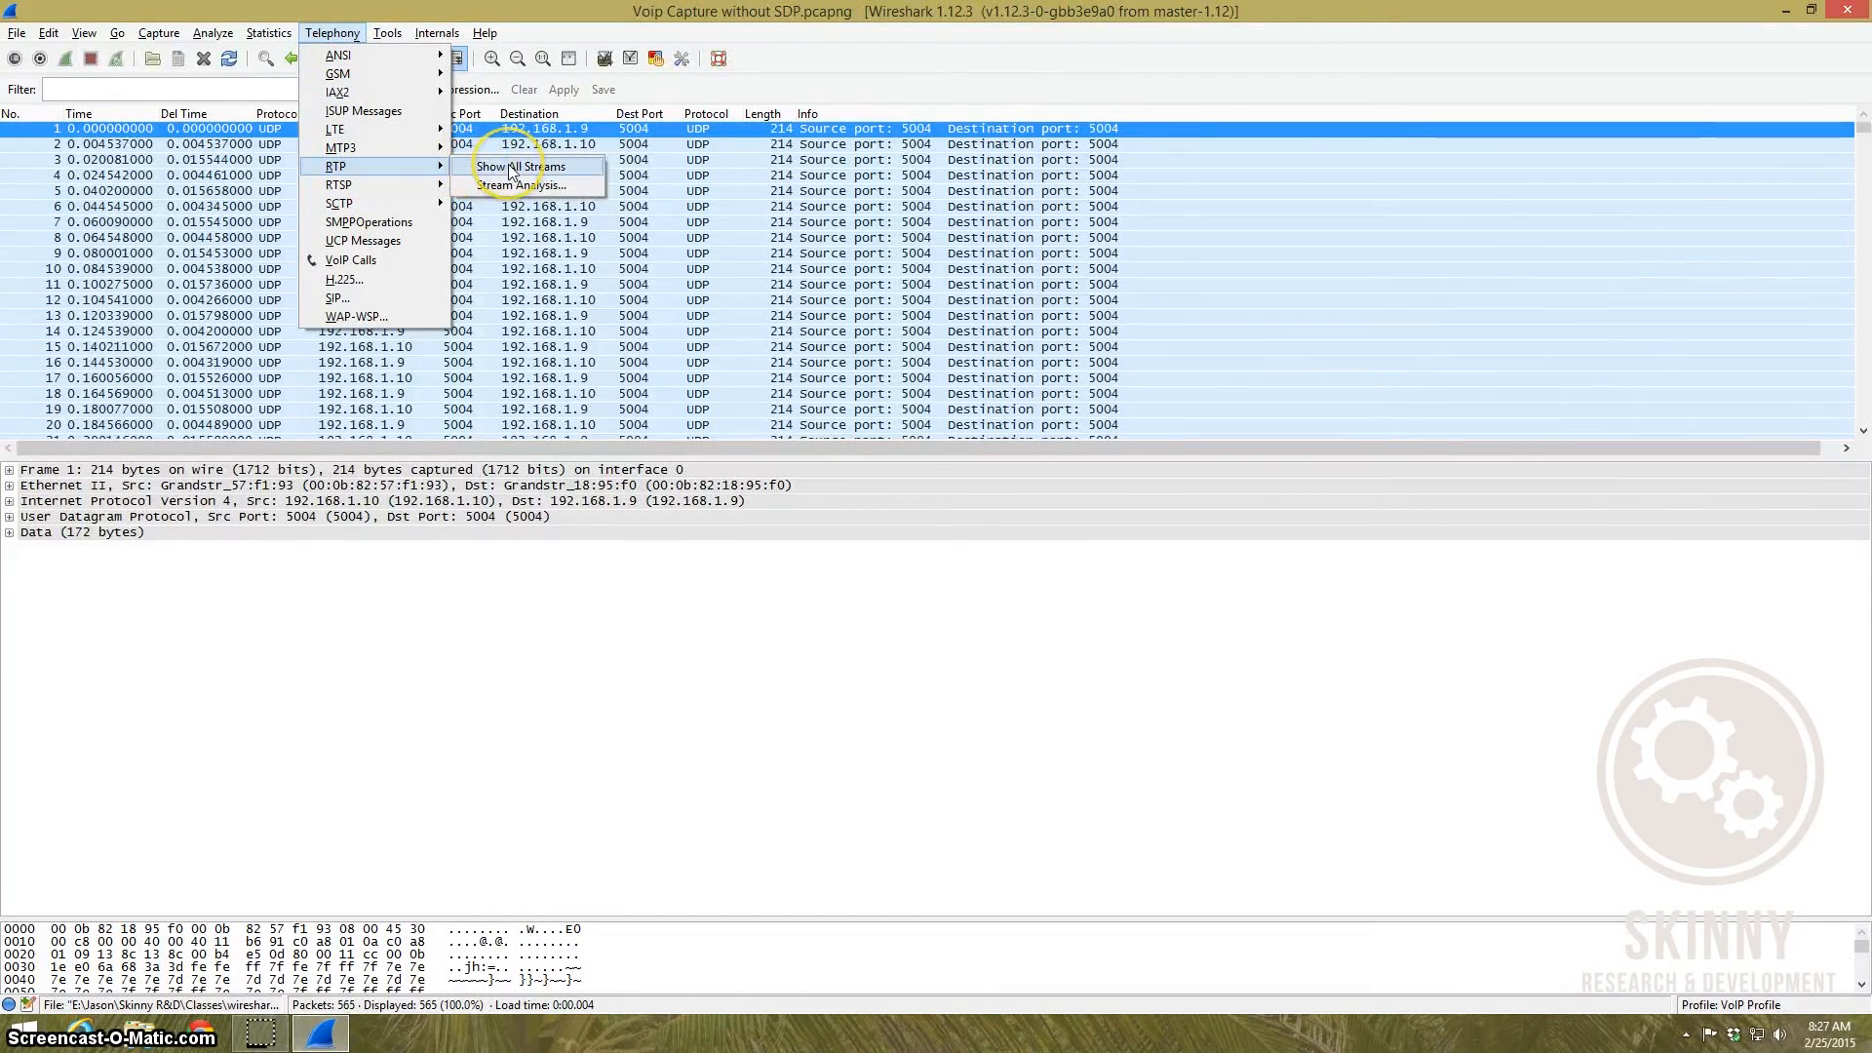
{"action": "left_click", "coordinate": [513, 165]}
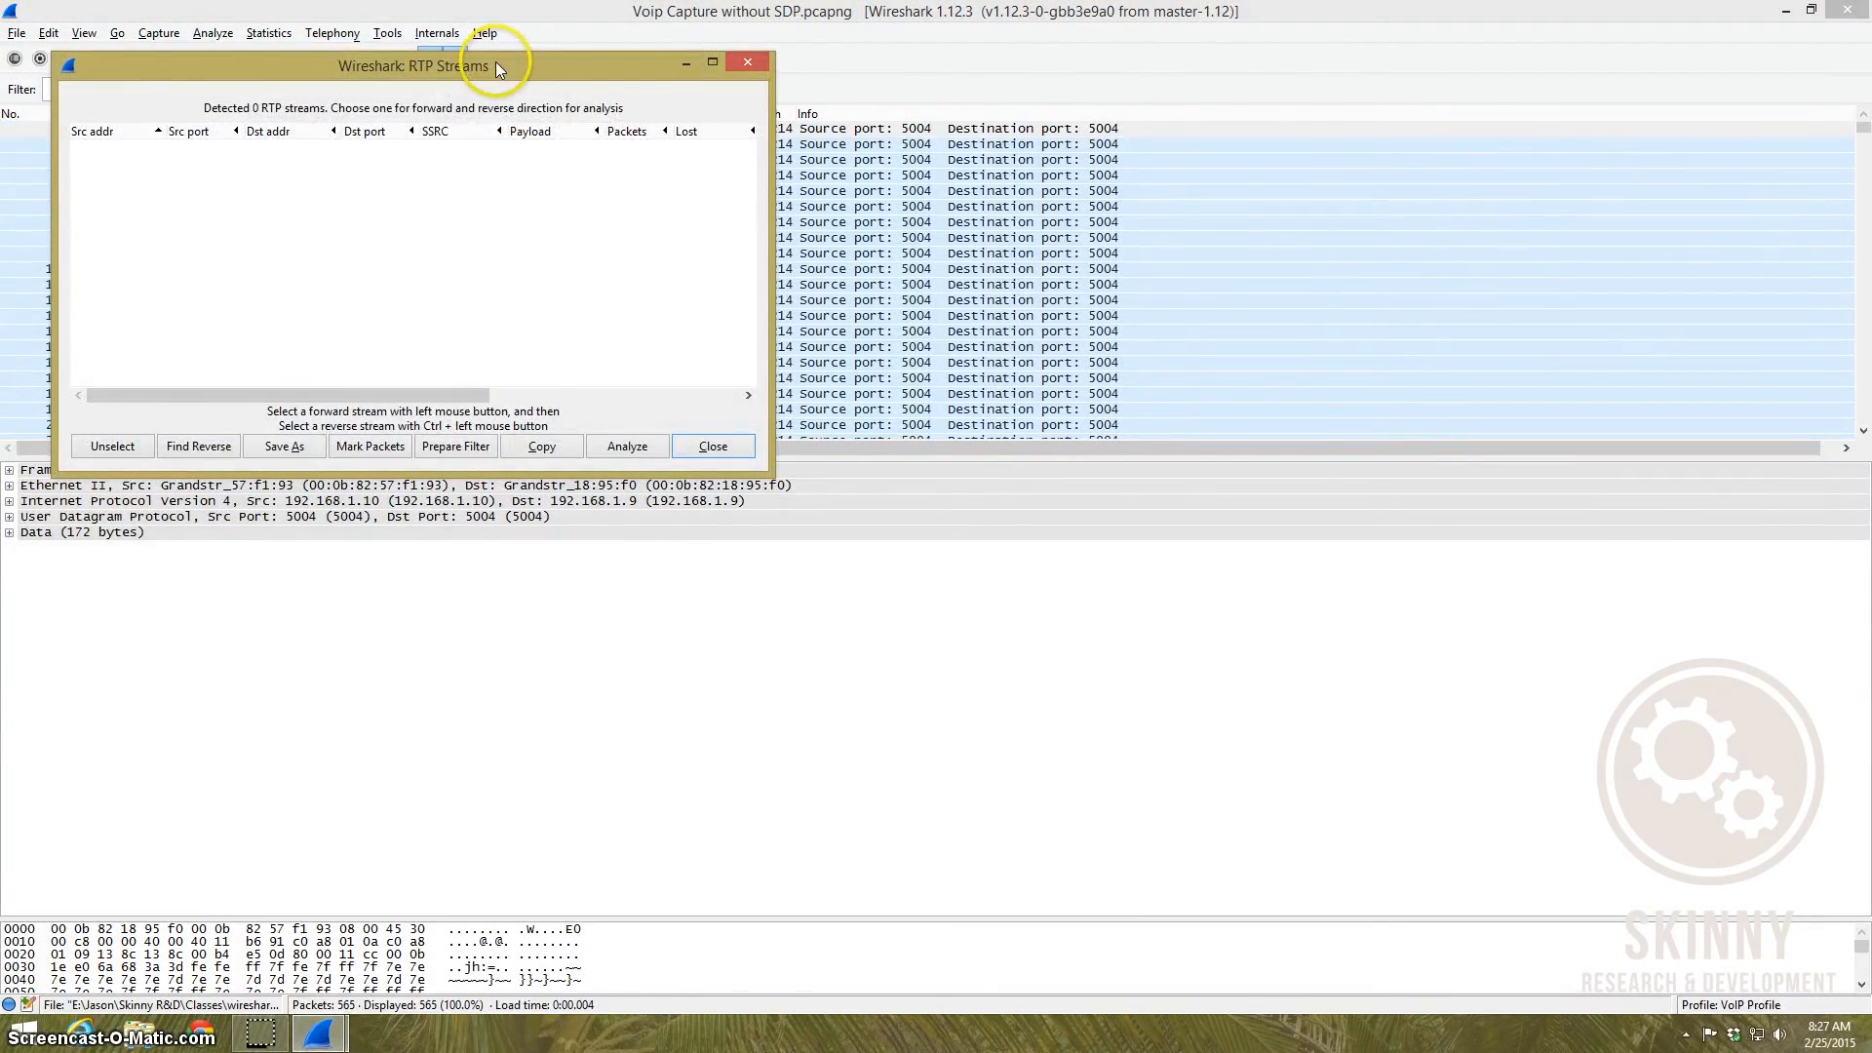